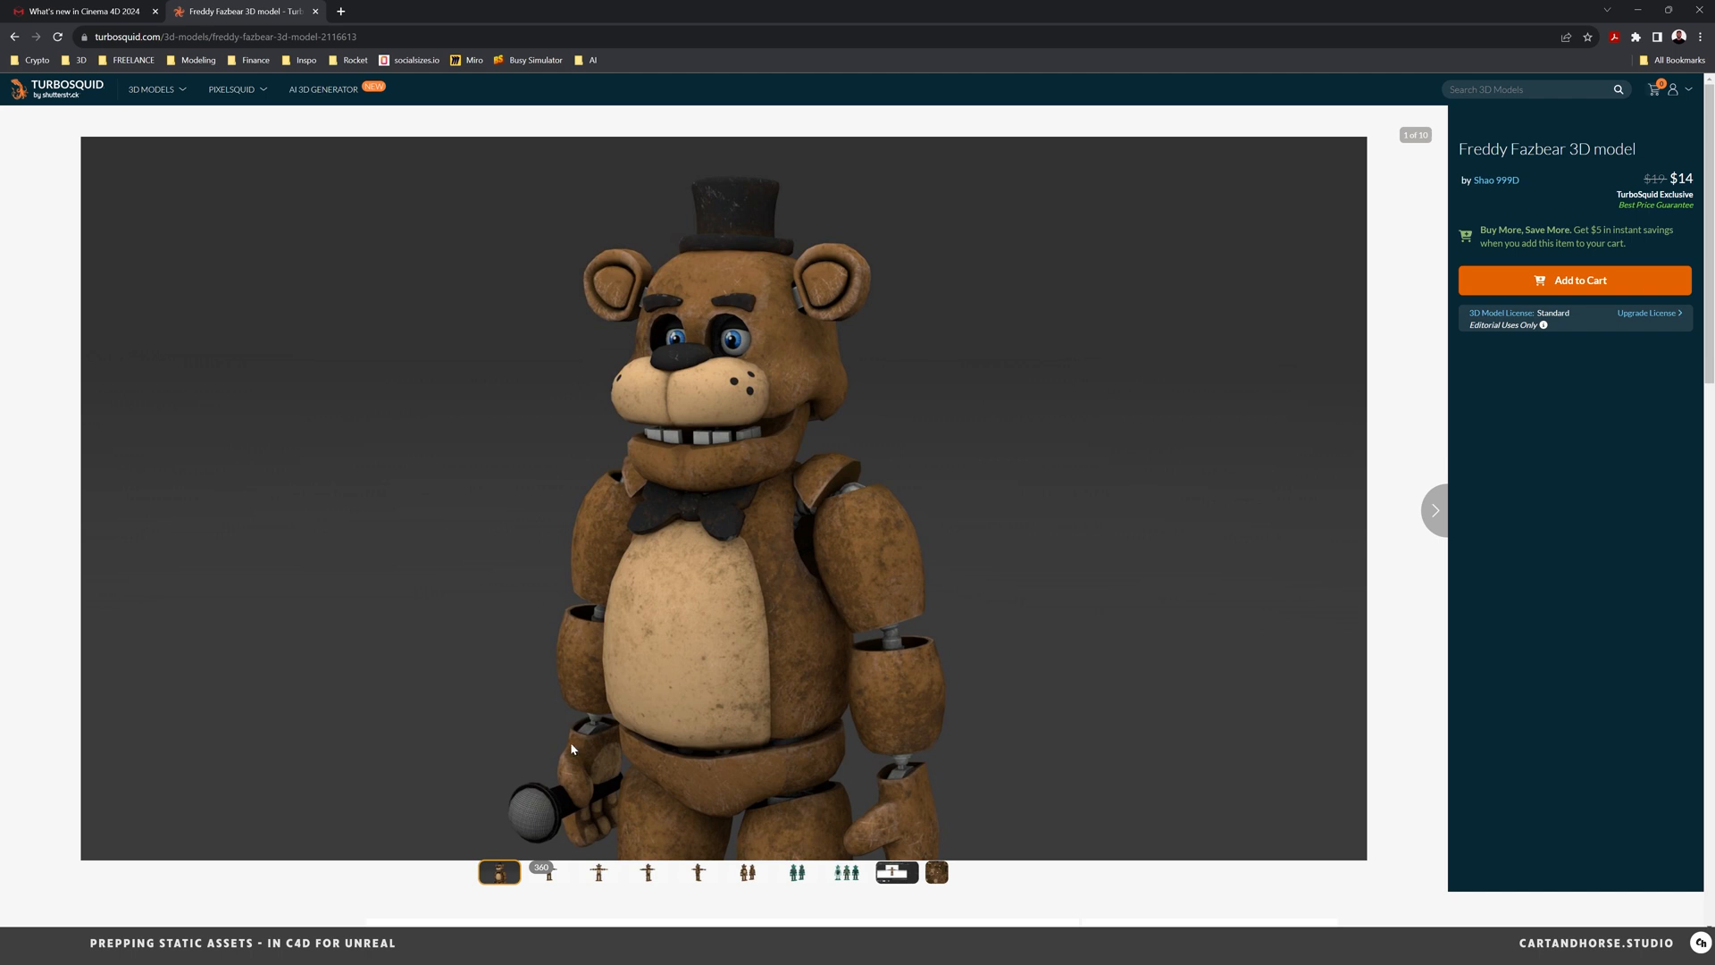
# - Step through the front and angled T-pose previews, then the wireframe views of the Freddy model
pyautogui.click(598, 871)
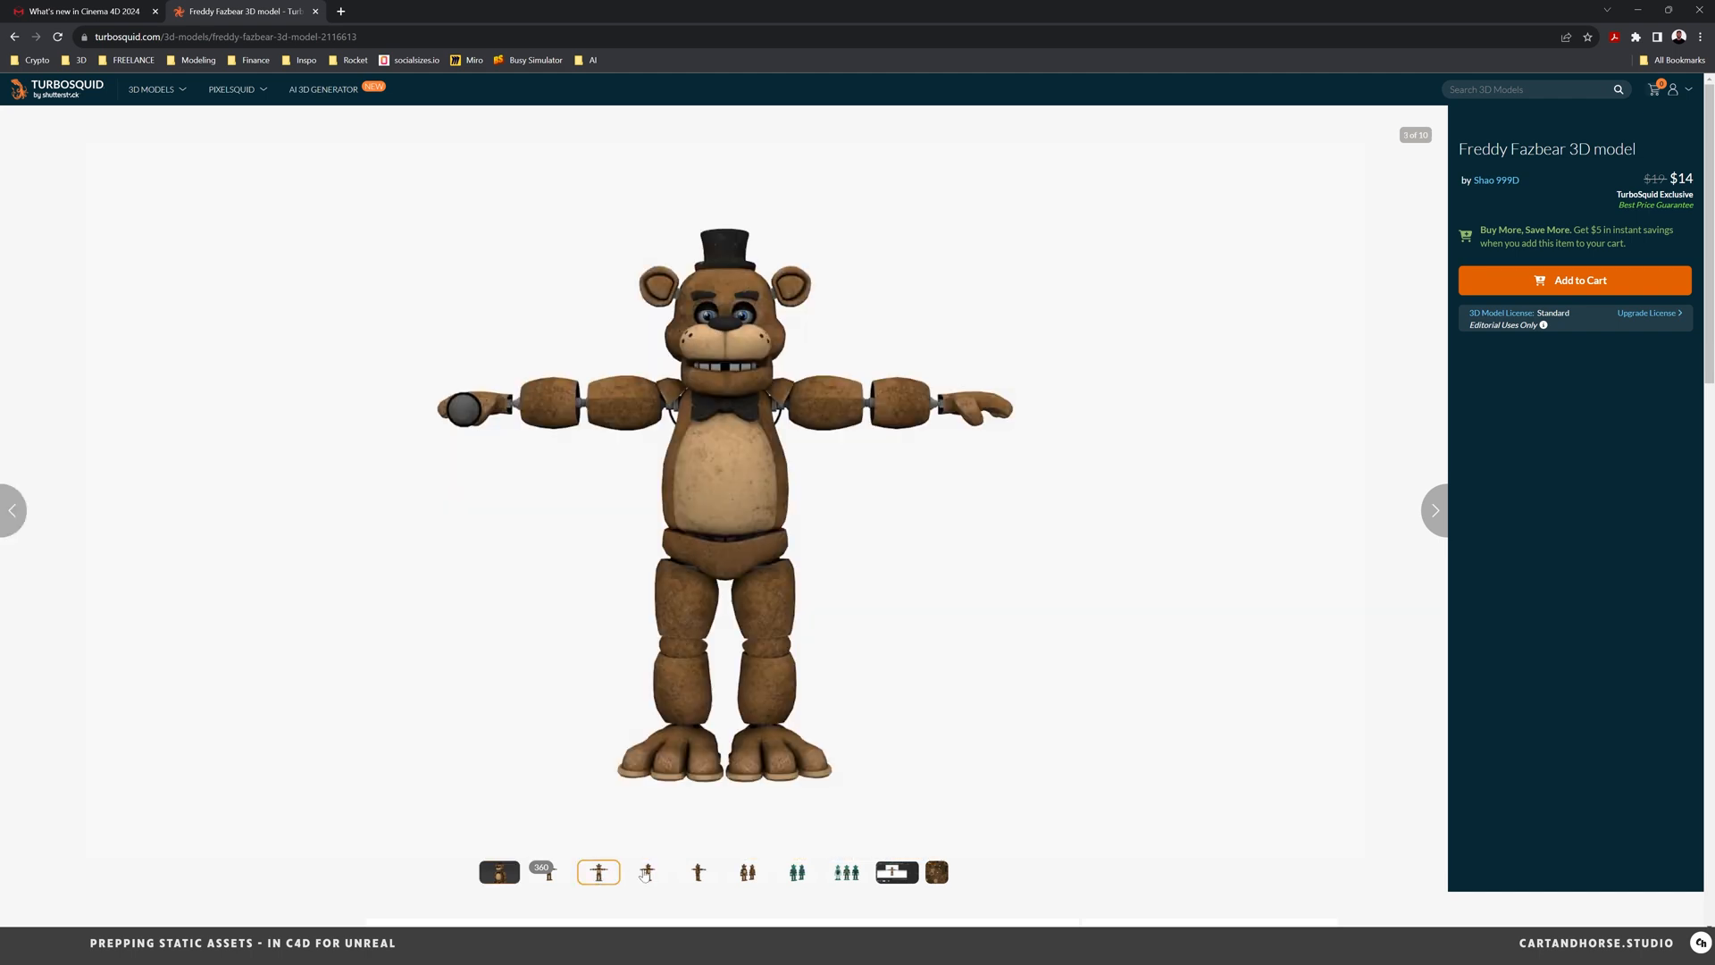
pyautogui.click(646, 871)
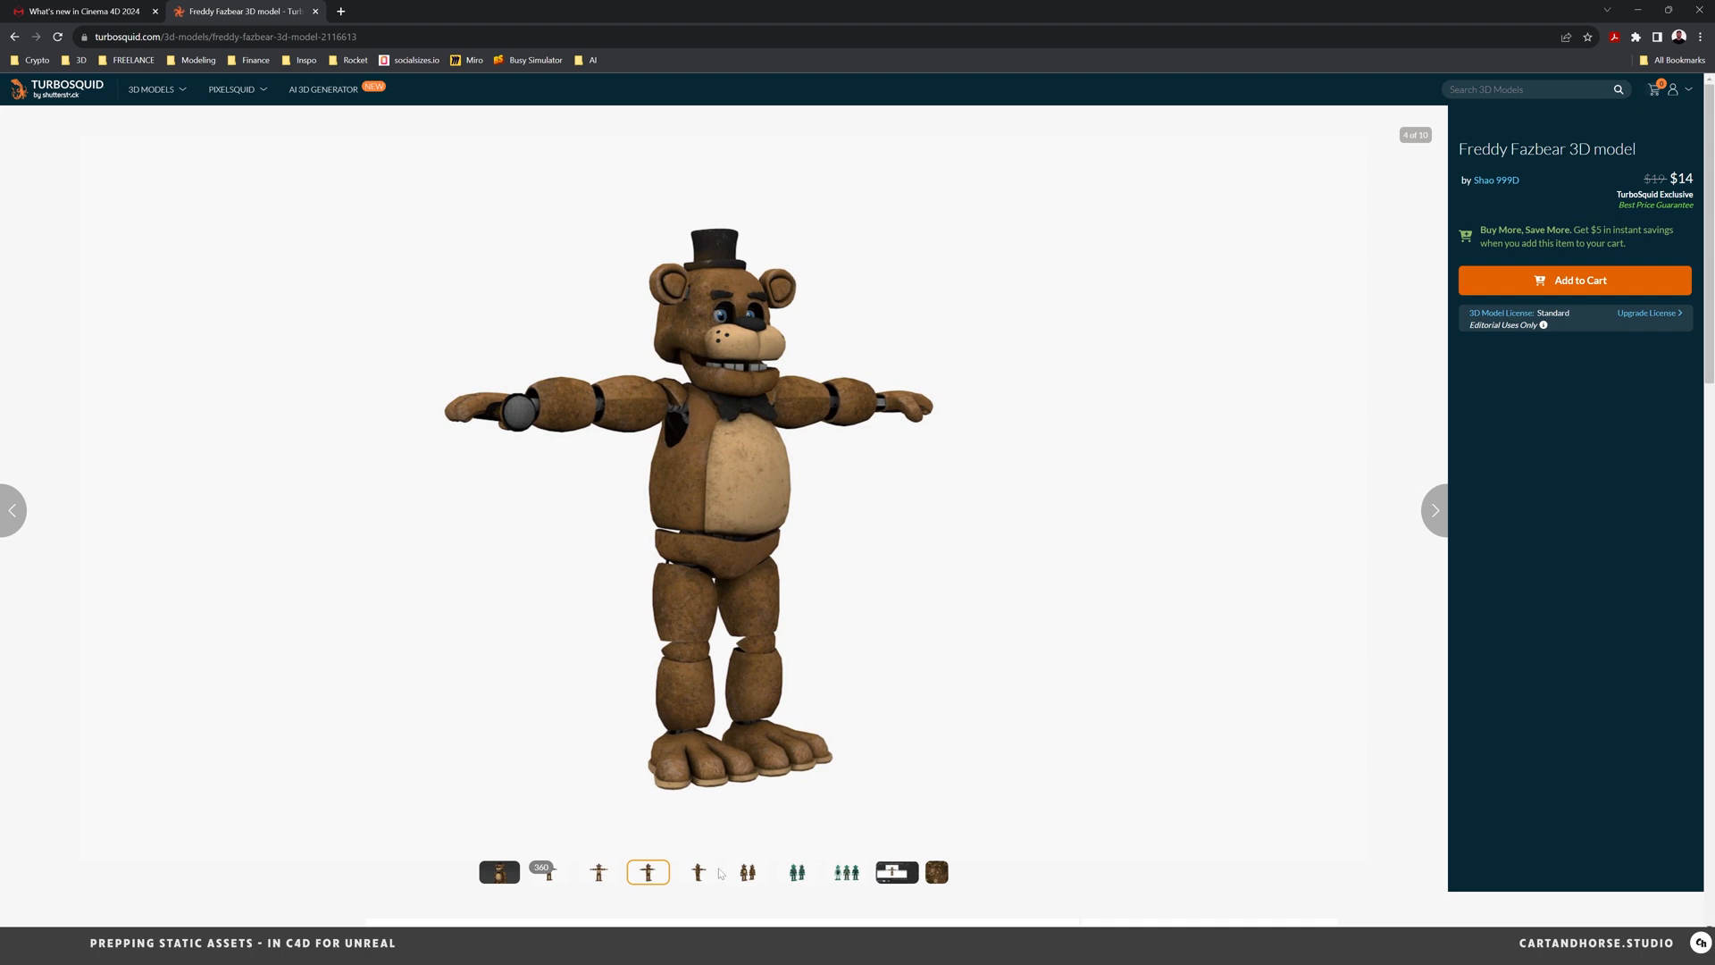
pyautogui.click(797, 872)
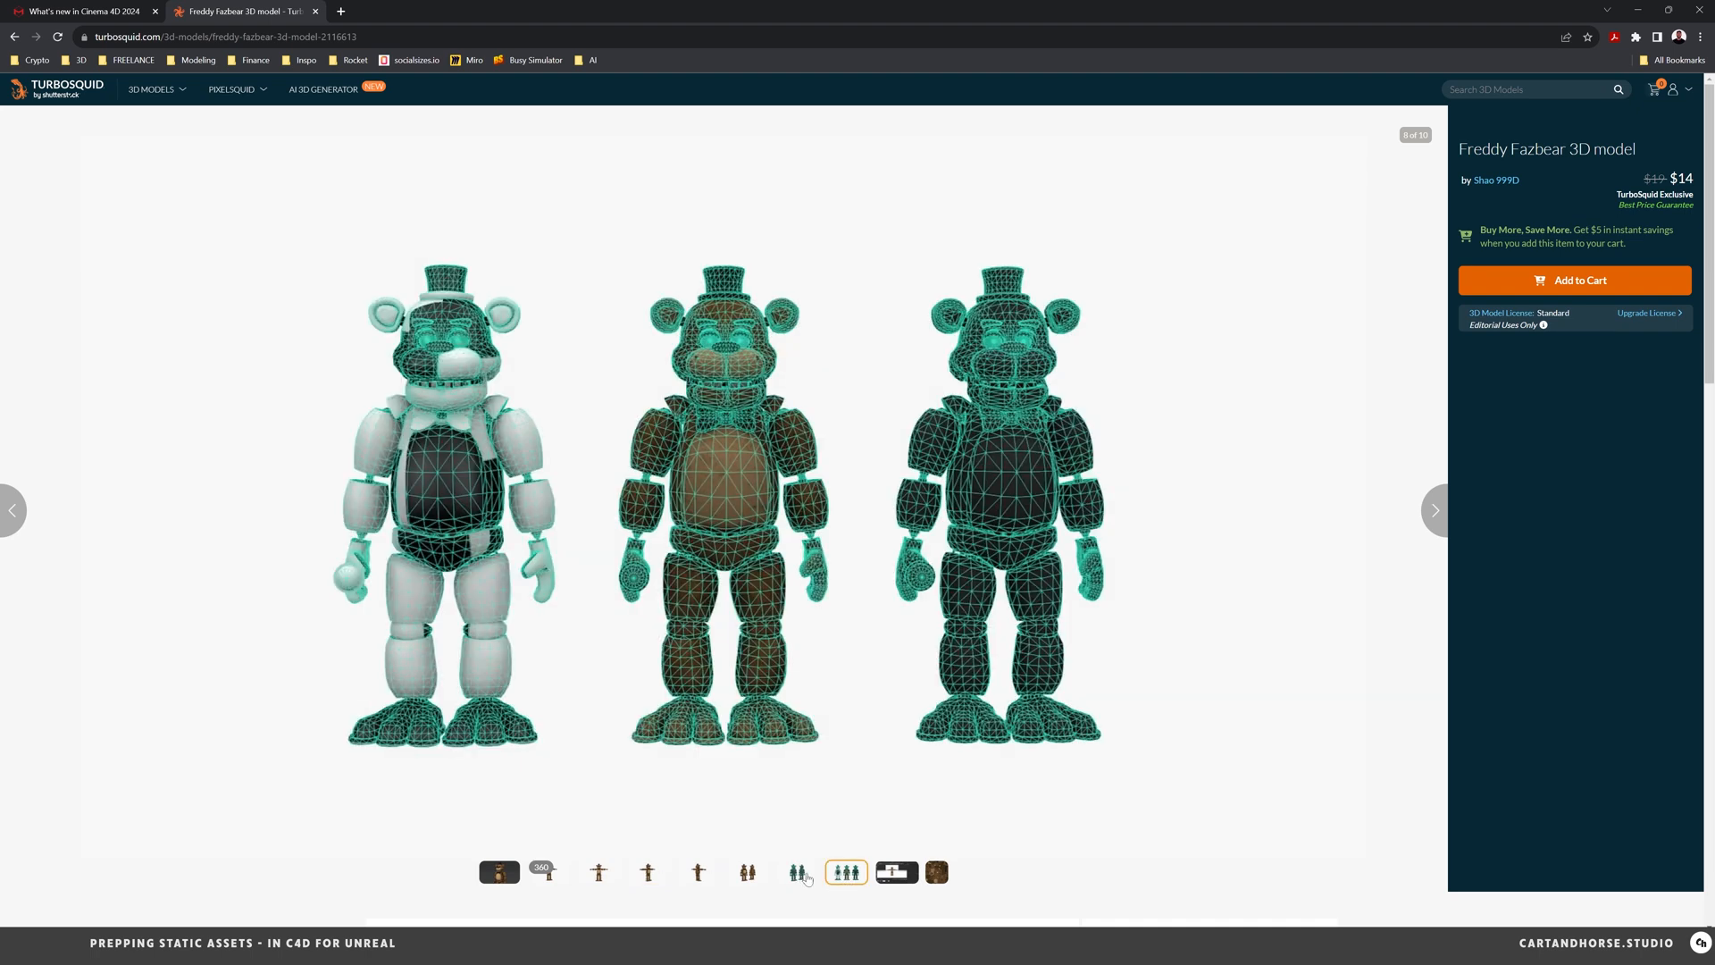
pyautogui.click(895, 872)
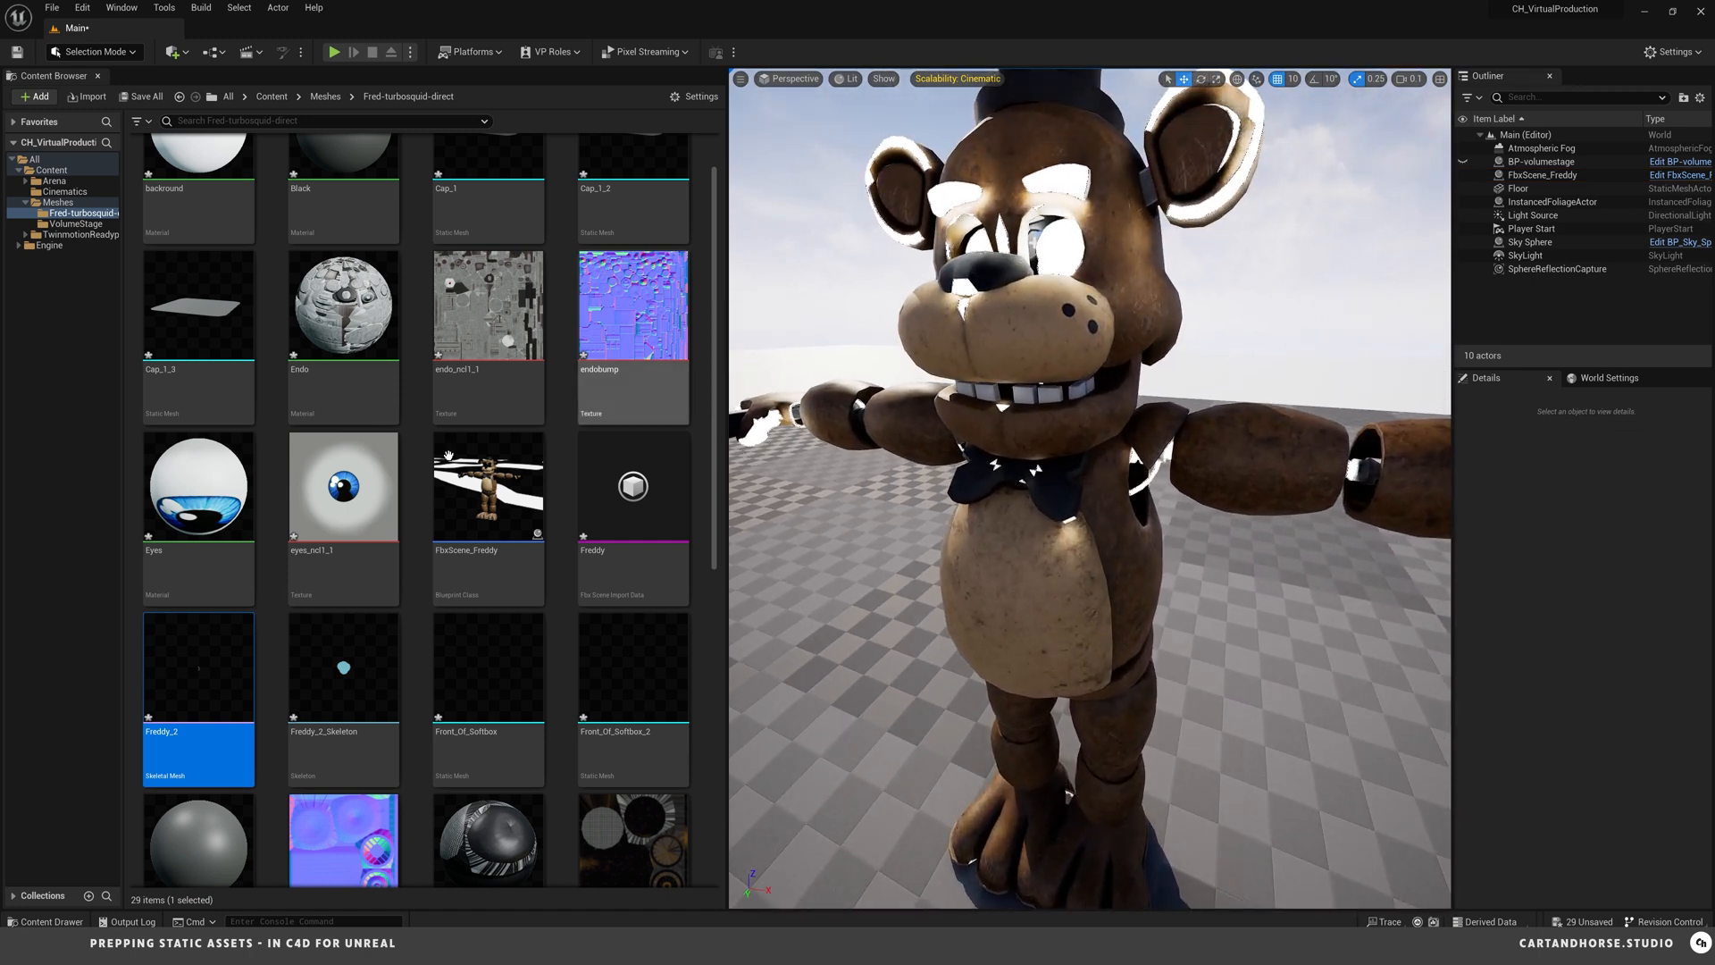
# - Open the Eyes material in the Material Editor and review its graph and Details settings
pyautogui.doubleClick(197, 486)
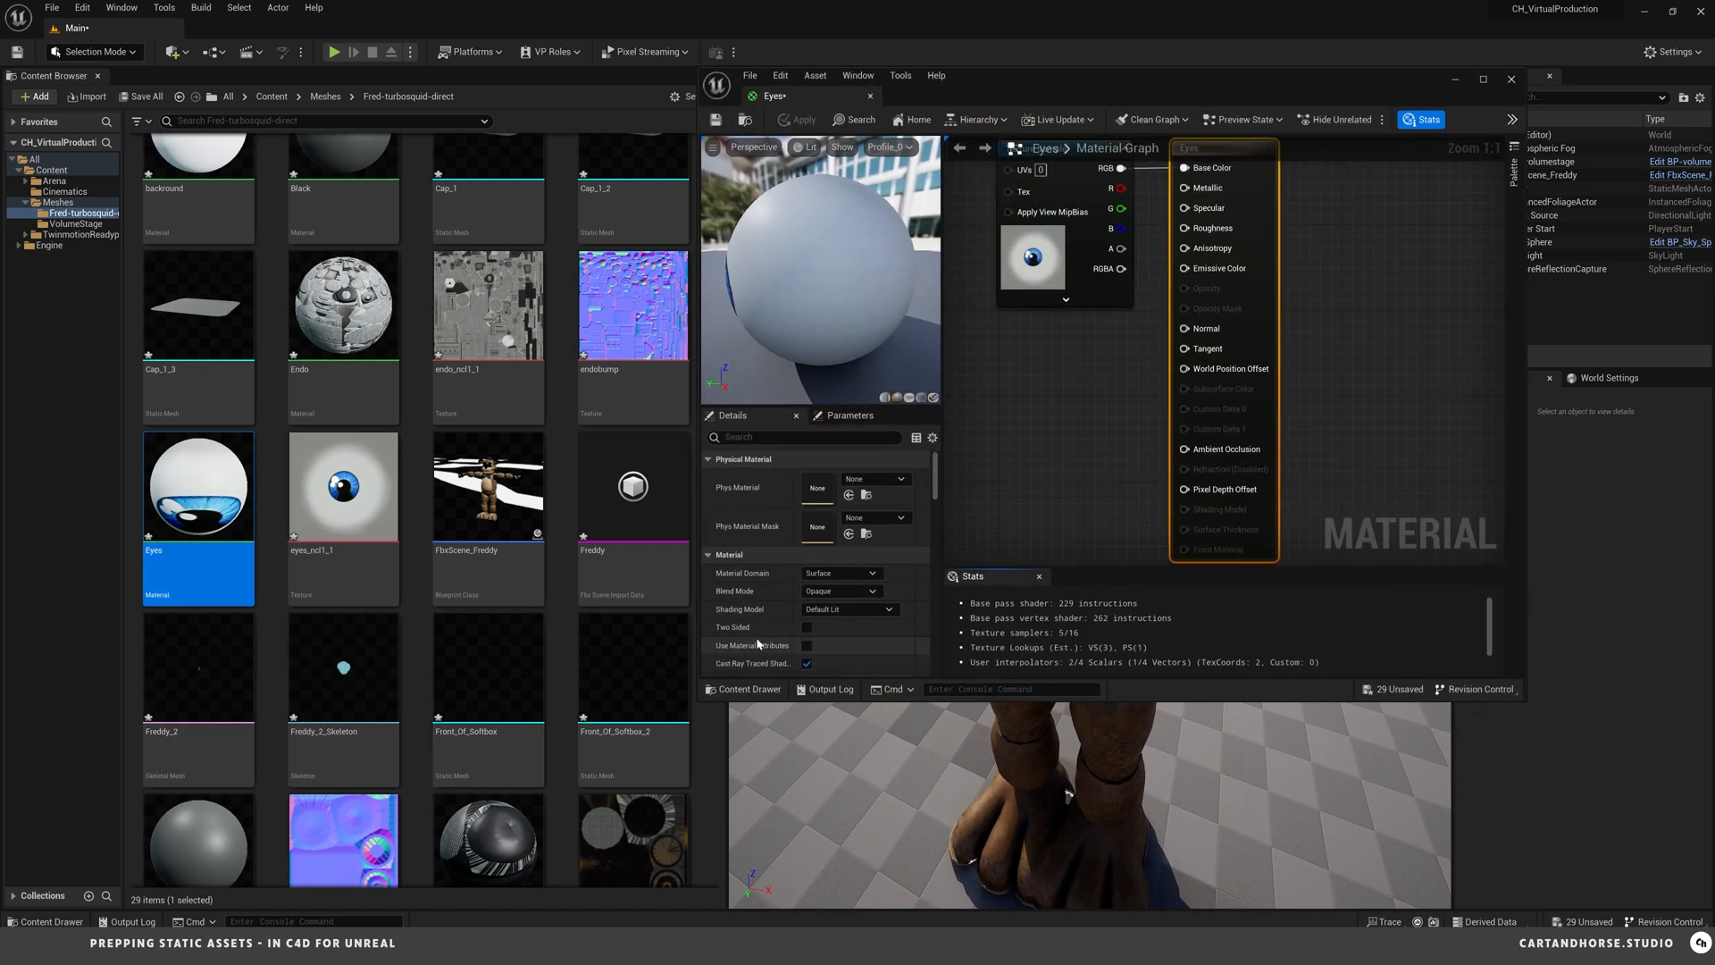
pyautogui.click(807, 627)
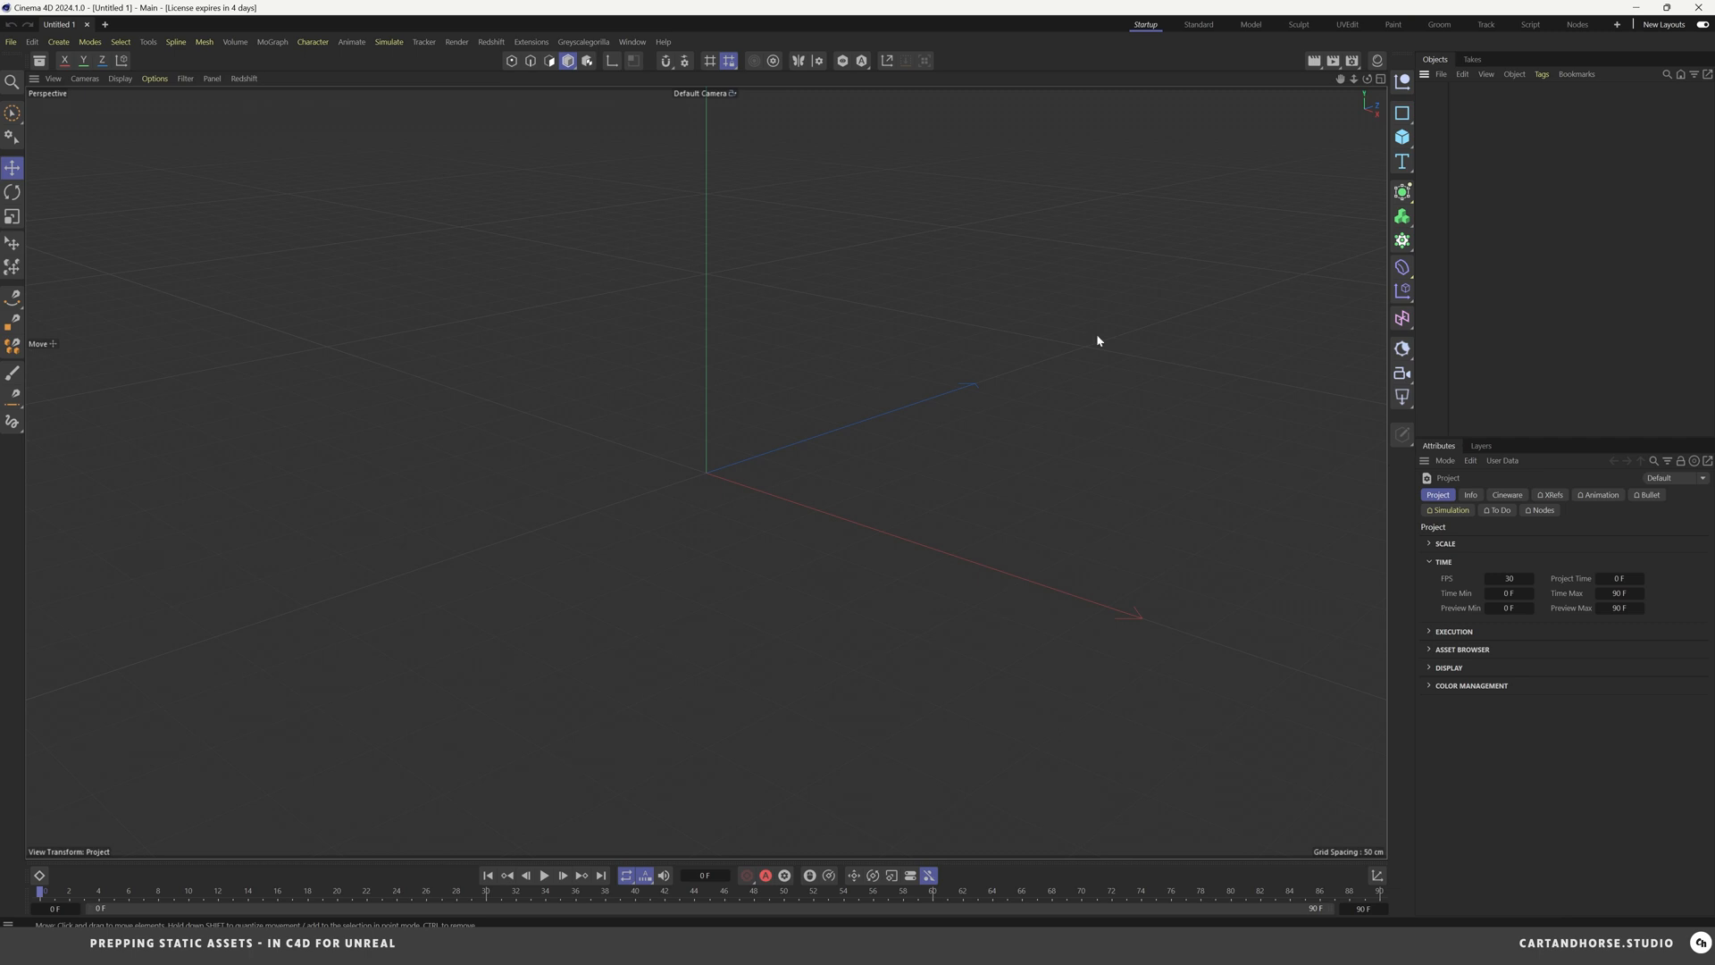
pyautogui.moveTo(1269, 227)
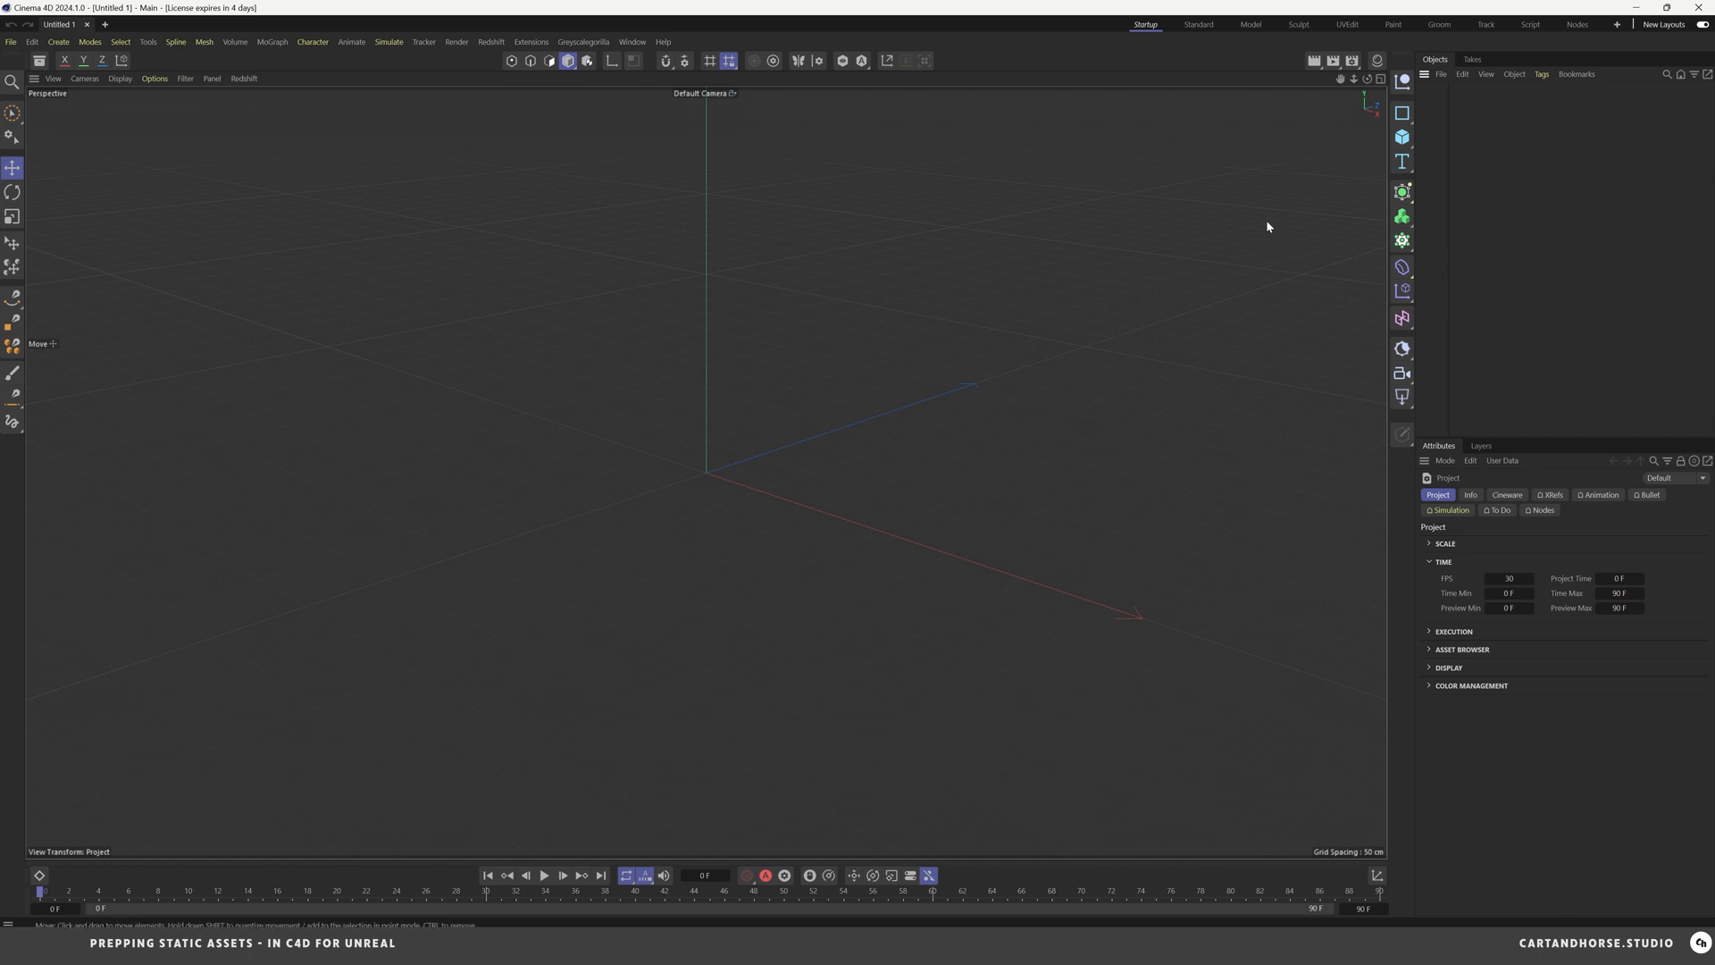
# - Merge objects from file and choose the Freddy FBX to load into the empty scene
pyautogui.click(1183, 144)
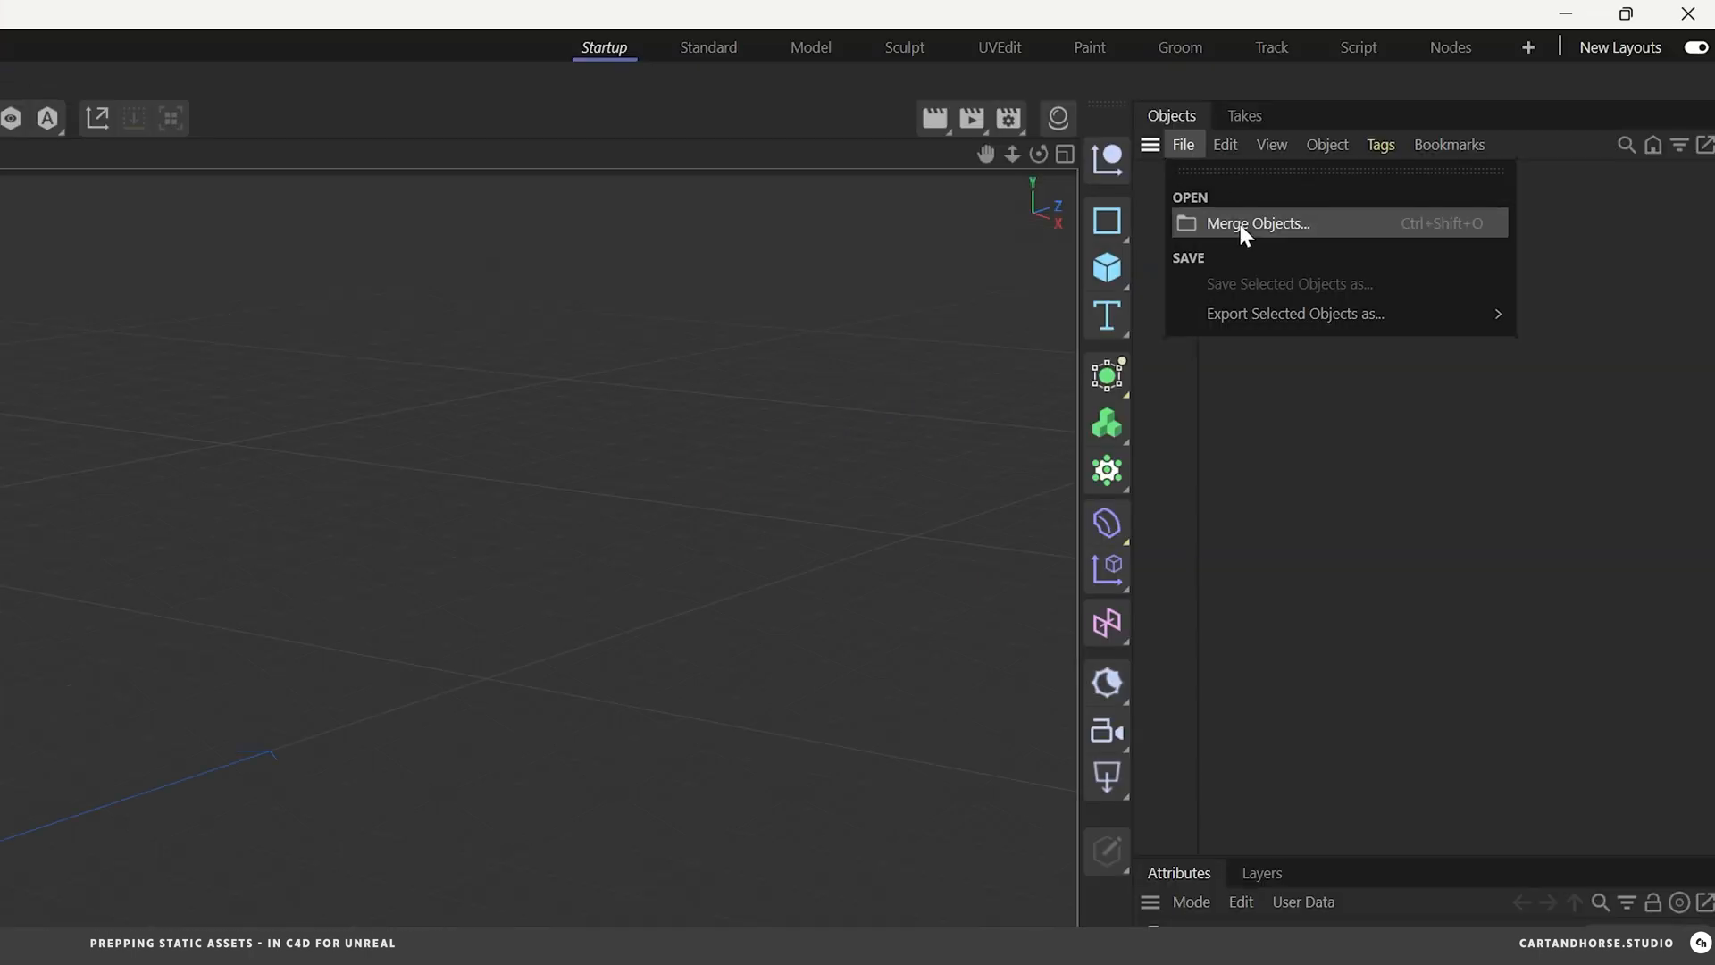
pyautogui.click(1256, 224)
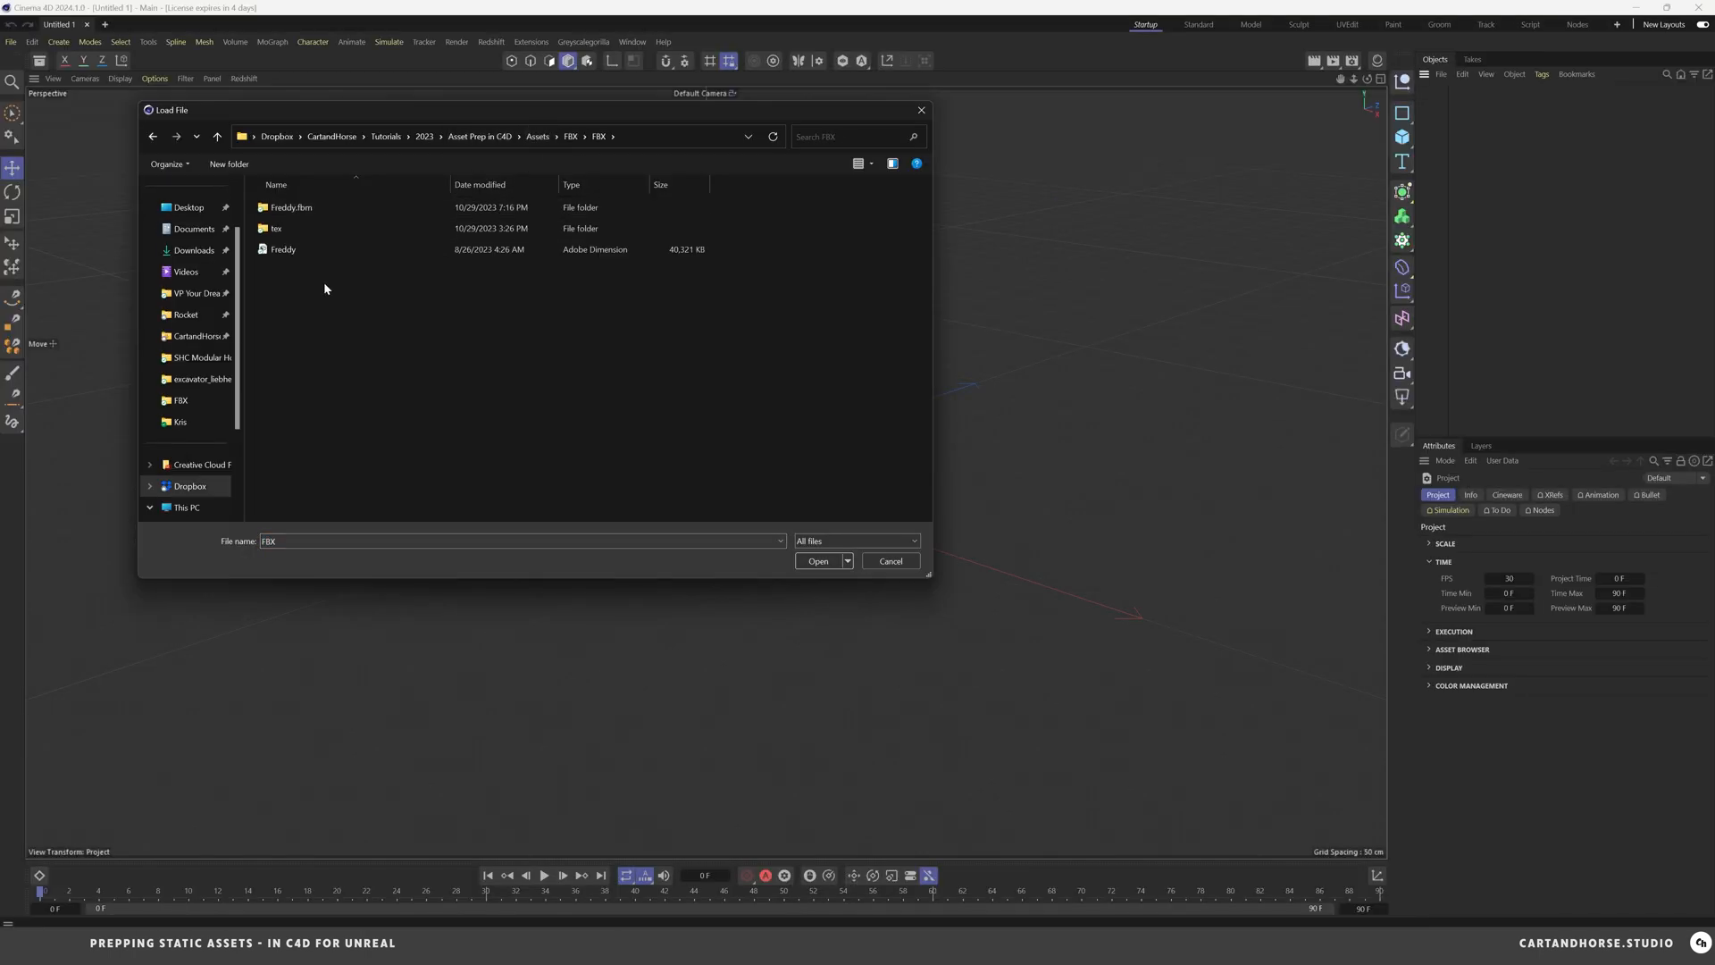
pyautogui.click(283, 248)
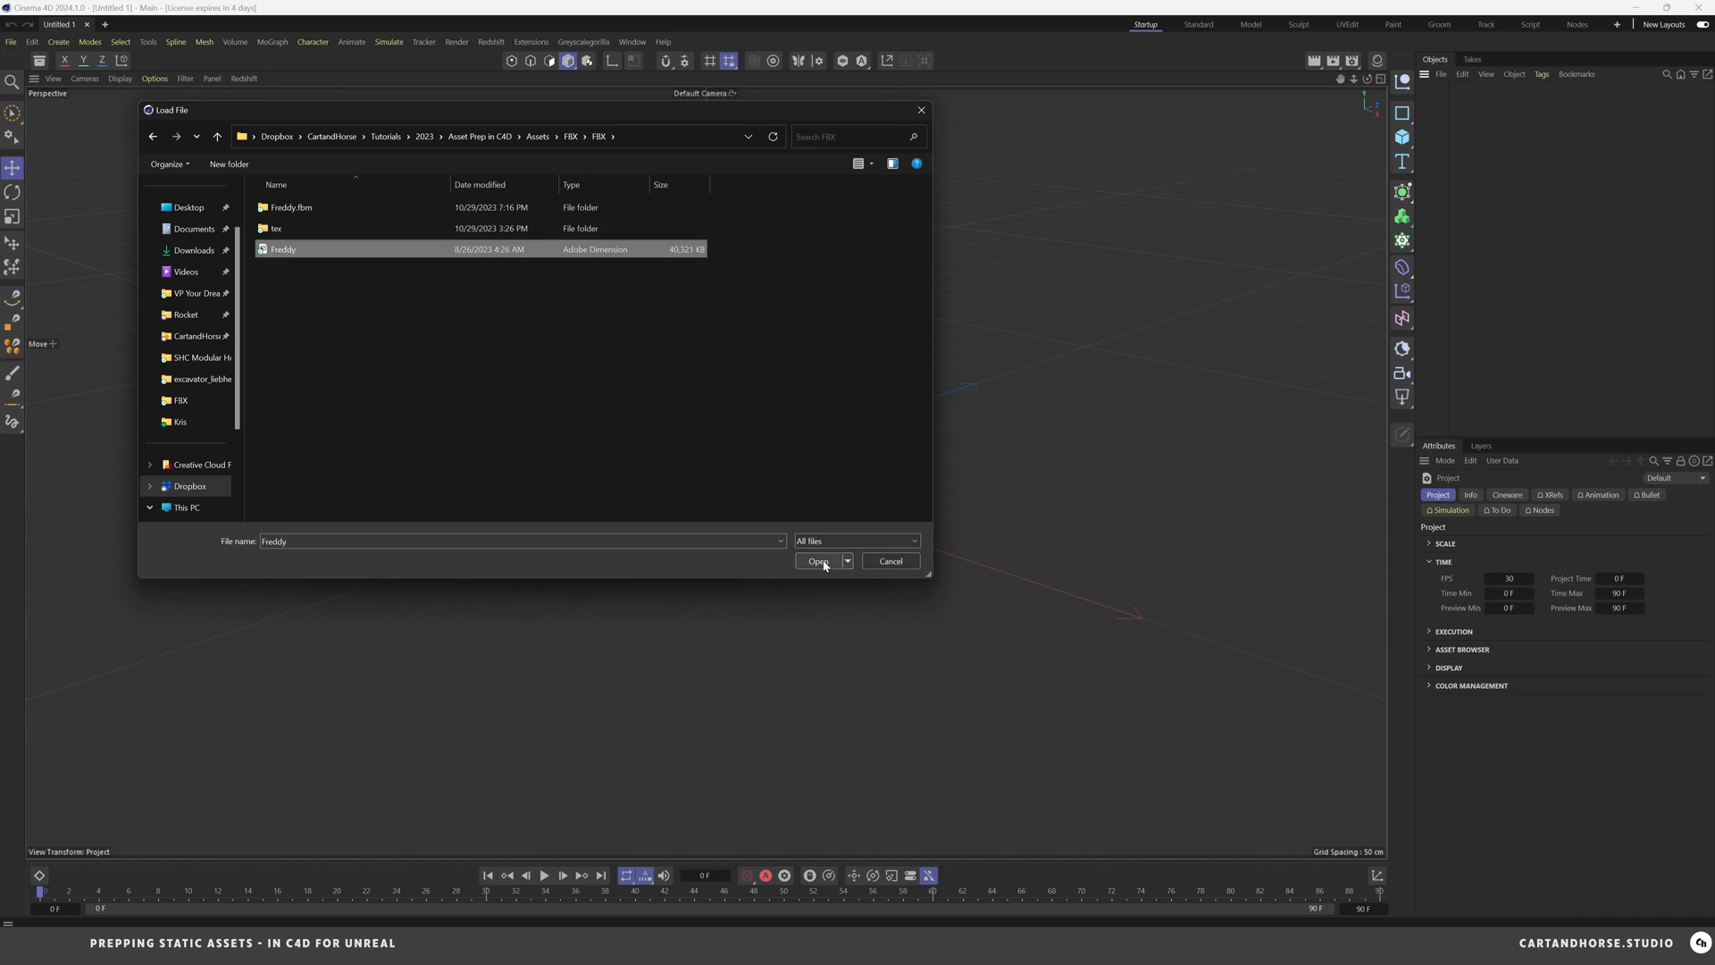
pyautogui.click(818, 561)
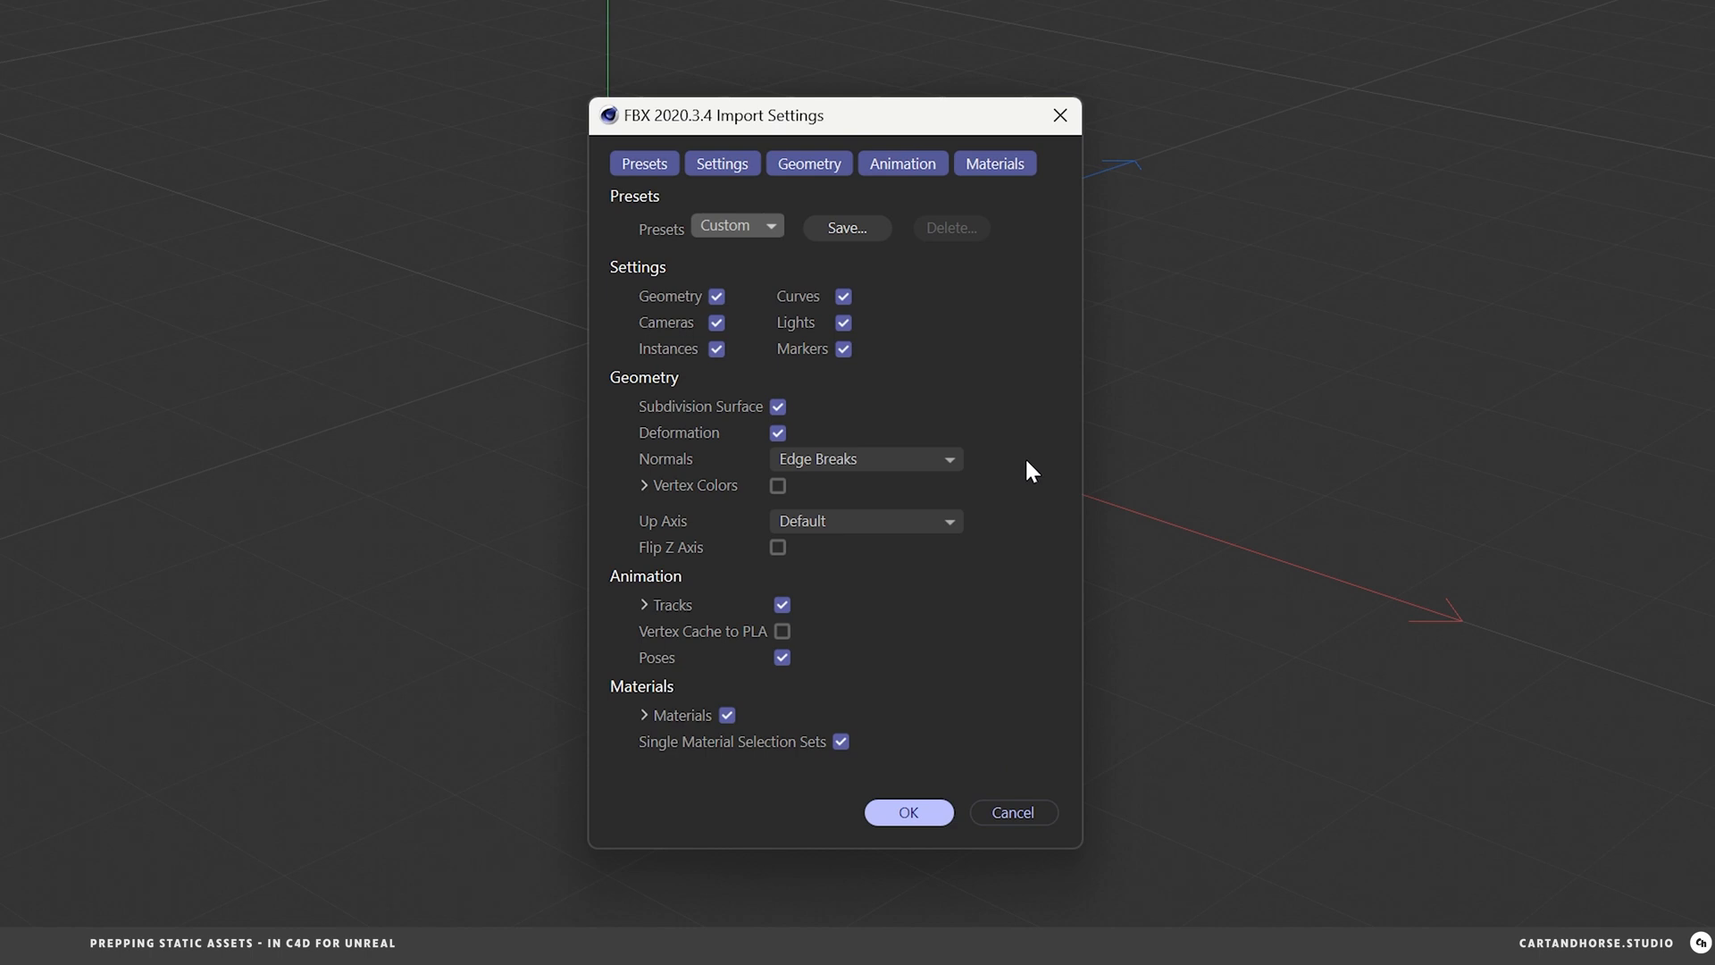
pyautogui.moveTo(1032, 464)
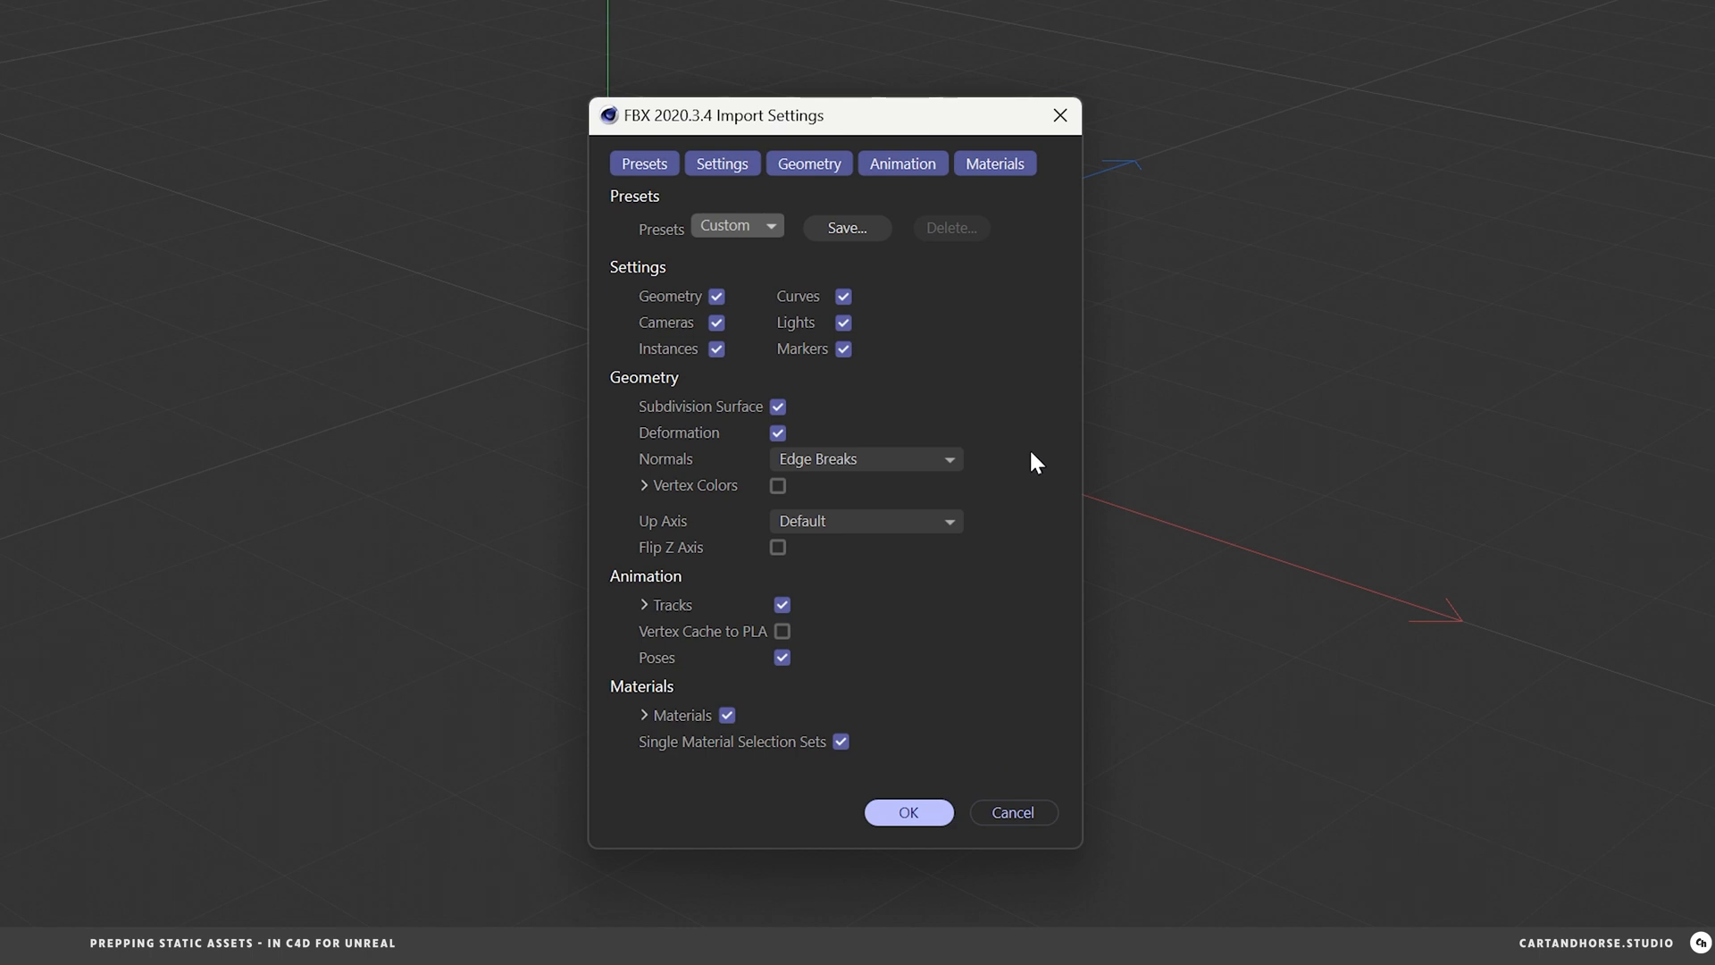
pyautogui.moveTo(1015, 450)
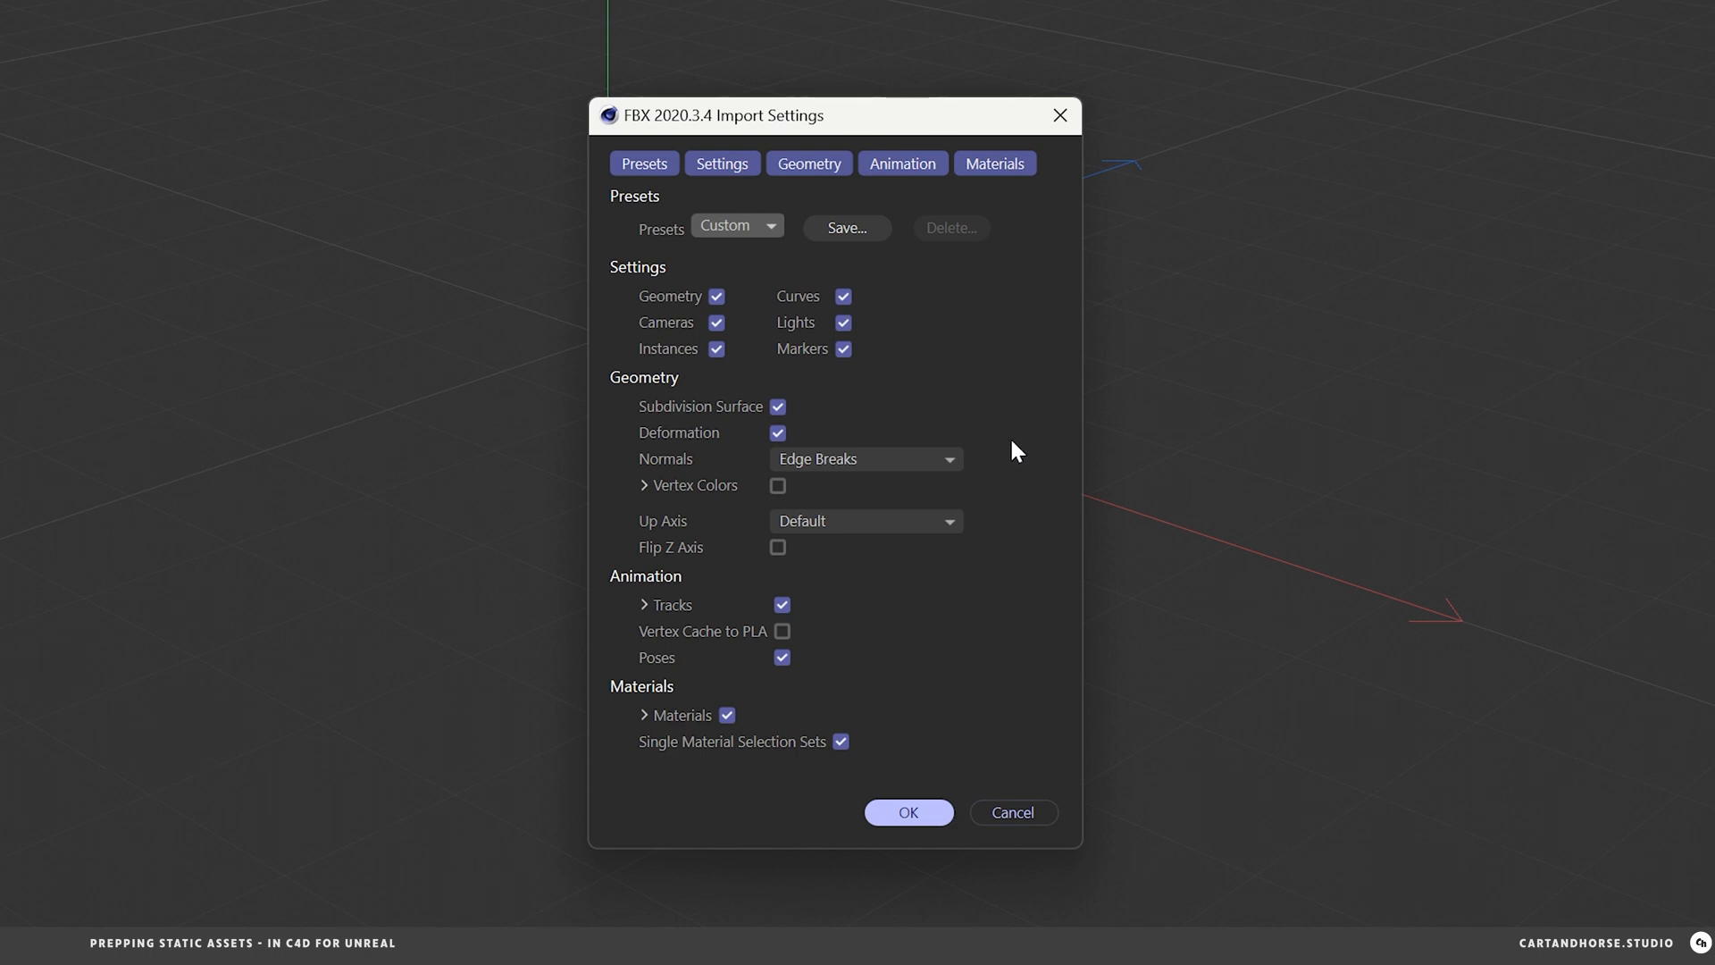
pyautogui.moveTo(702, 813)
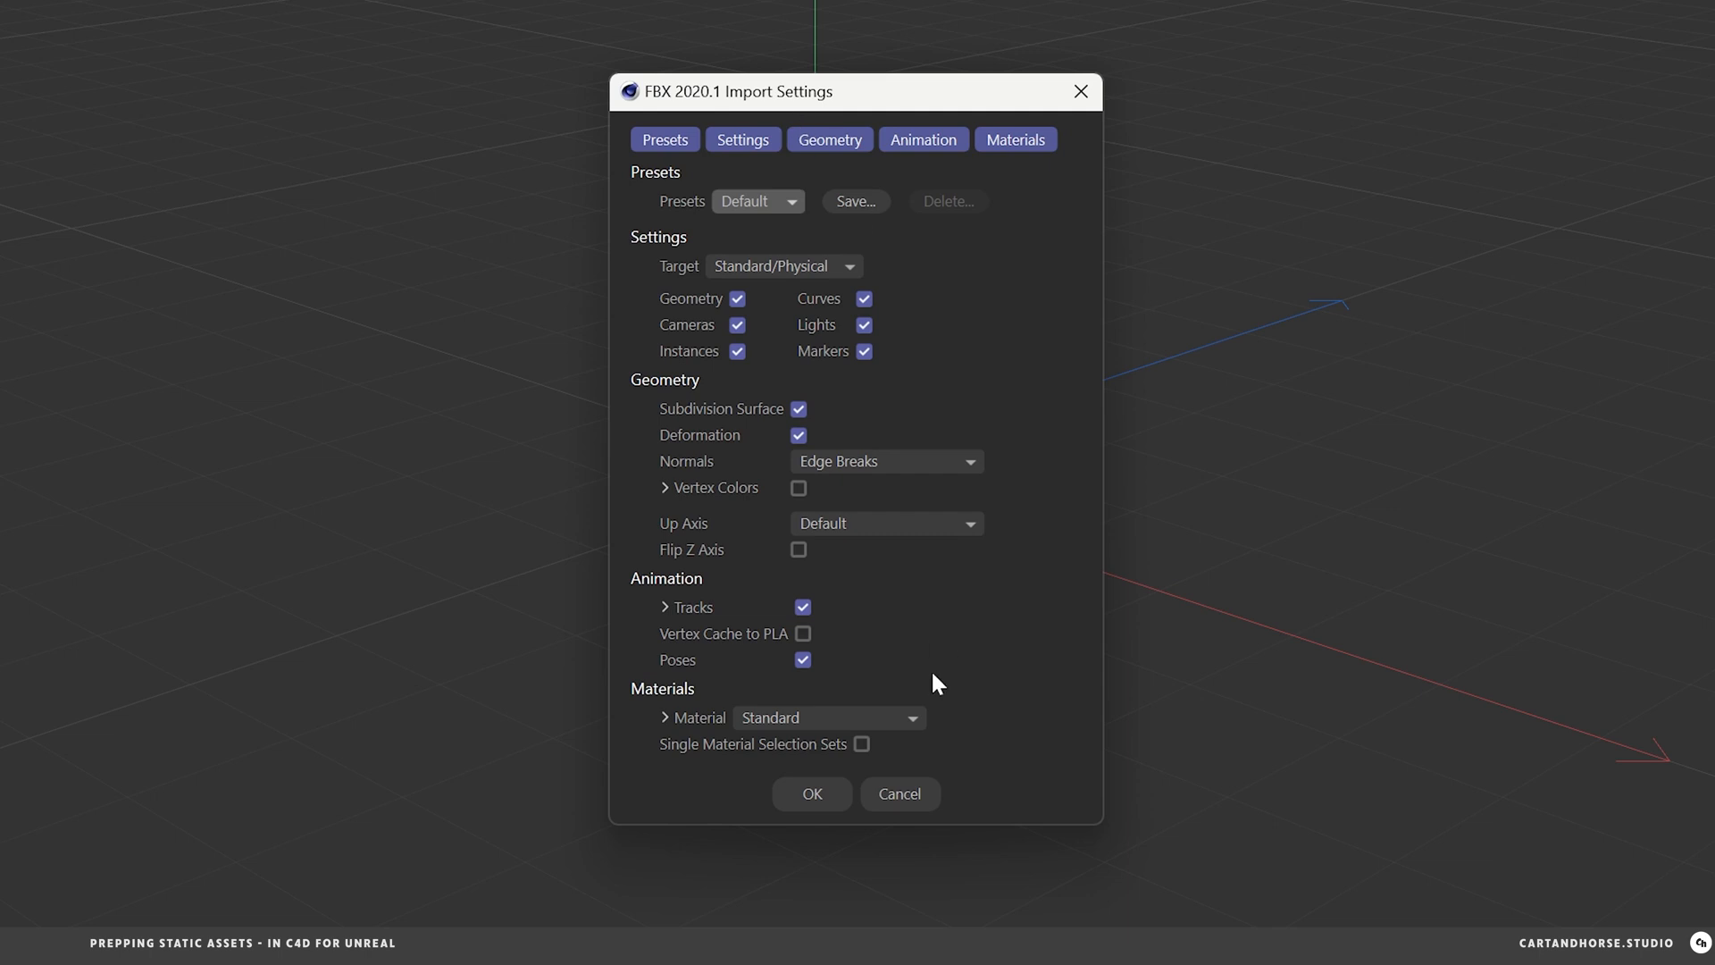
# - In the FBX Import Settings, keep Standard/Physical as the renderer target
pyautogui.click(783, 264)
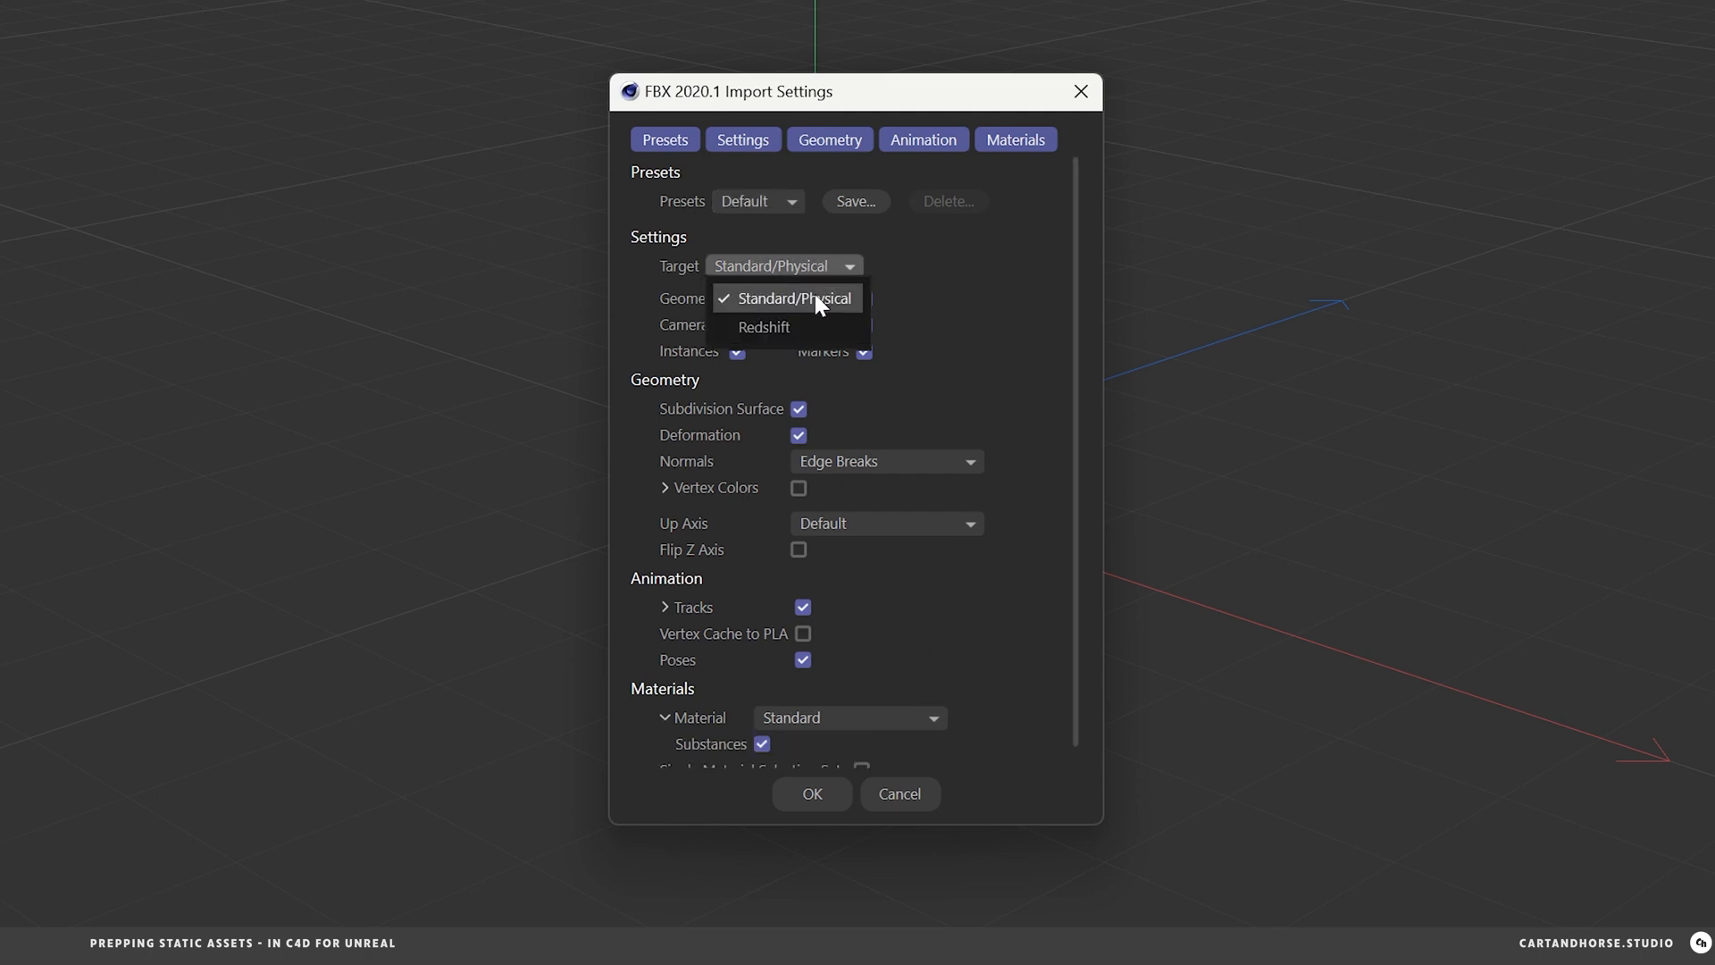
pyautogui.click(786, 298)
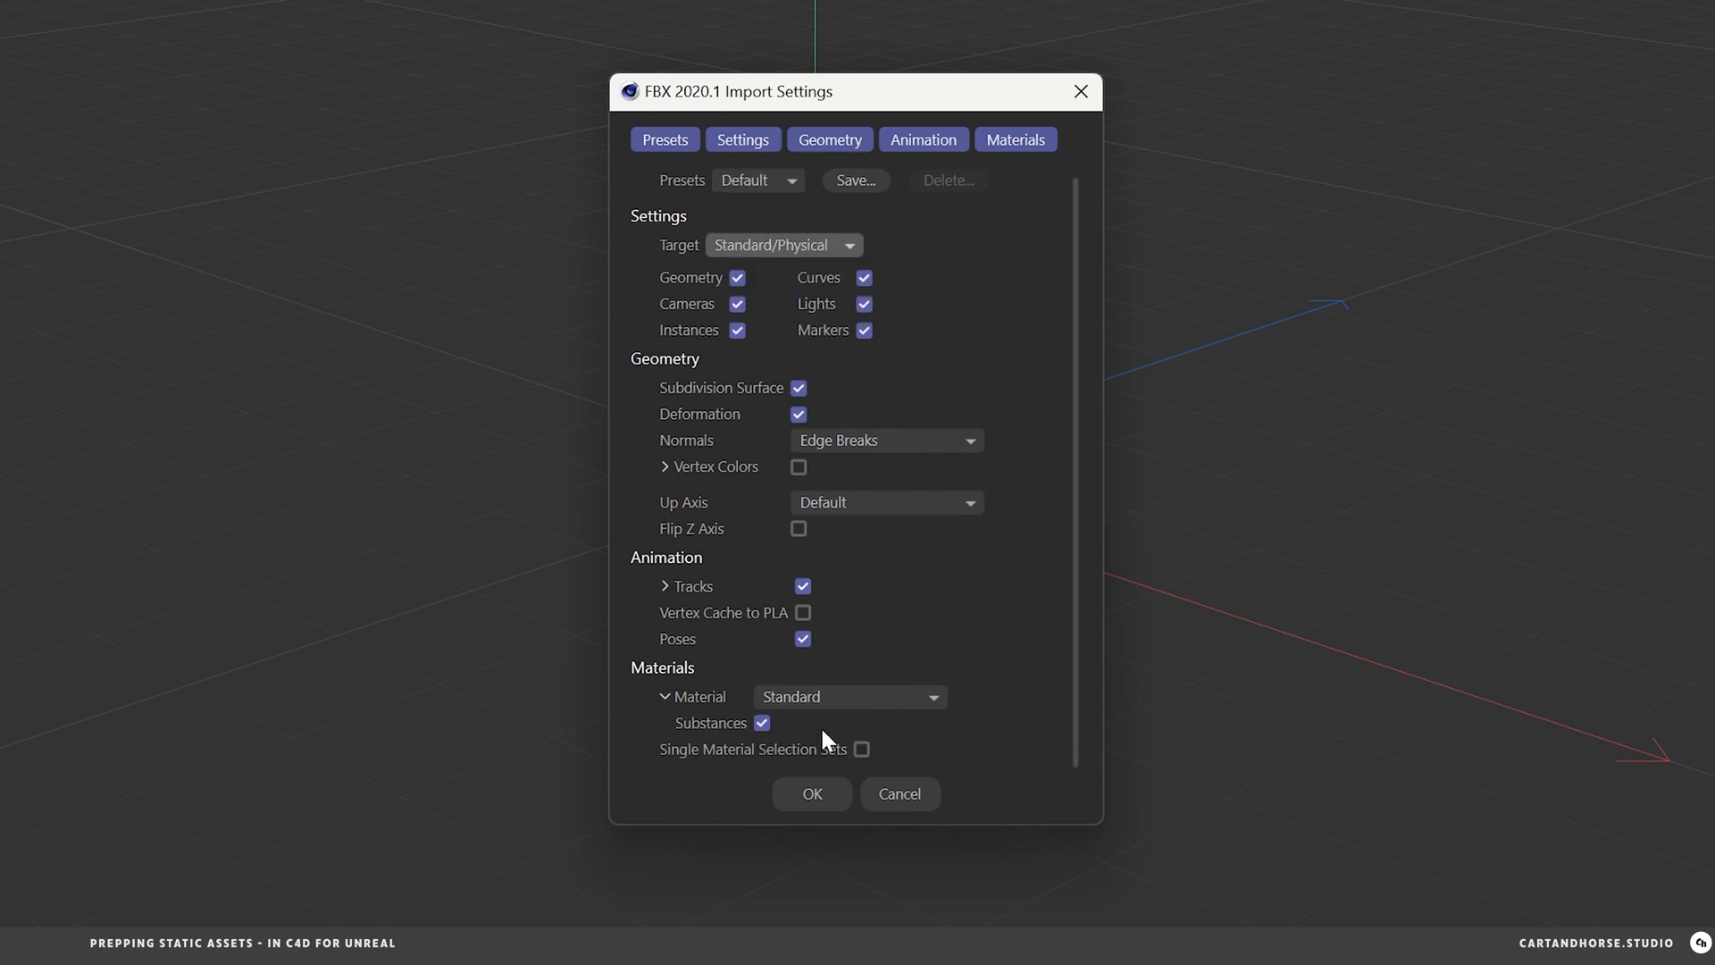
pyautogui.moveTo(968, 698)
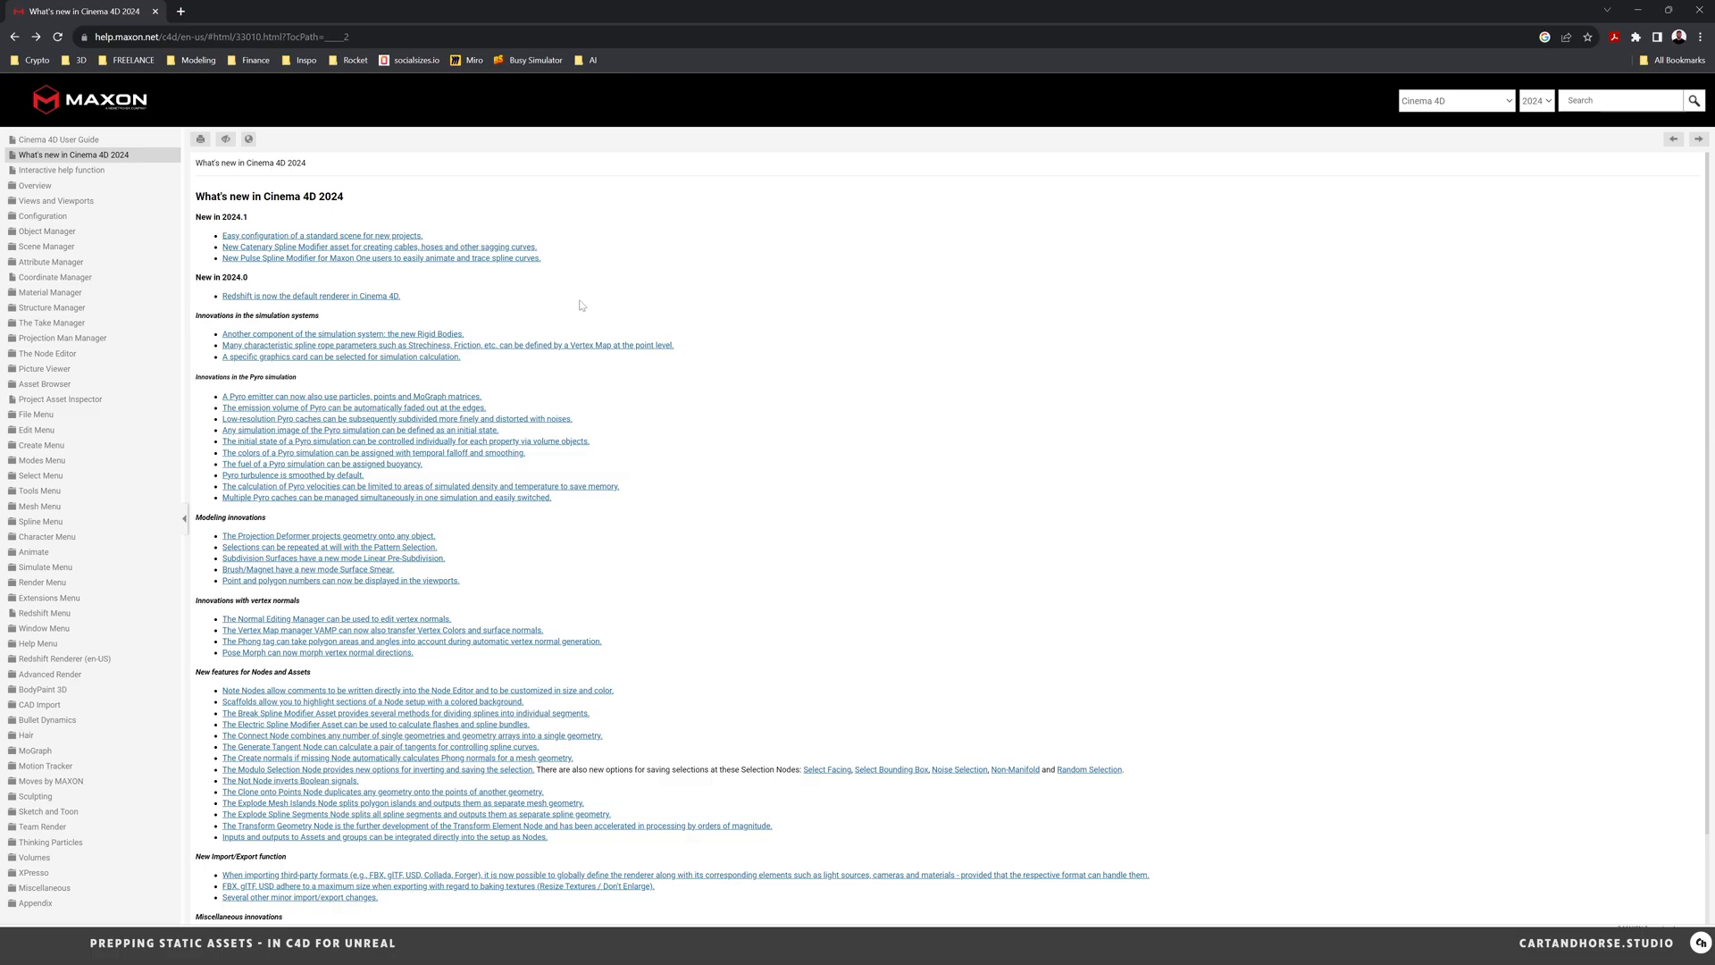
# - Scroll the 'What's new in Cinema 4D 2024' page to the New Import/Export function section
pyautogui.scroll(-3)
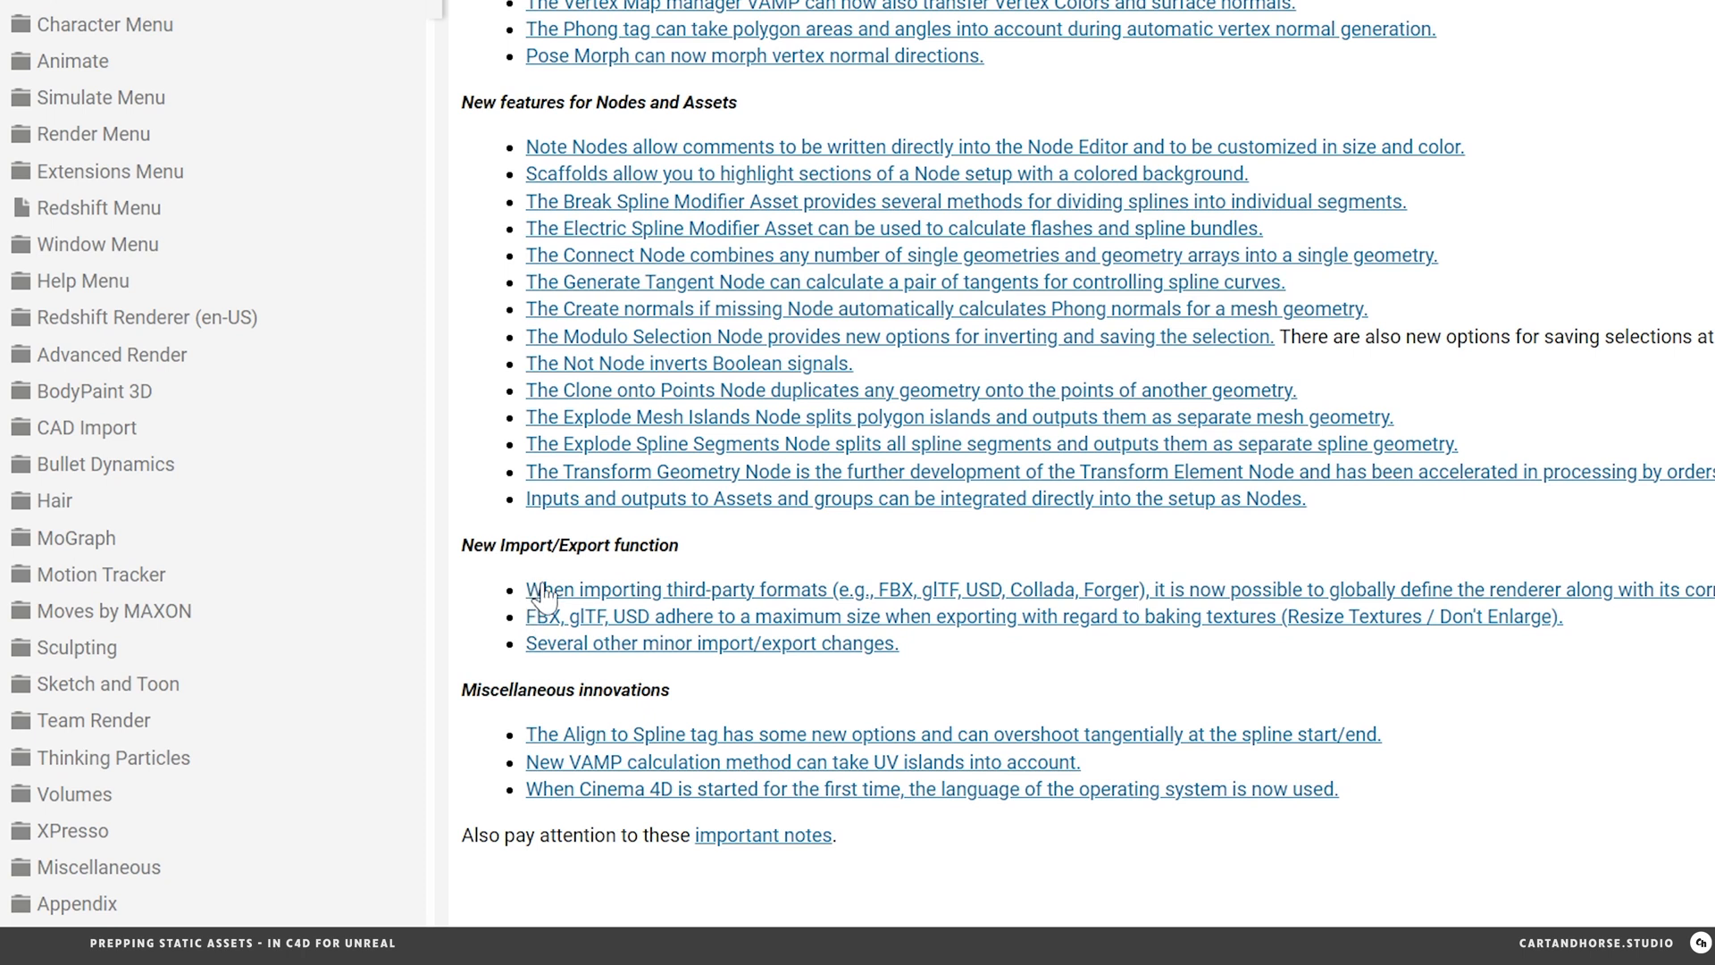
pyautogui.moveTo(835, 605)
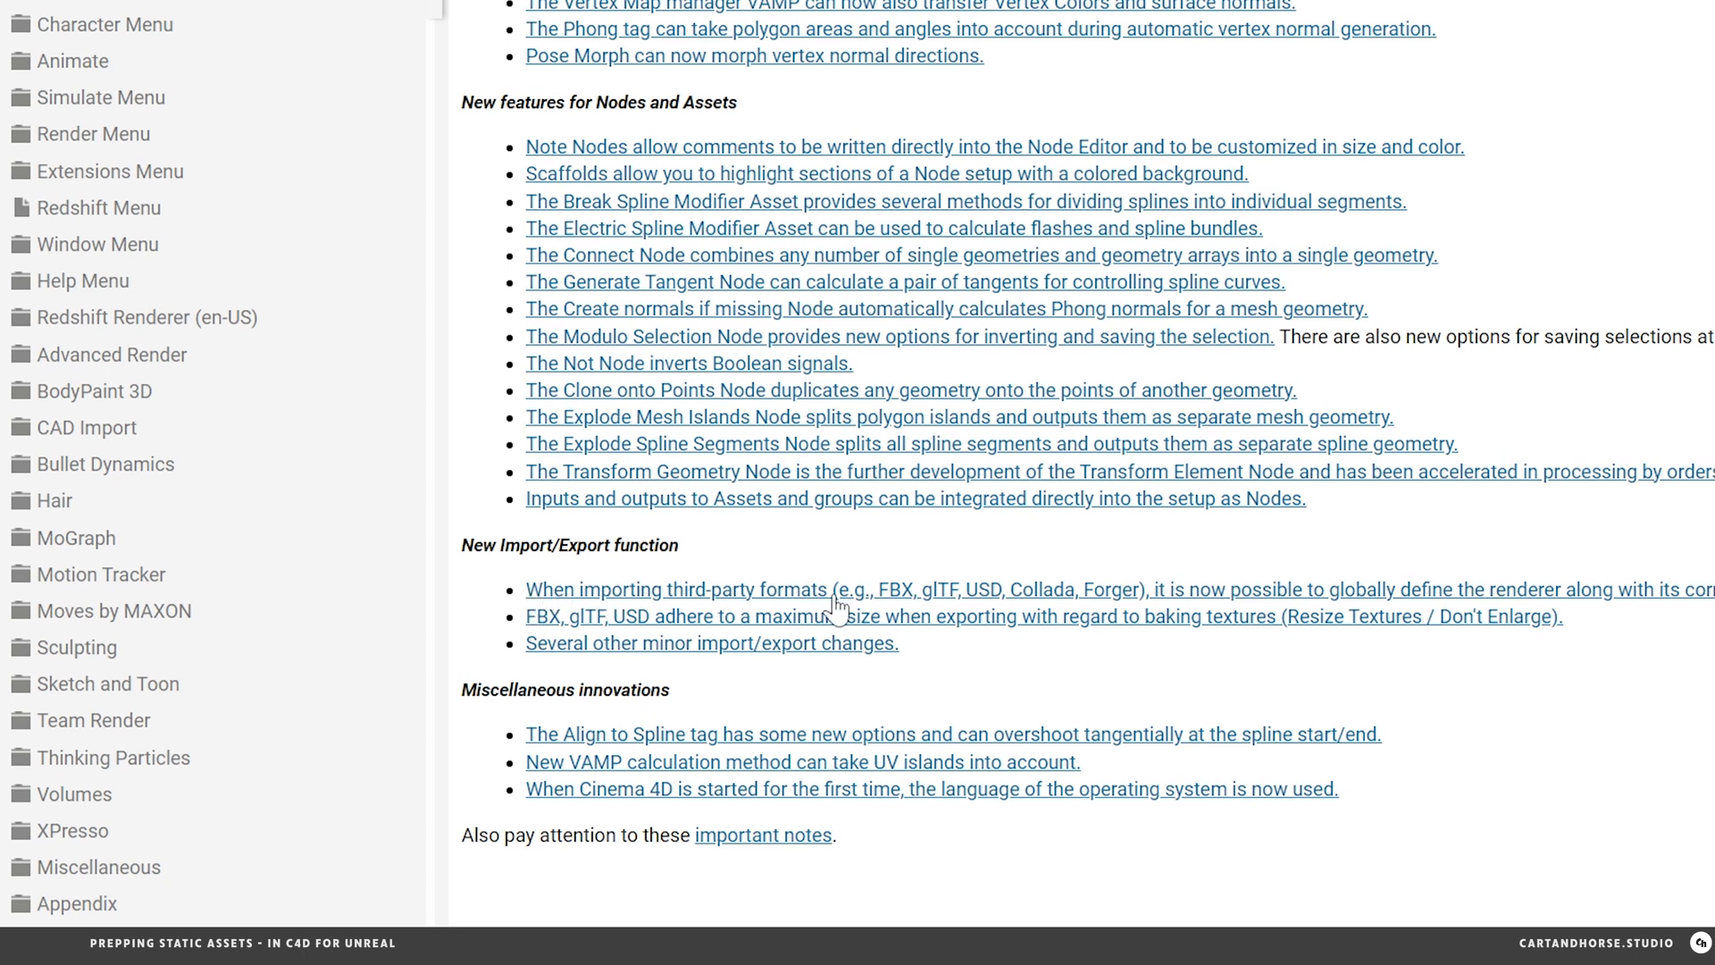
pyautogui.moveTo(916, 604)
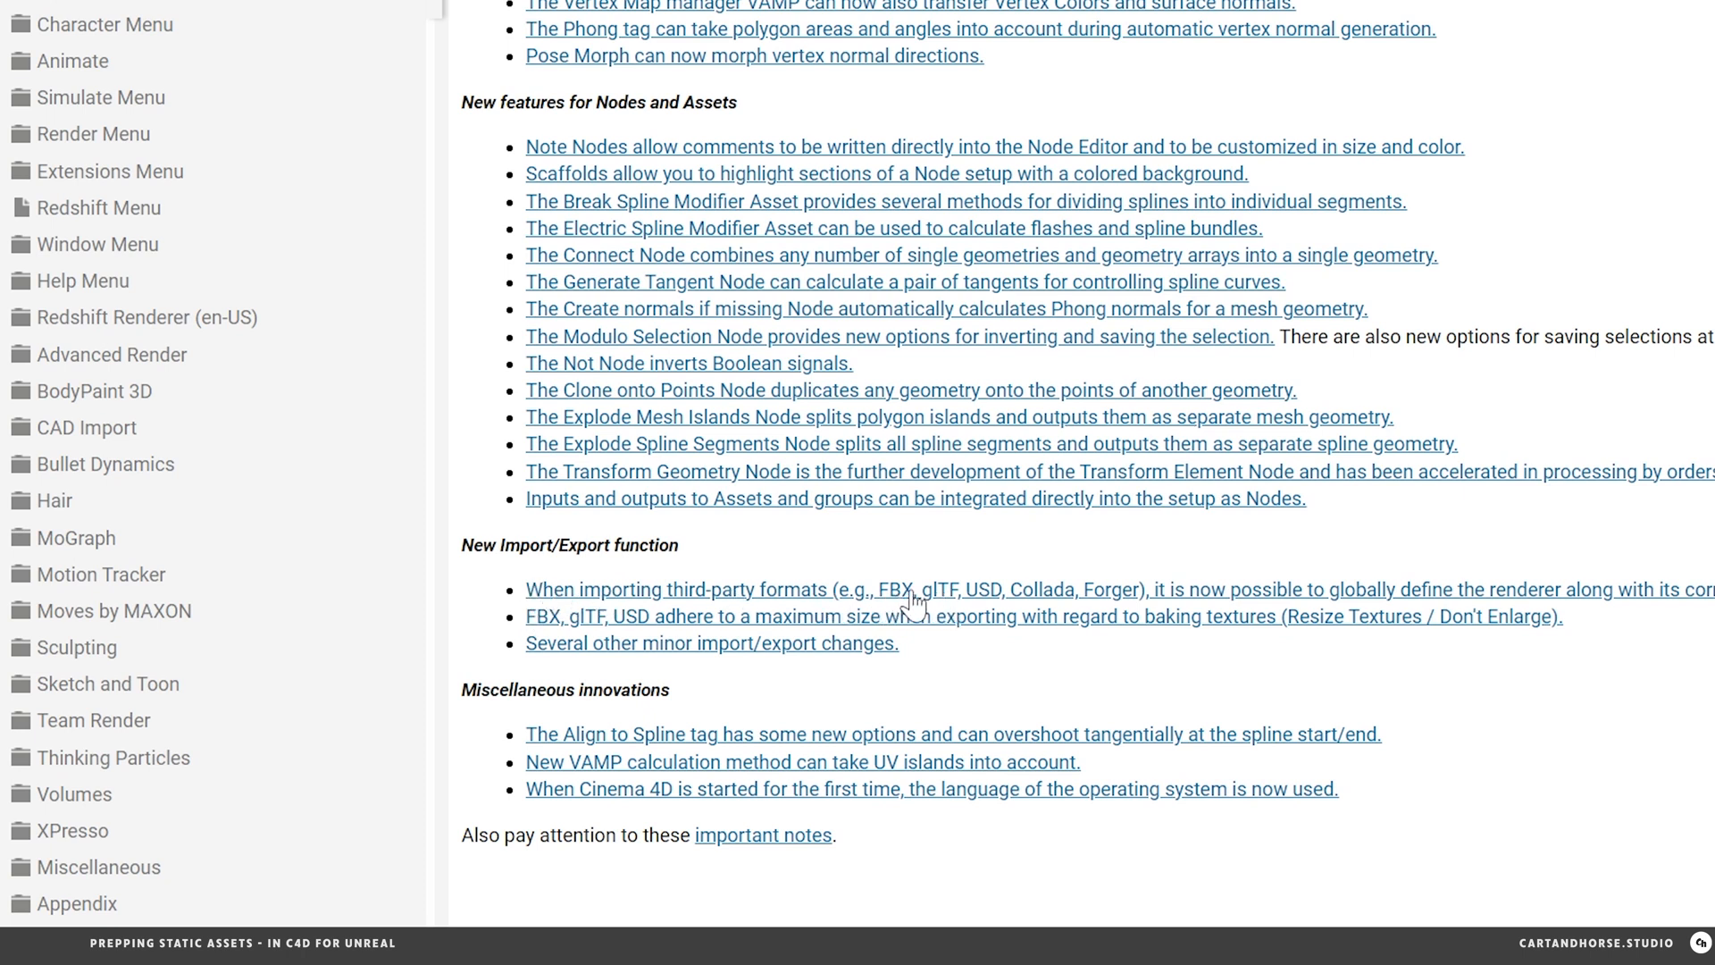
pyautogui.moveTo(1347, 611)
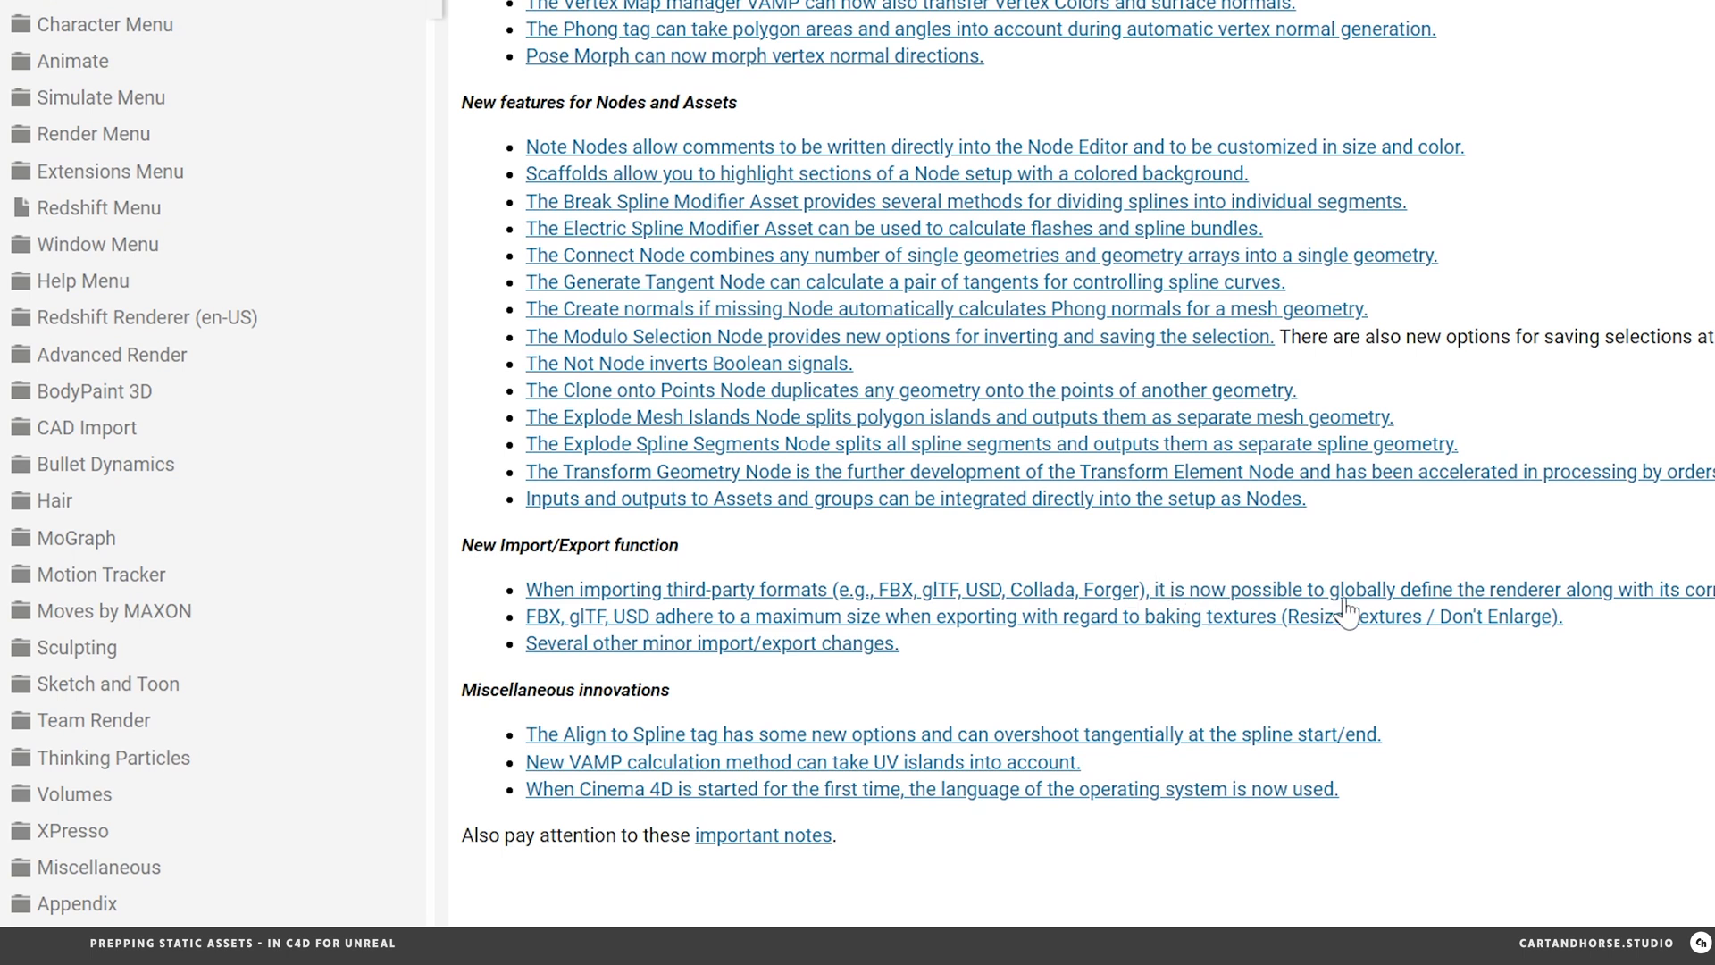
pyautogui.moveTo(1618, 613)
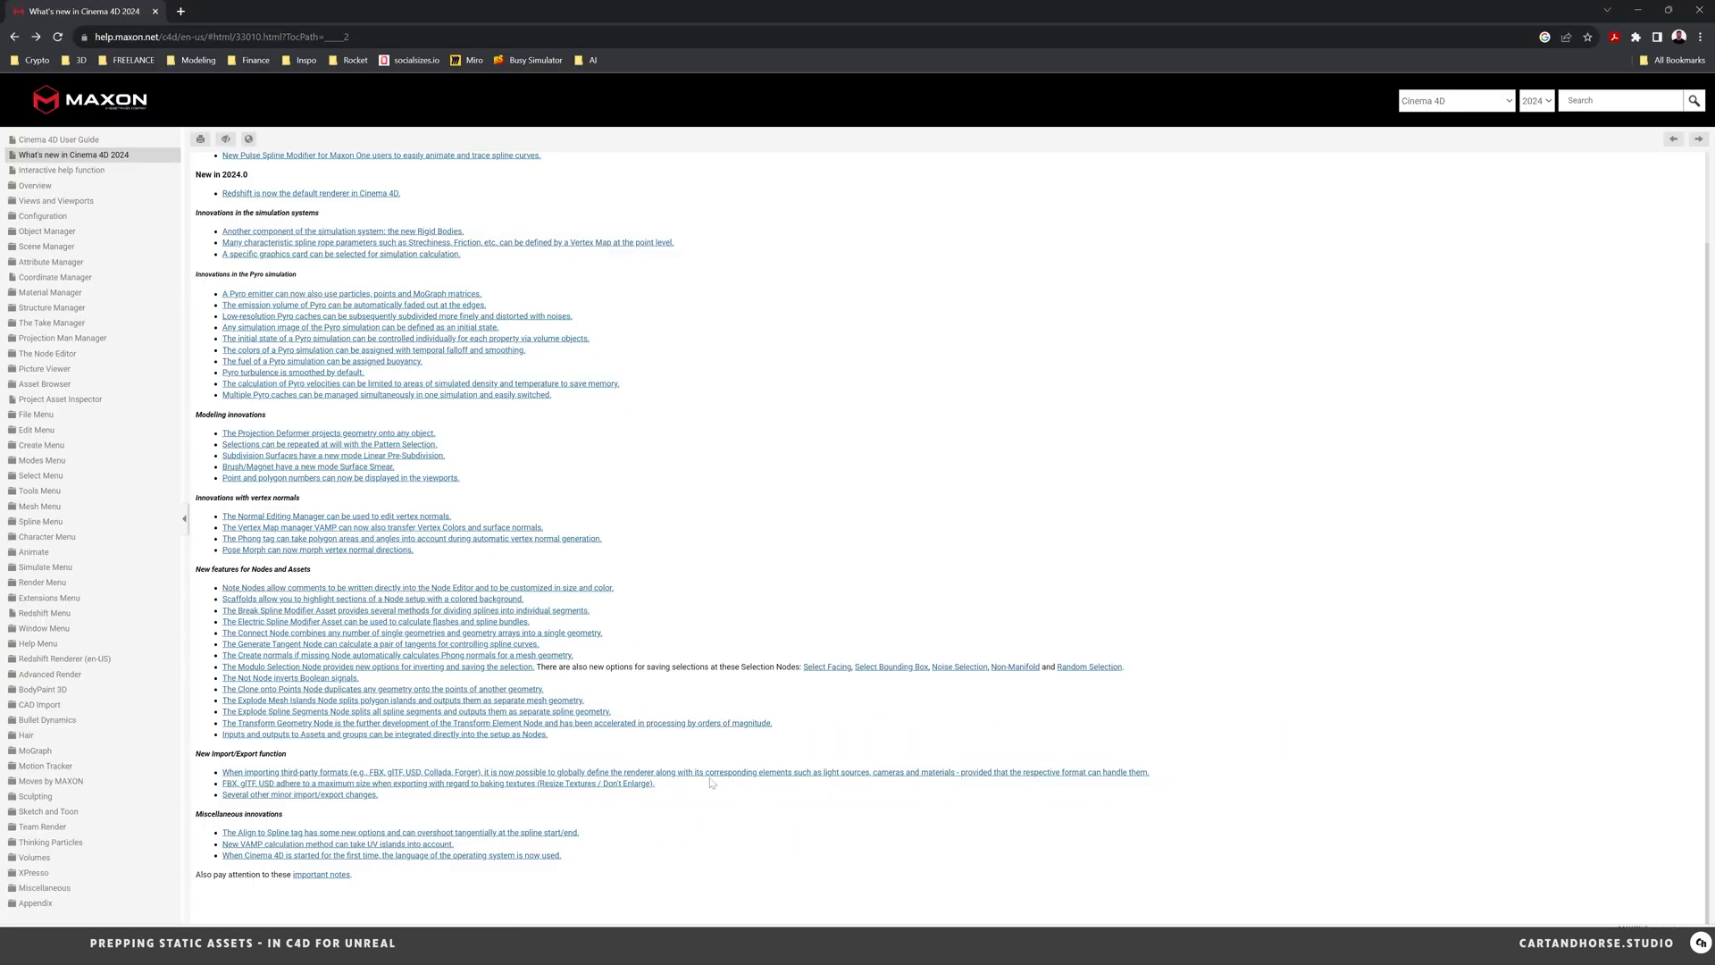
pyautogui.moveTo(893, 786)
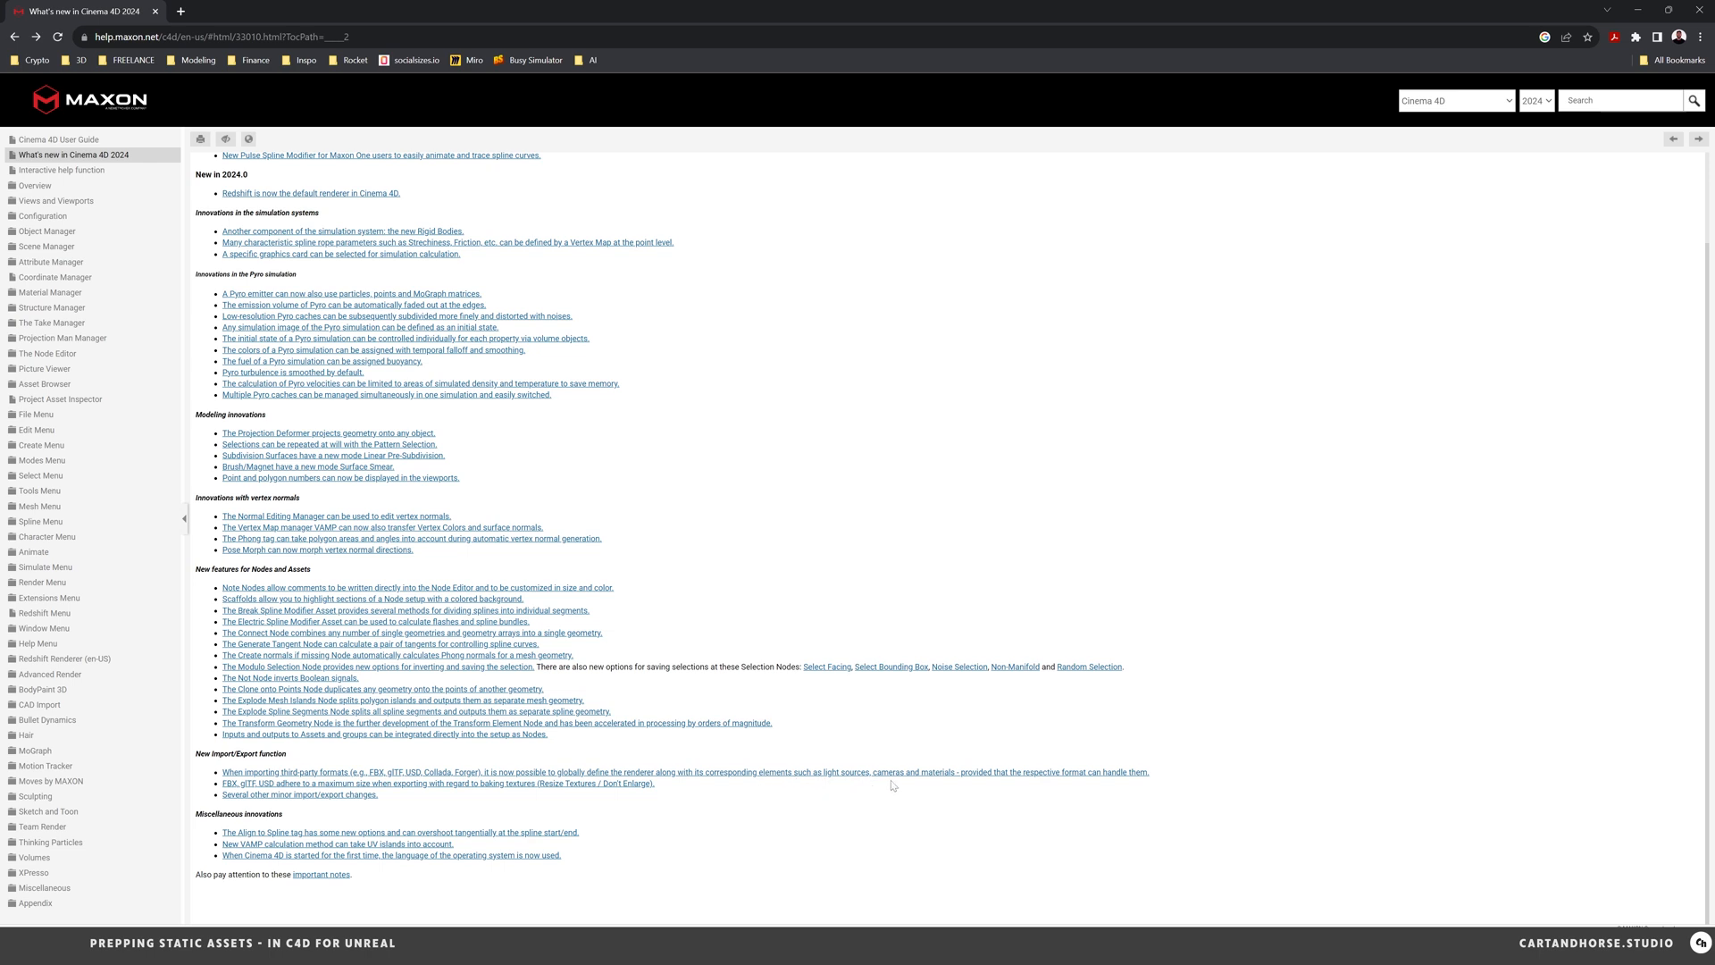
pyautogui.moveTo(1048, 786)
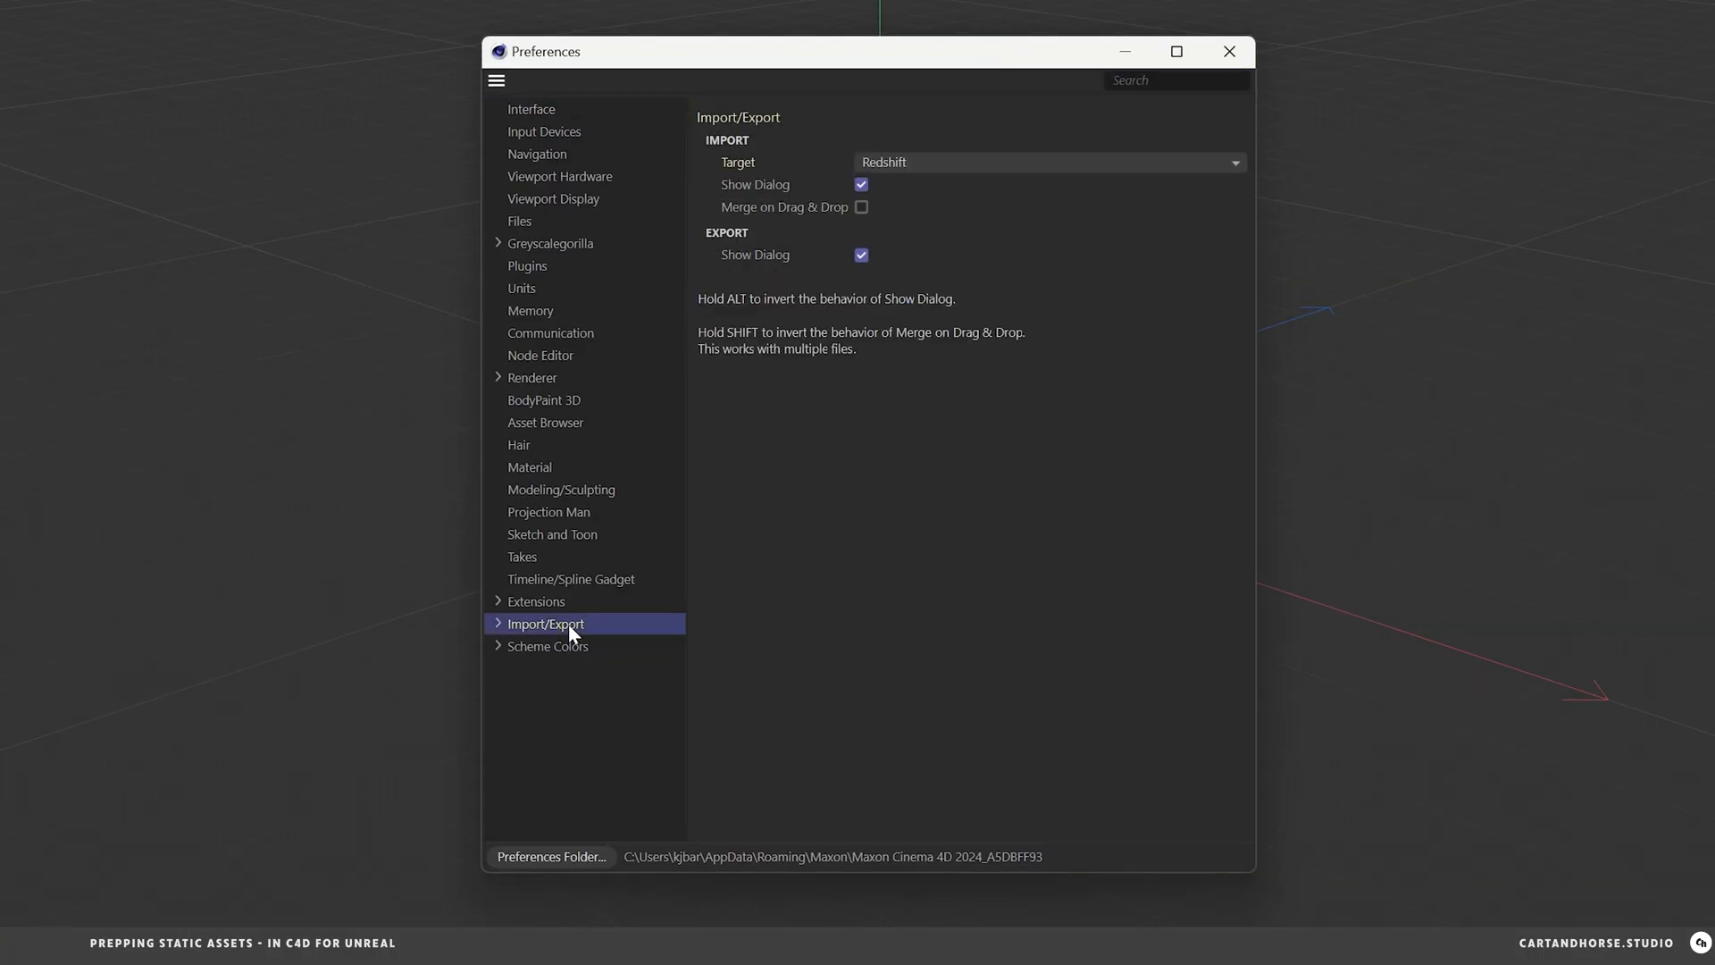
pyautogui.moveTo(740, 129)
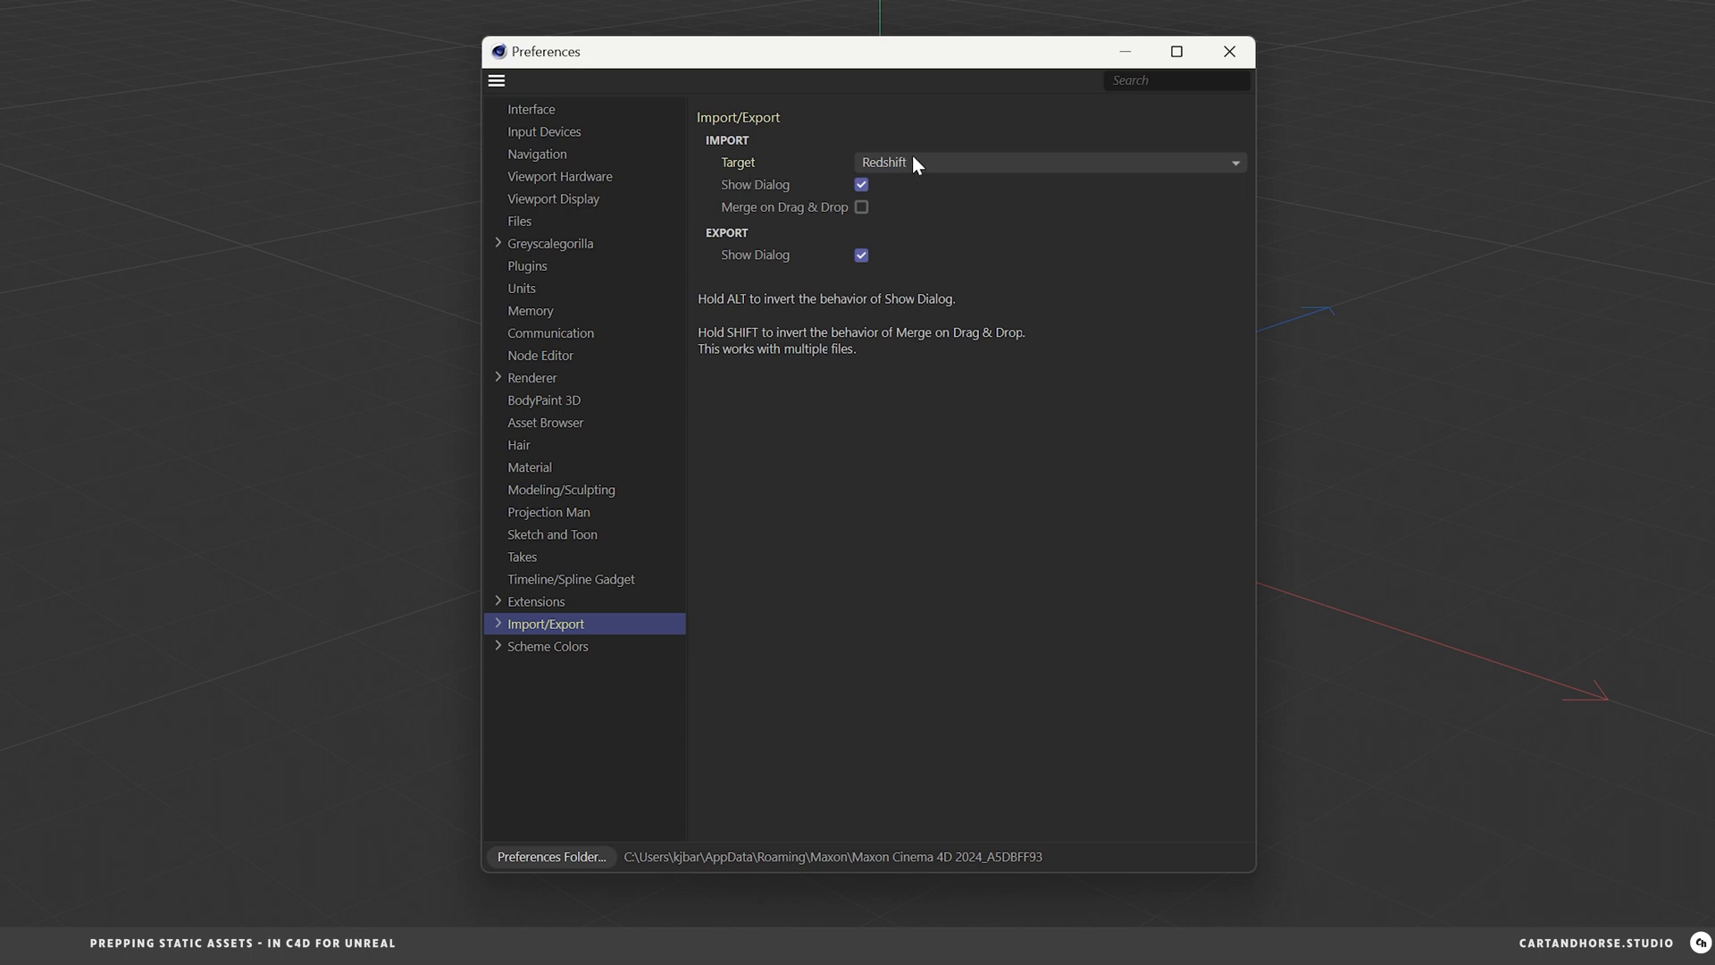
# - Set the Import/Export preference Target to Standard/Physical instead of Redshift and close Preferences
pyautogui.click(1045, 162)
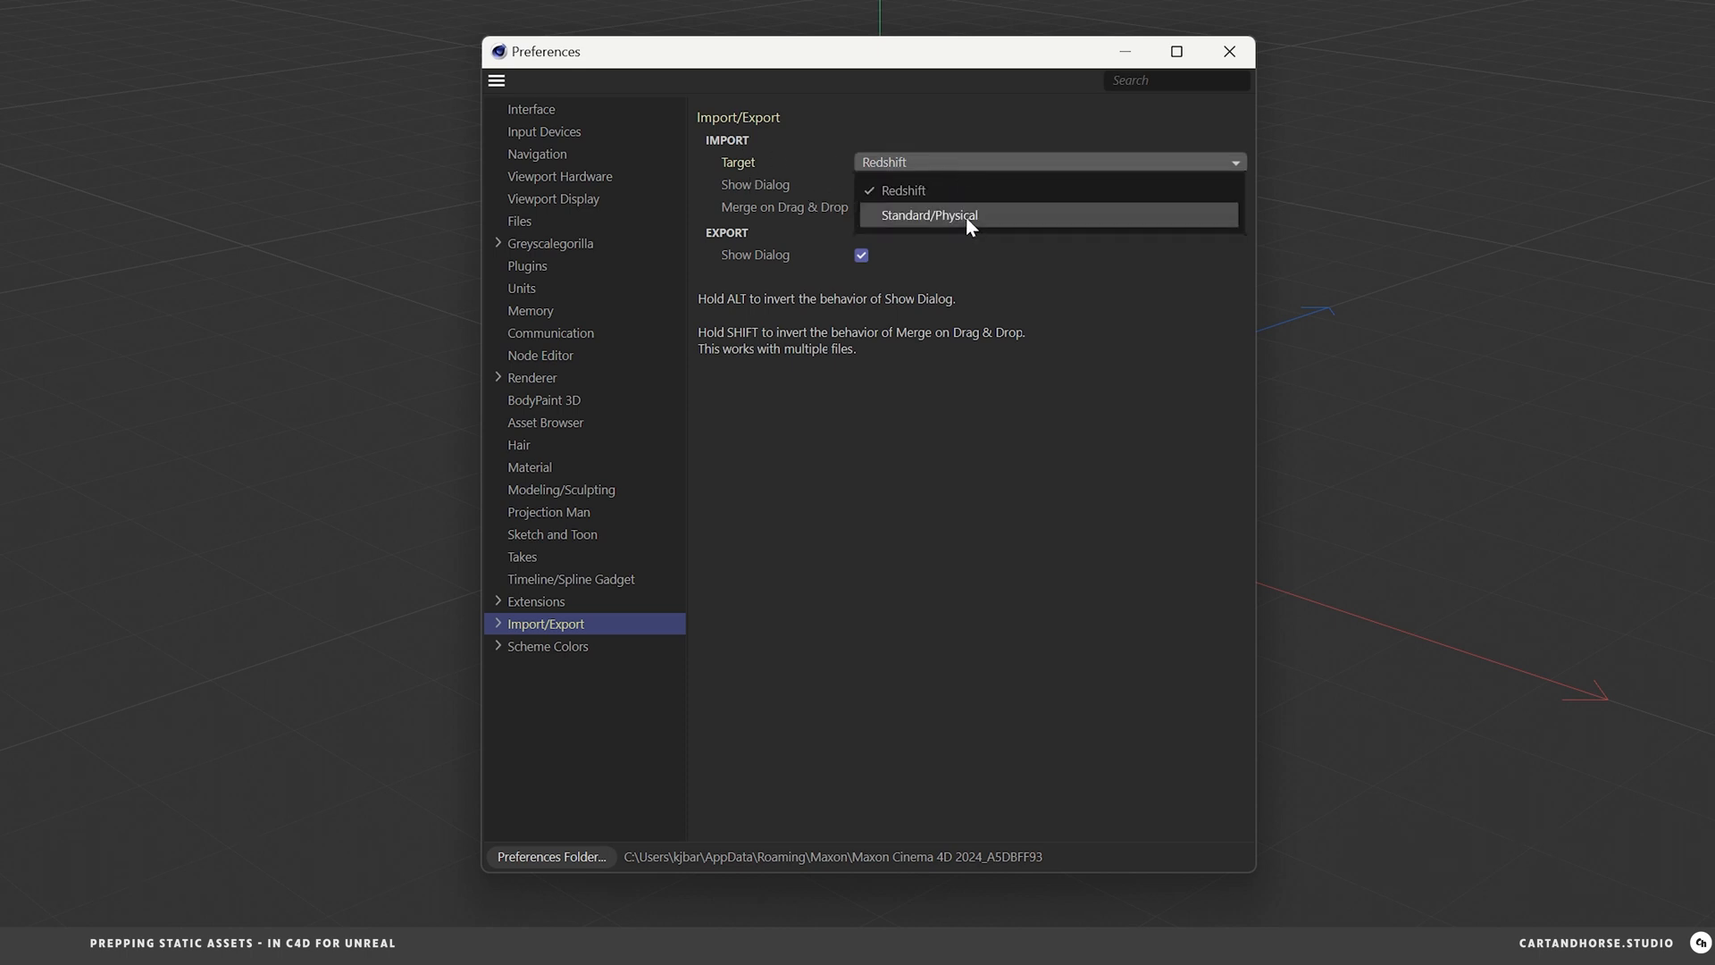
pyautogui.moveTo(957, 218)
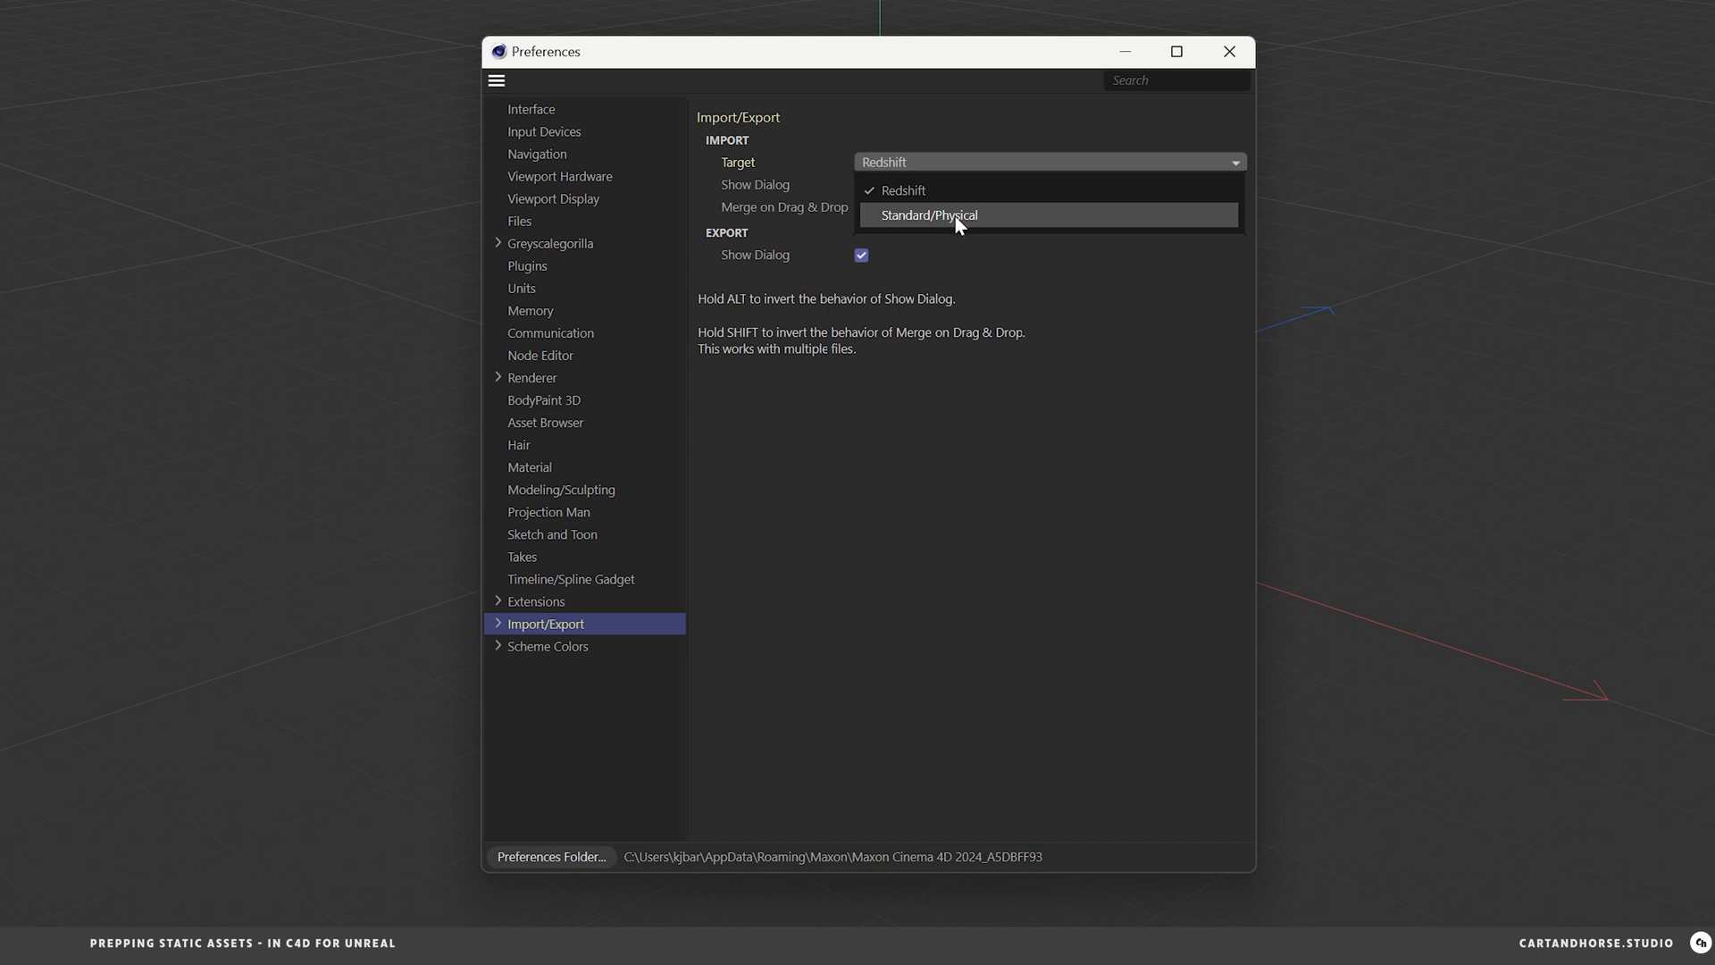
pyautogui.click(929, 215)
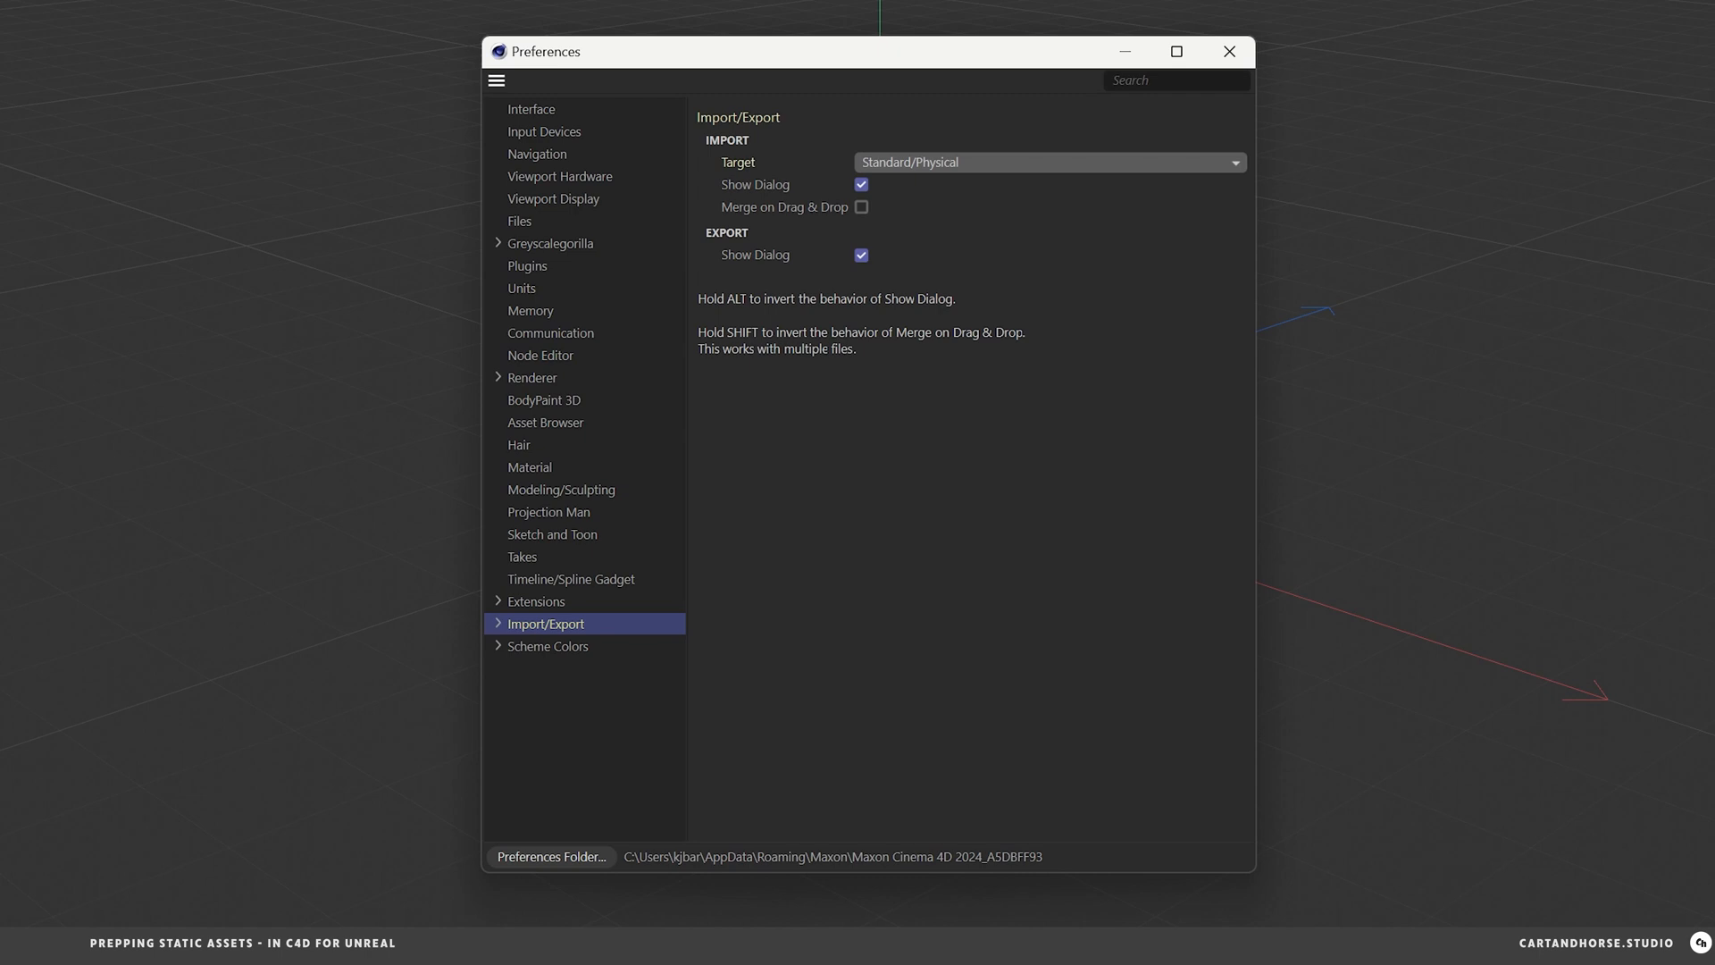
pyautogui.click(1228, 52)
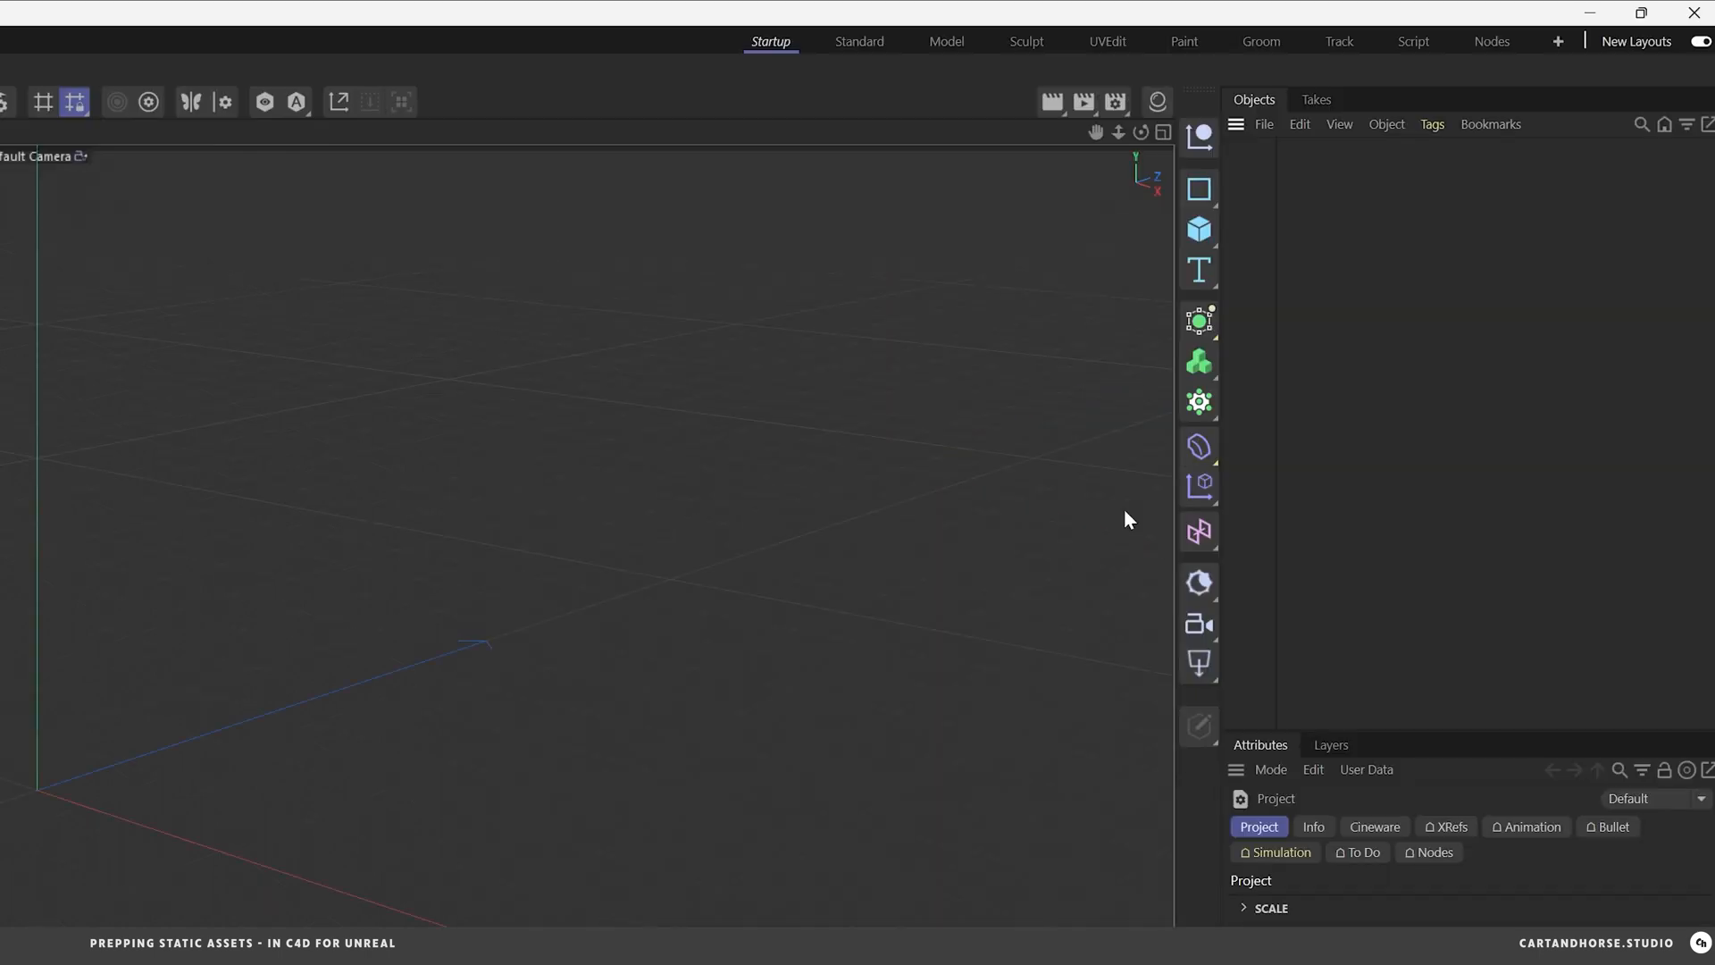
# - Merge the Freddy FBX into the scene, check the Microphone material's missing texture, and close its editor
pyautogui.click(1263, 124)
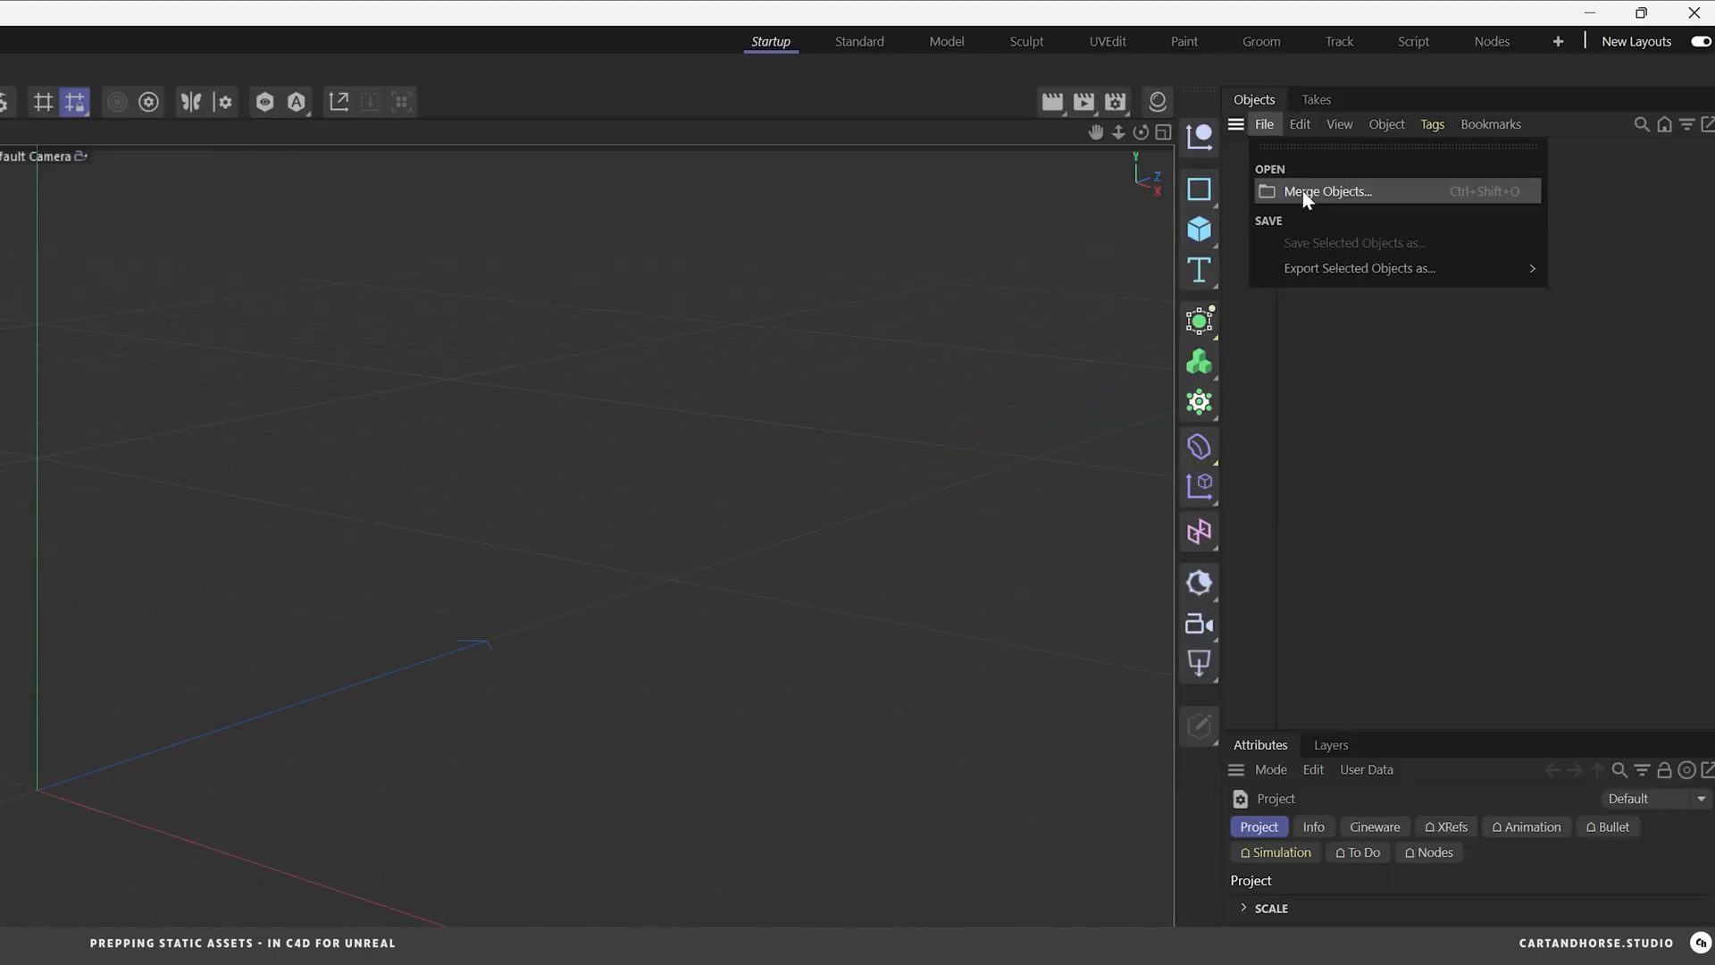
pyautogui.click(1326, 191)
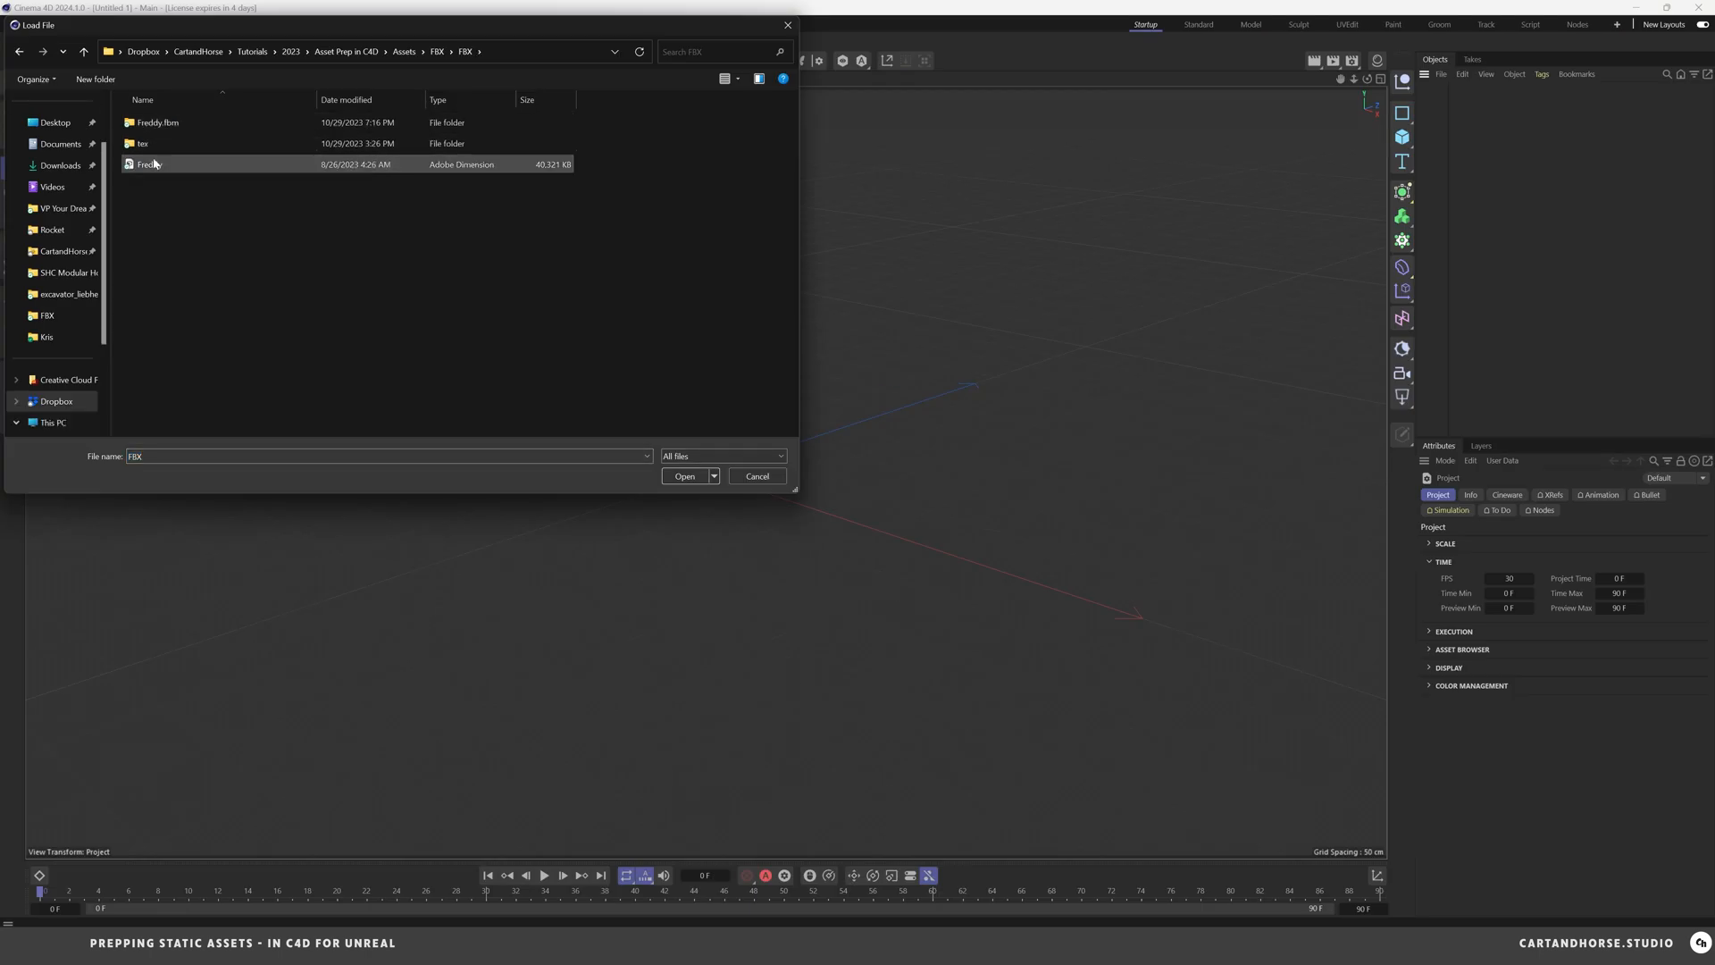
pyautogui.click(684, 475)
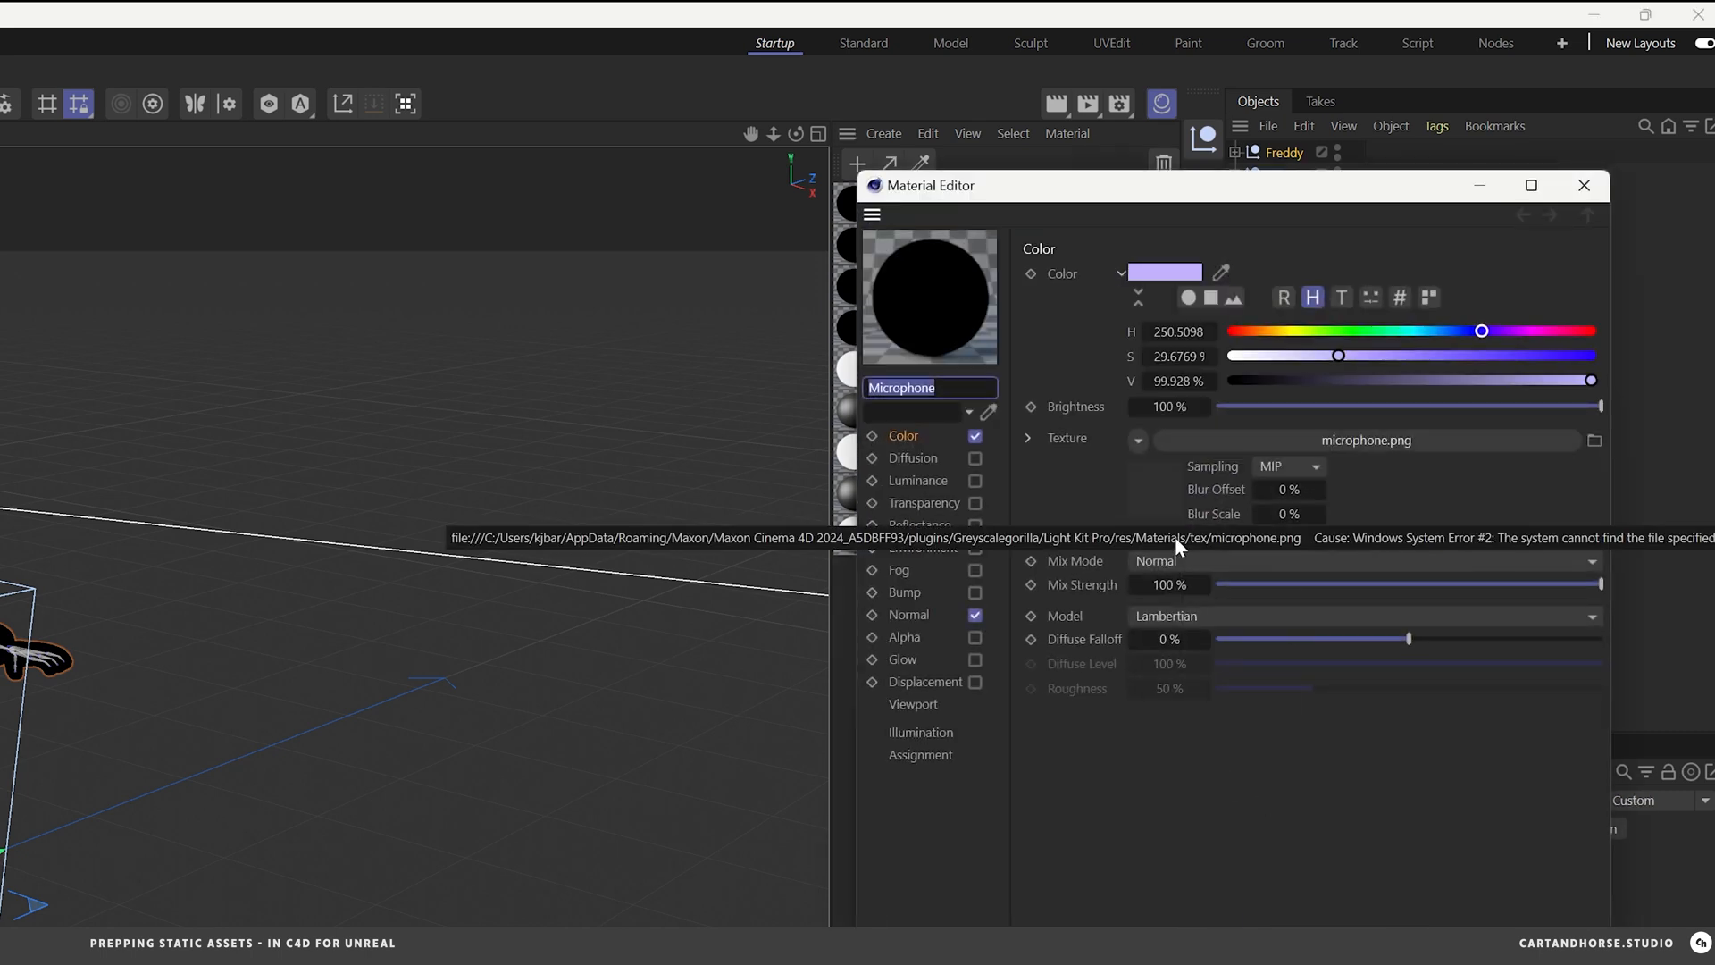
pyautogui.moveTo(1241, 761)
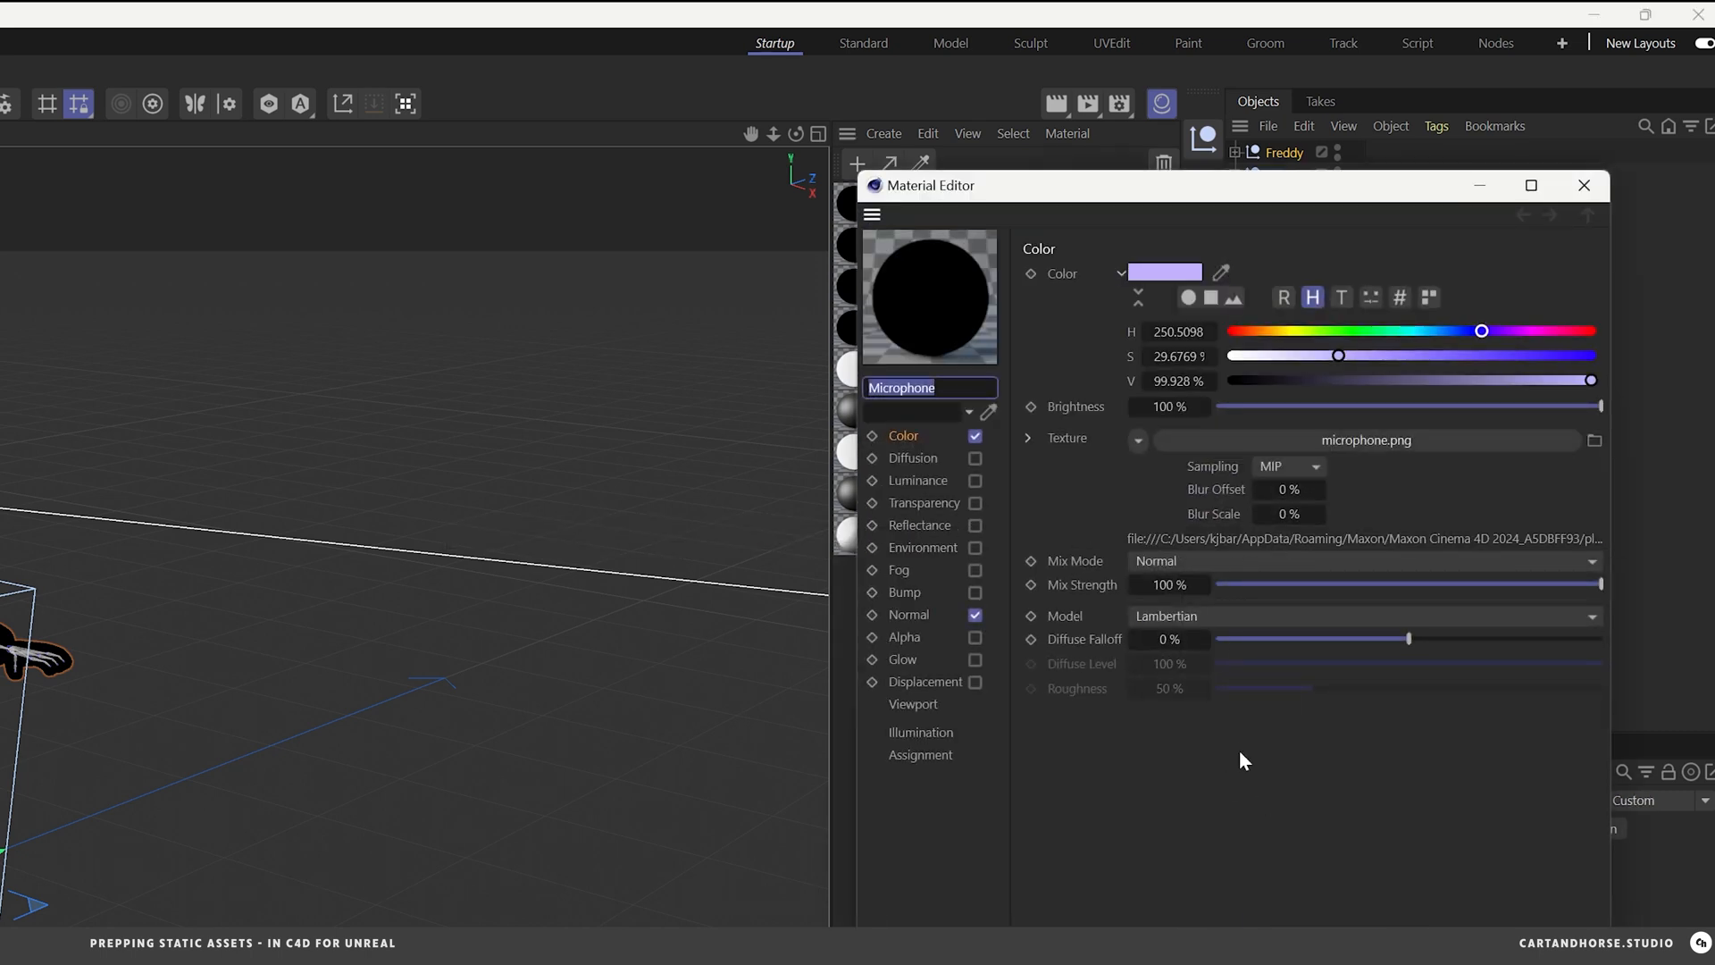
pyautogui.click(1583, 184)
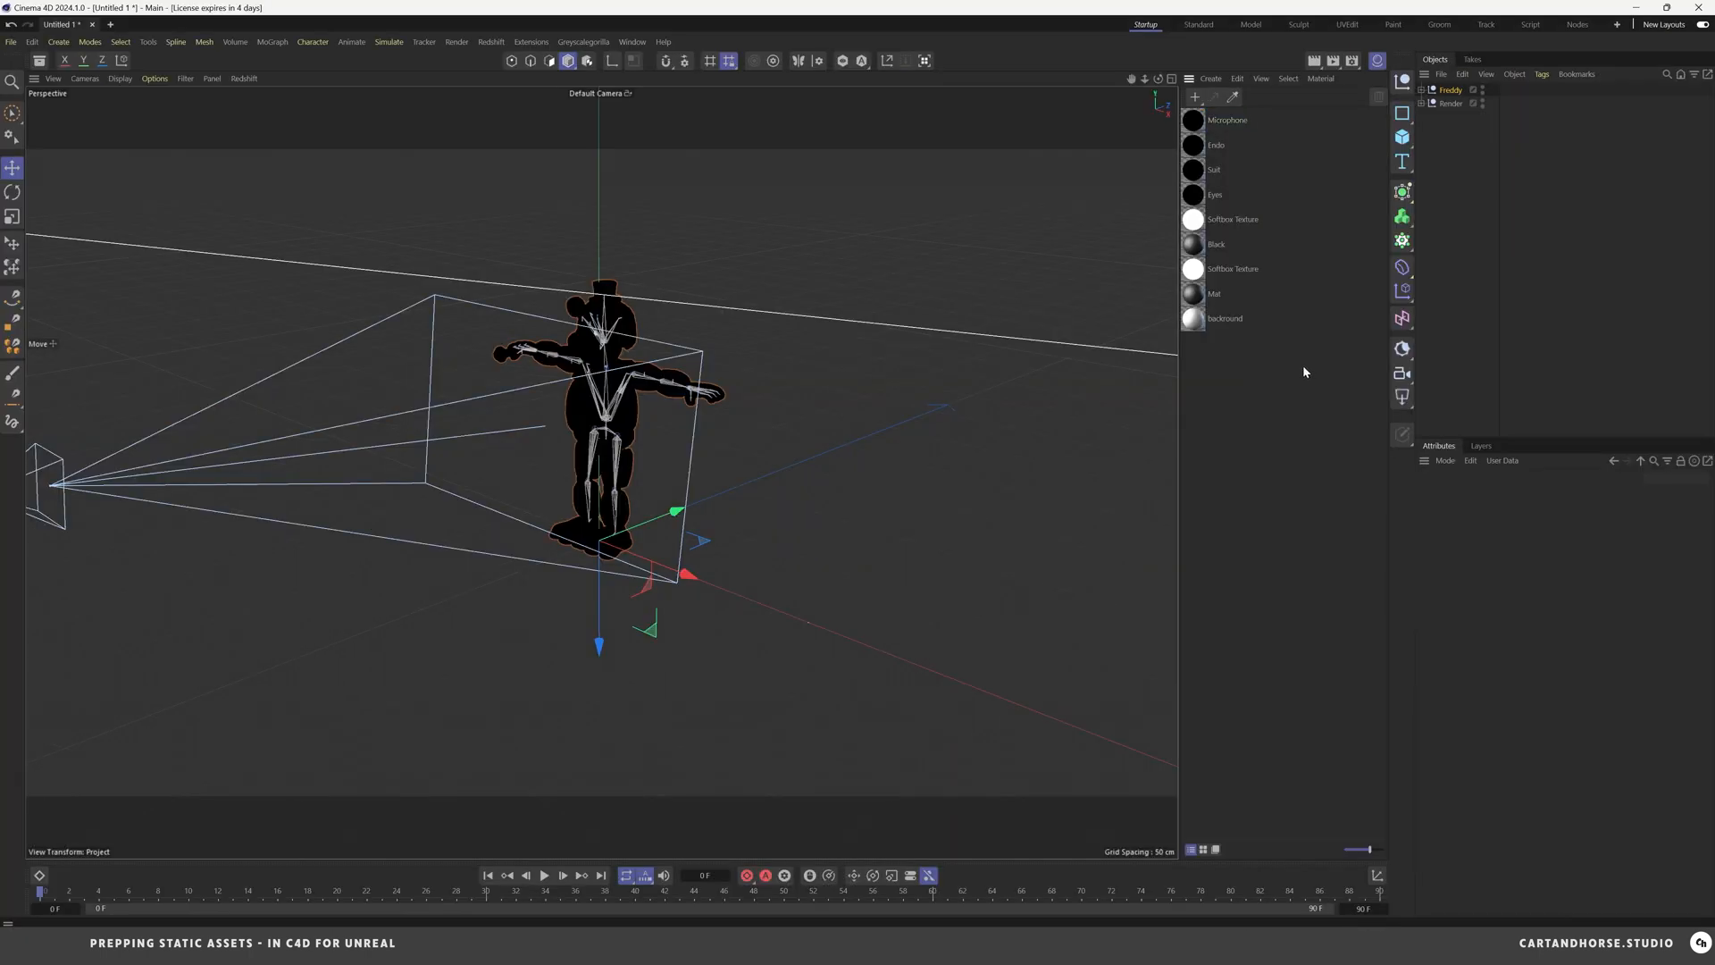
# - Bring up the Project Asset Inspector and the actions for the six missing Freddy textures
pyautogui.click(630, 42)
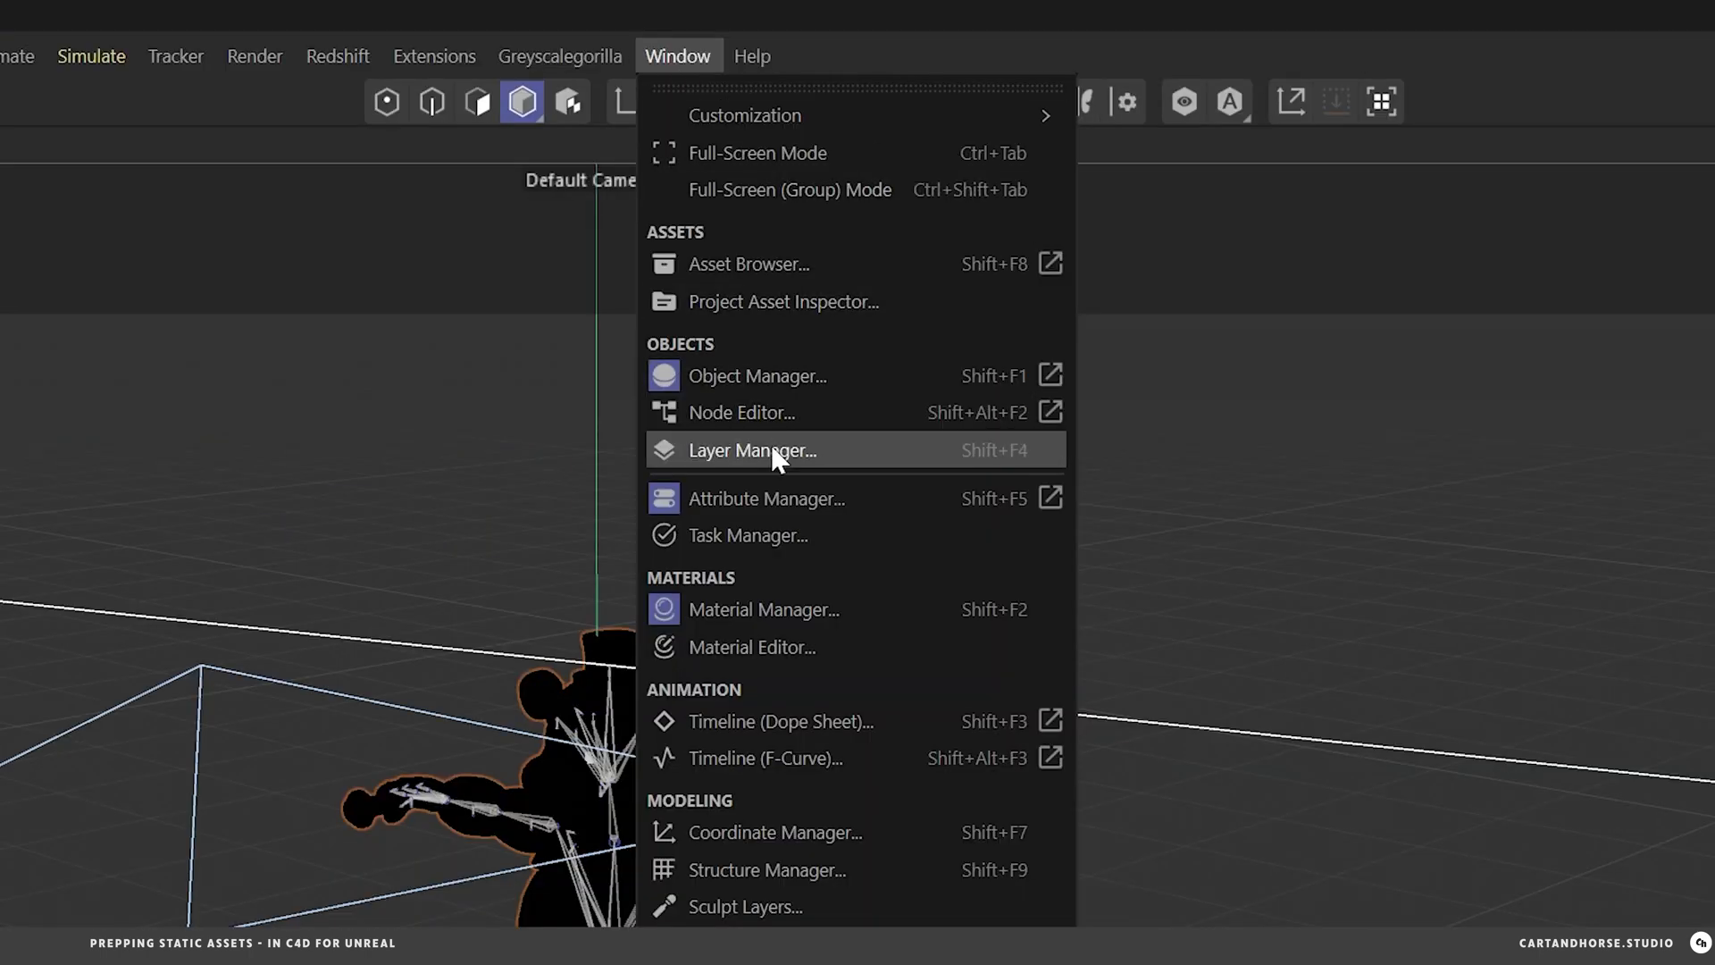
pyautogui.moveTo(783, 300)
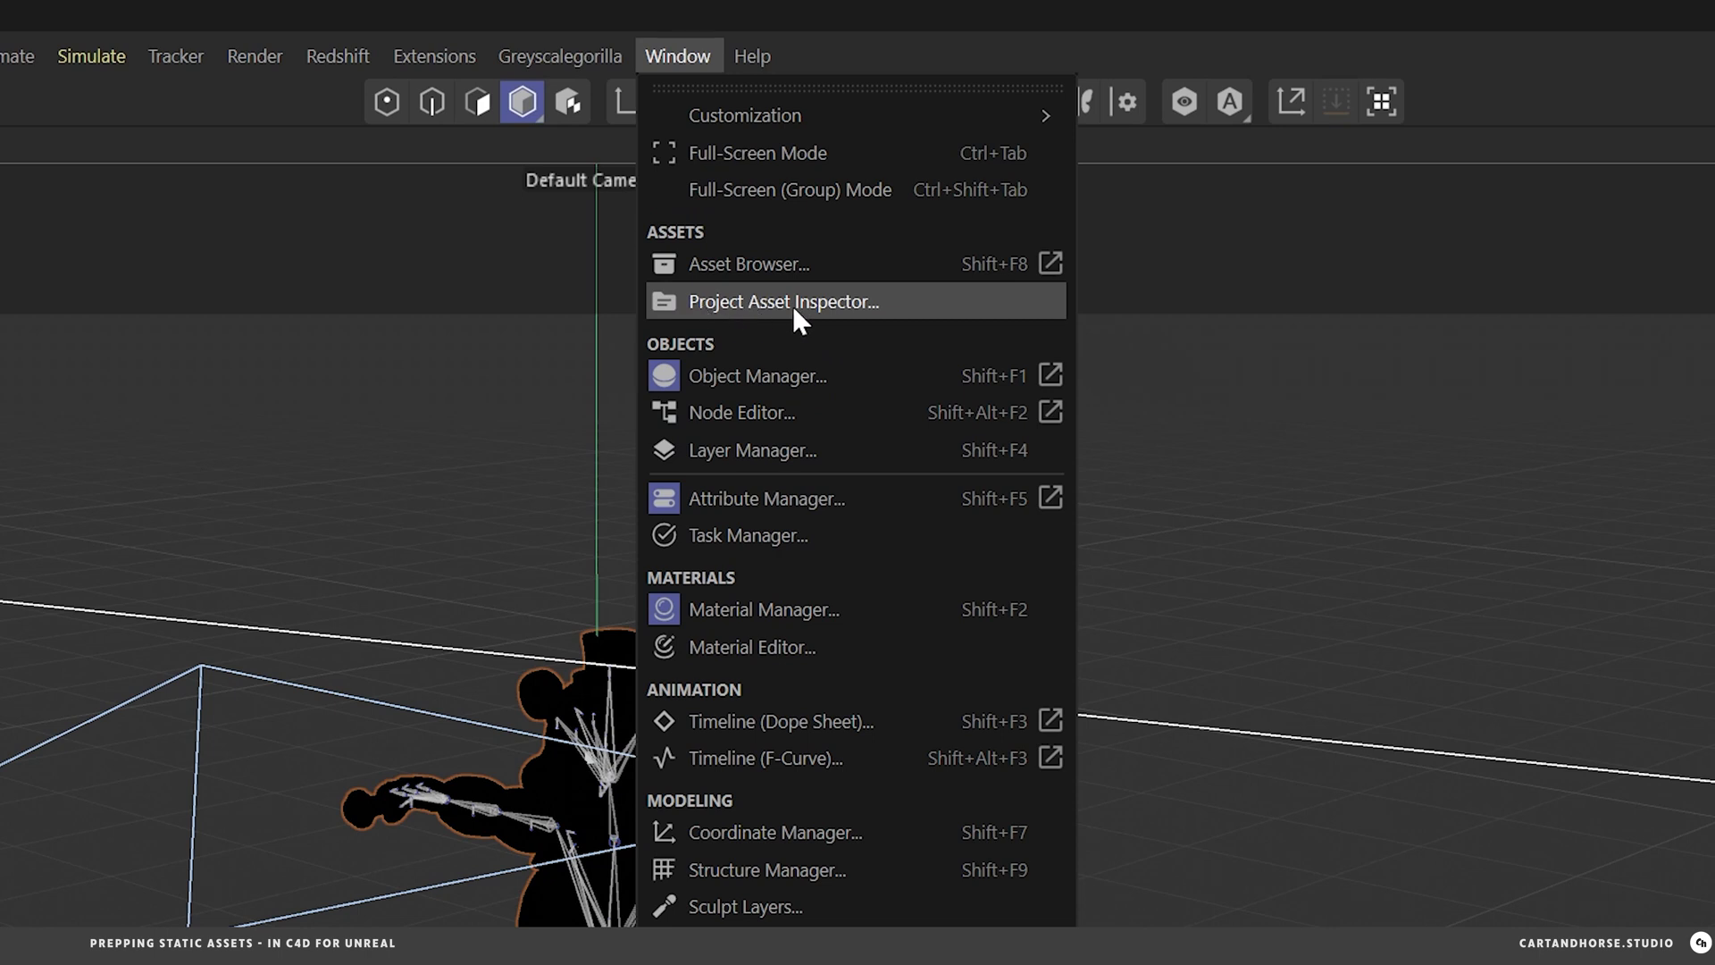
pyautogui.click(782, 300)
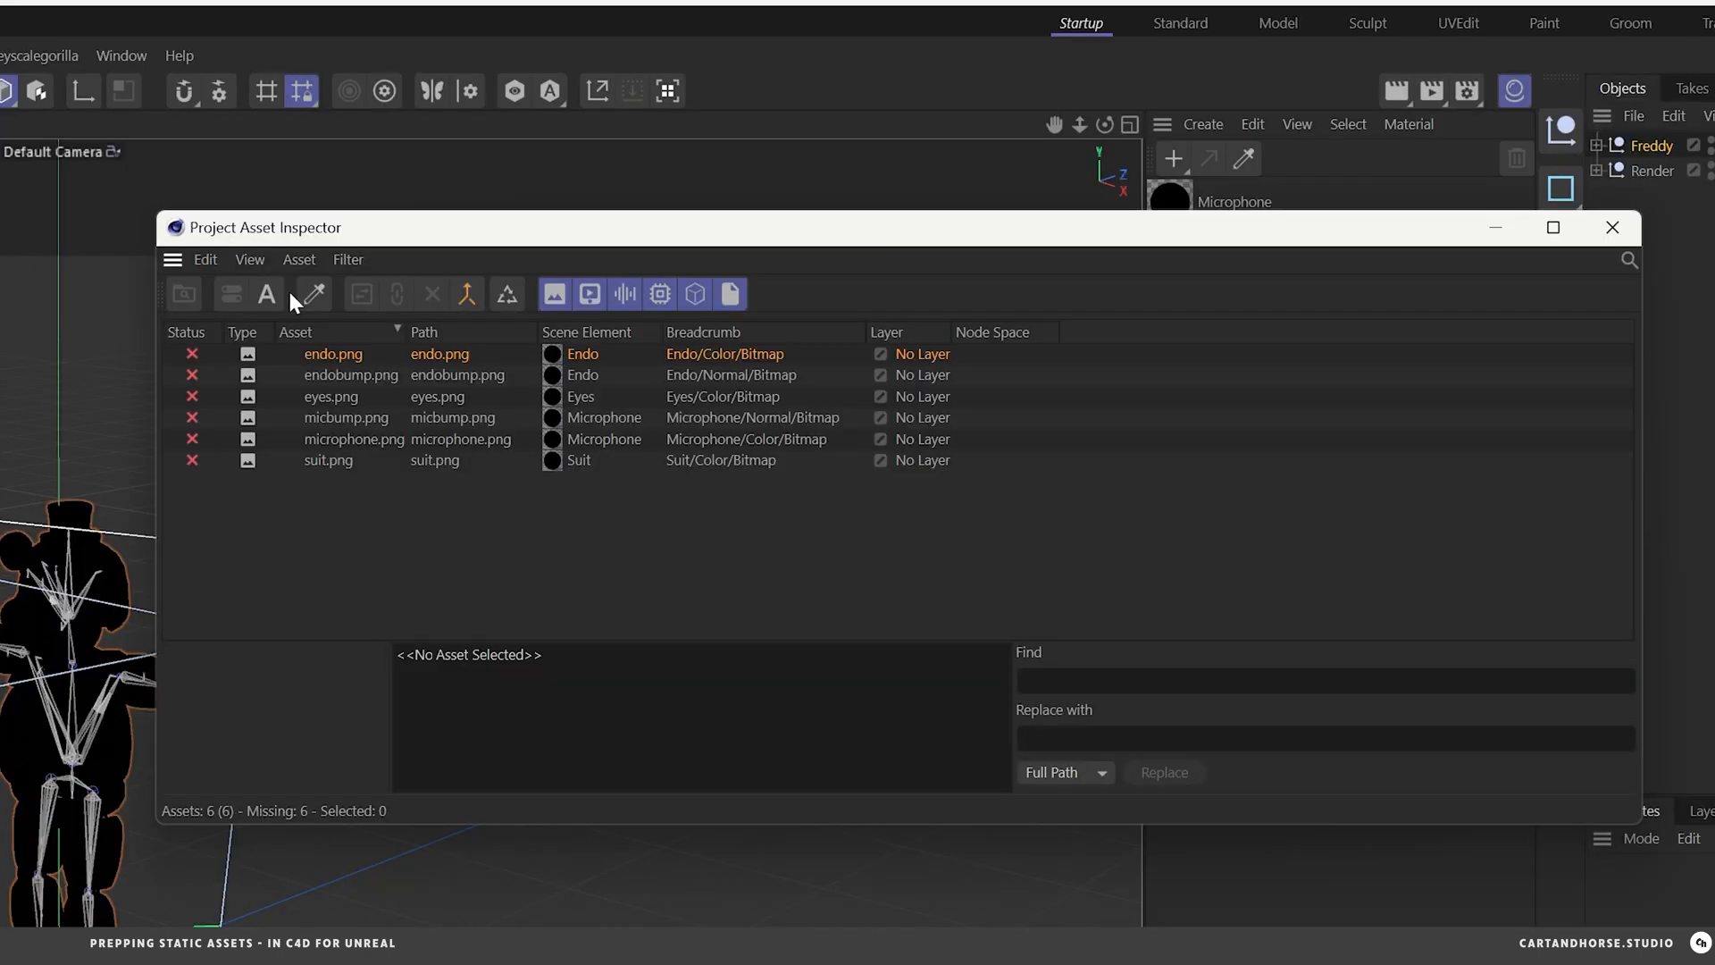
pyautogui.moveTo(345, 364)
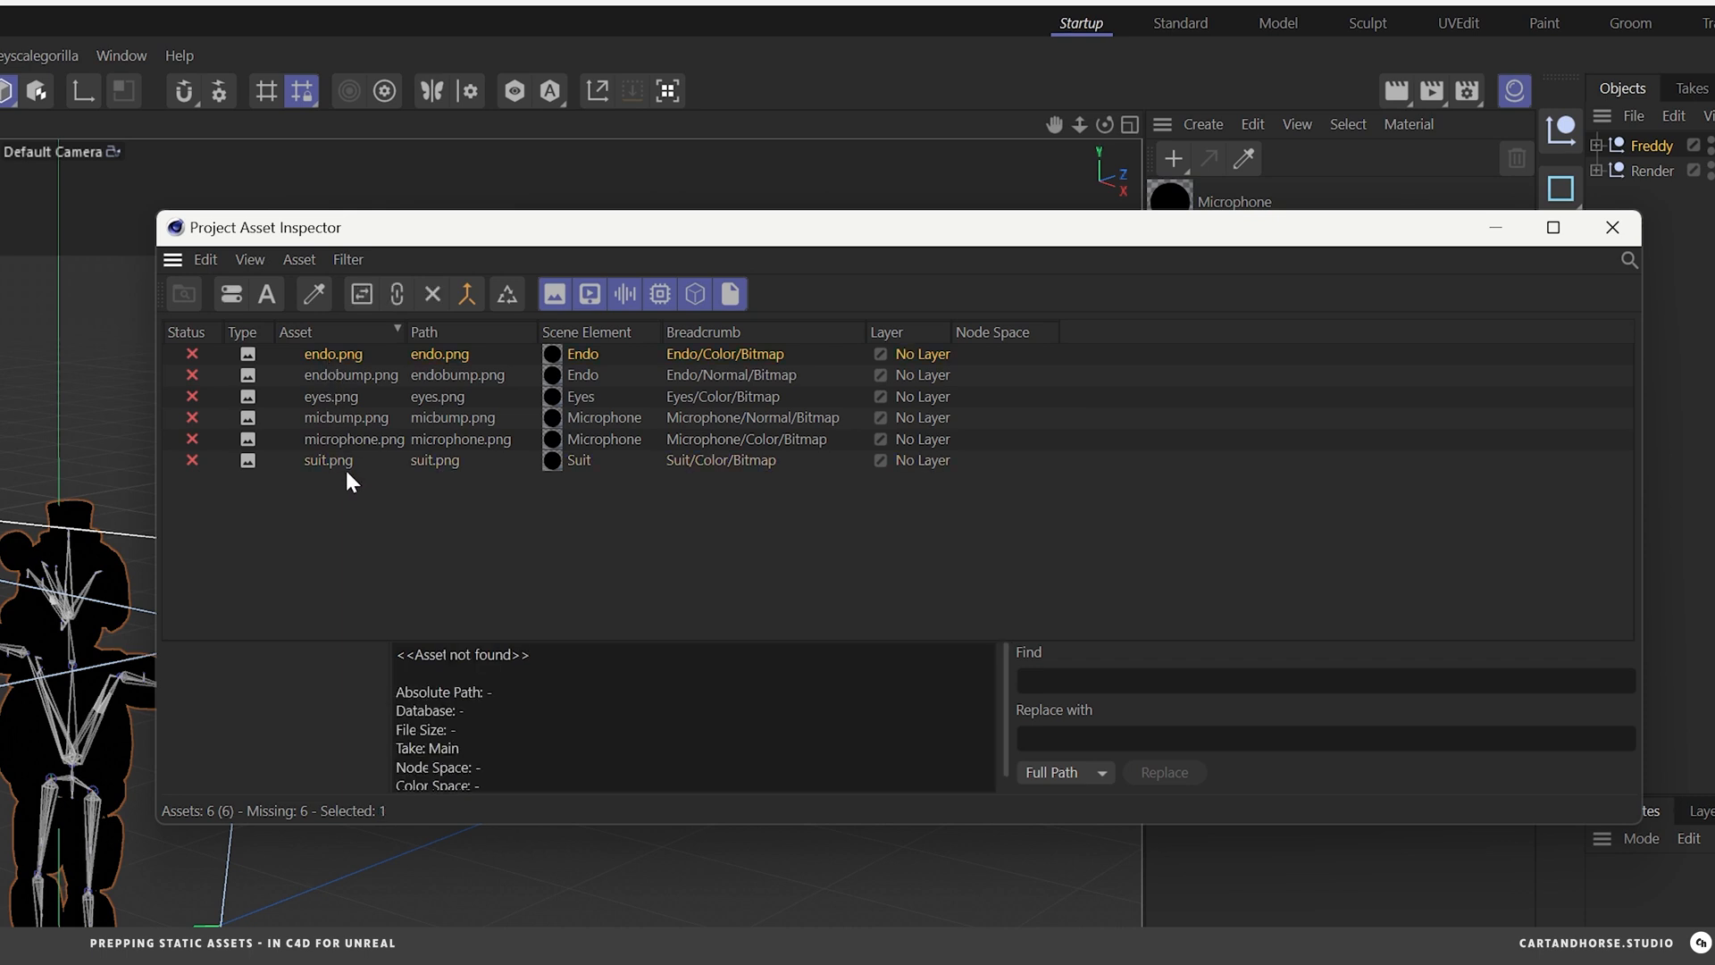
pyautogui.rightClick(330, 396)
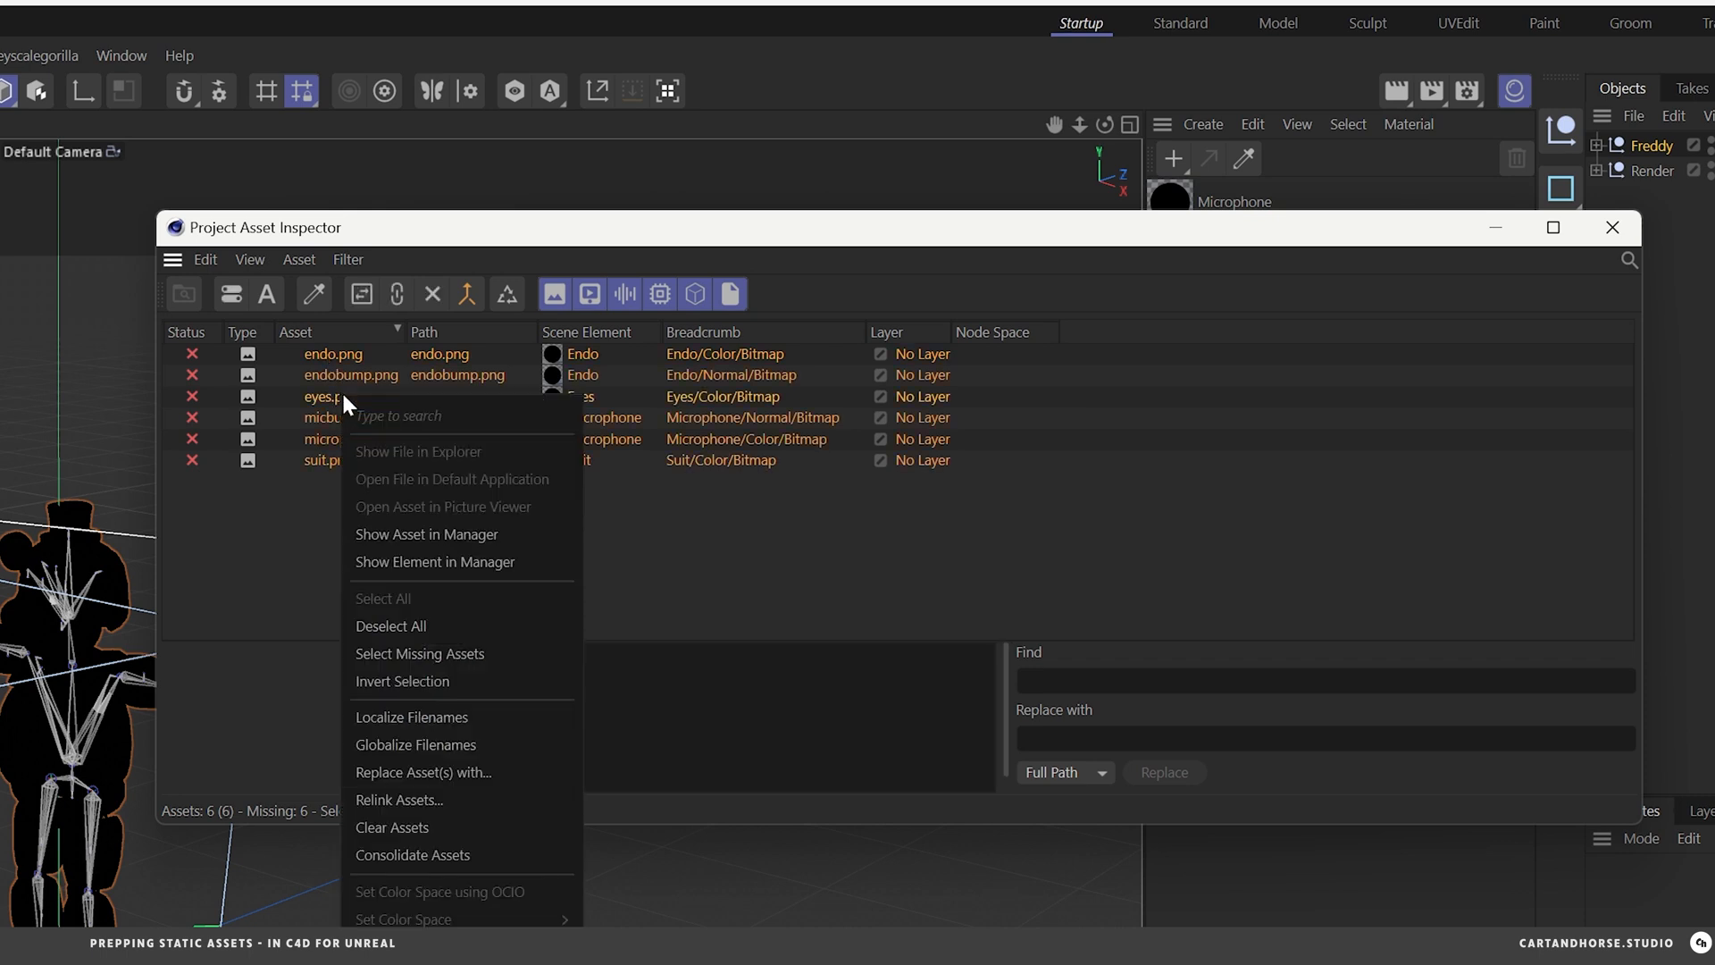
pyautogui.moveTo(422, 800)
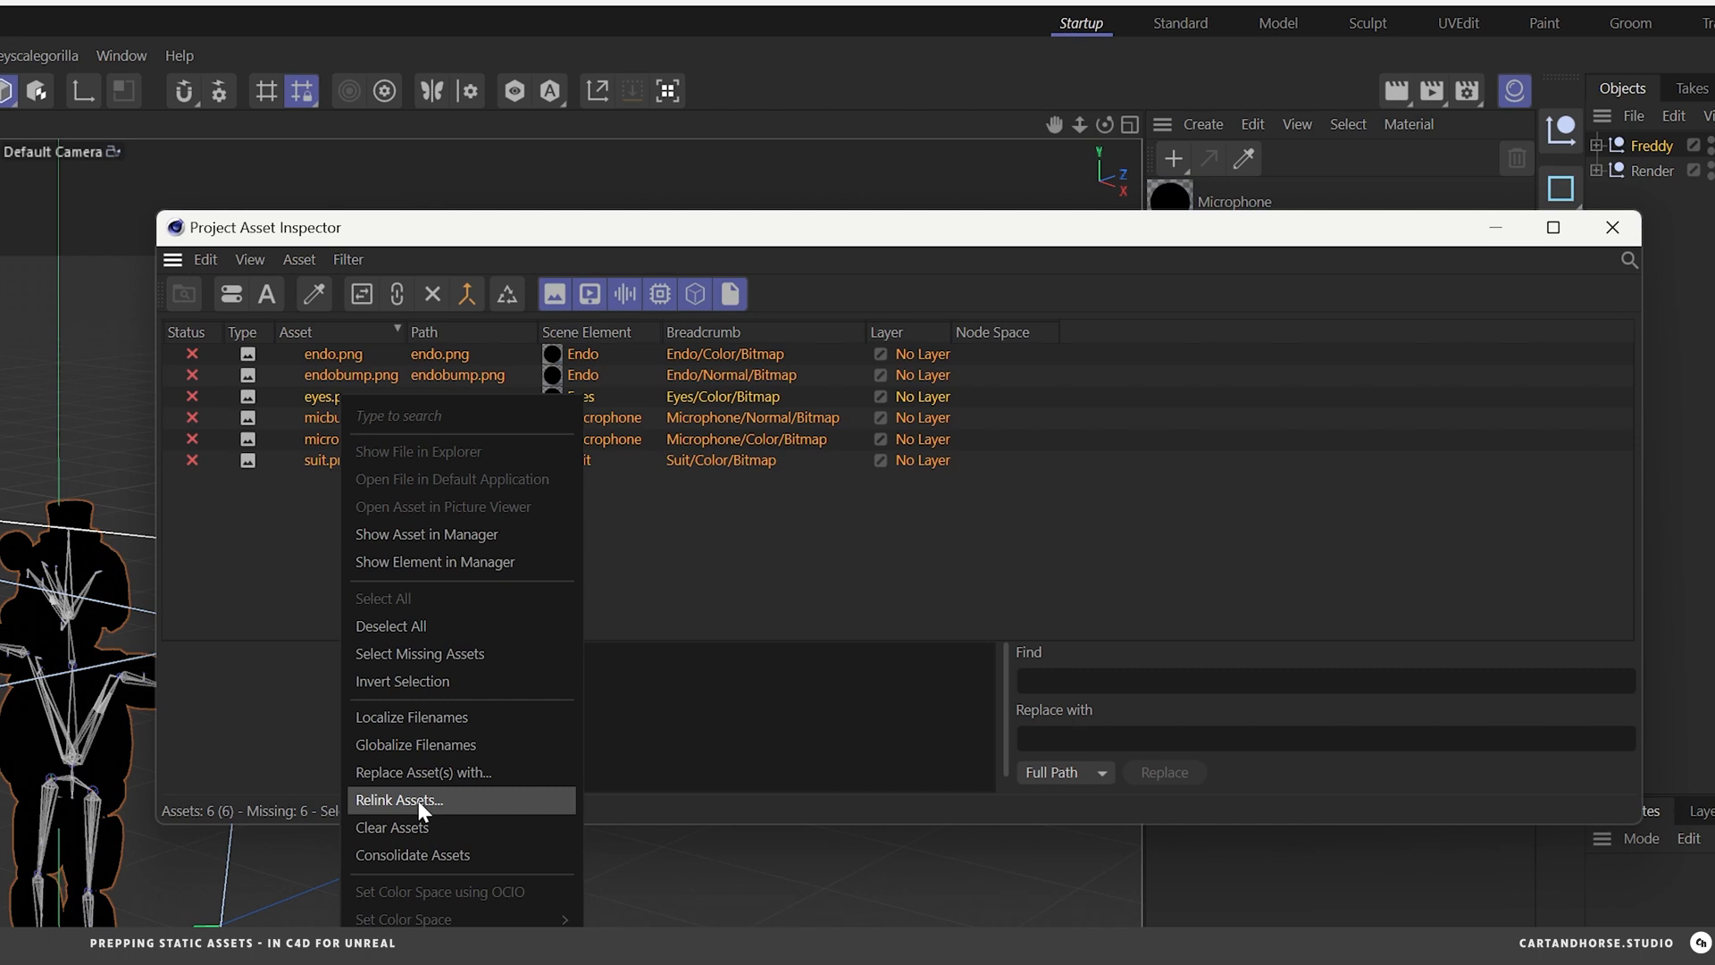
# - Relink the missing textures to the tex folder so the model shows its colours, then close the inspector
pyautogui.click(397, 800)
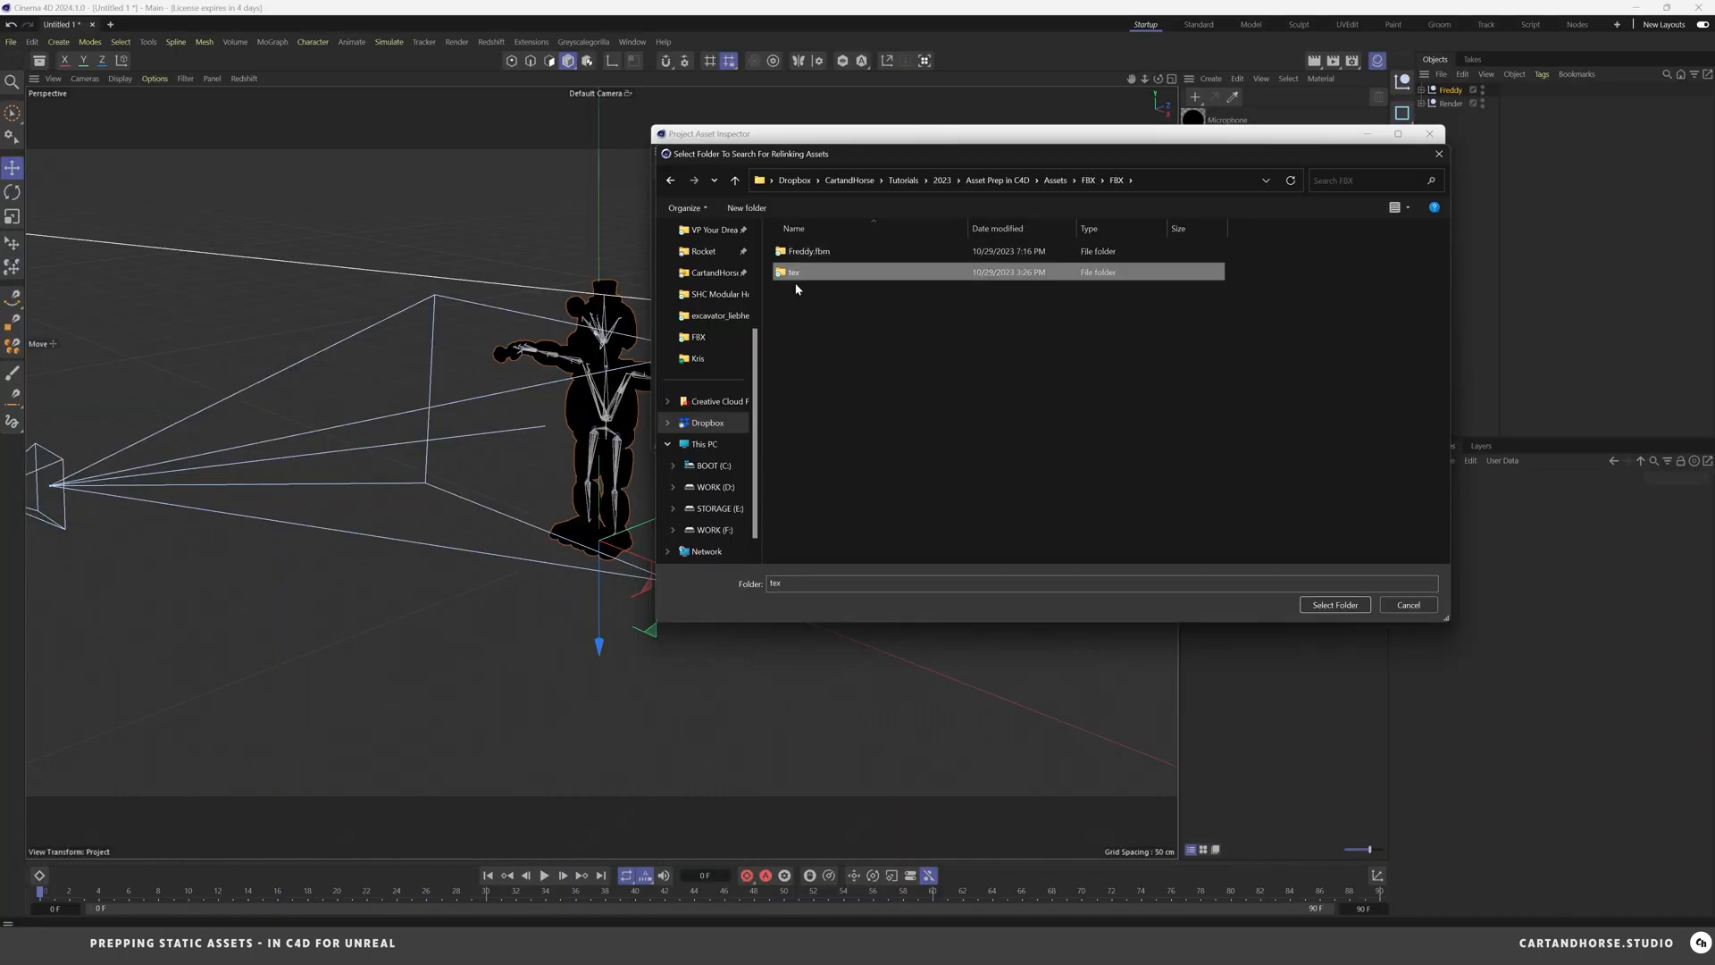
pyautogui.doubleClick(792, 271)
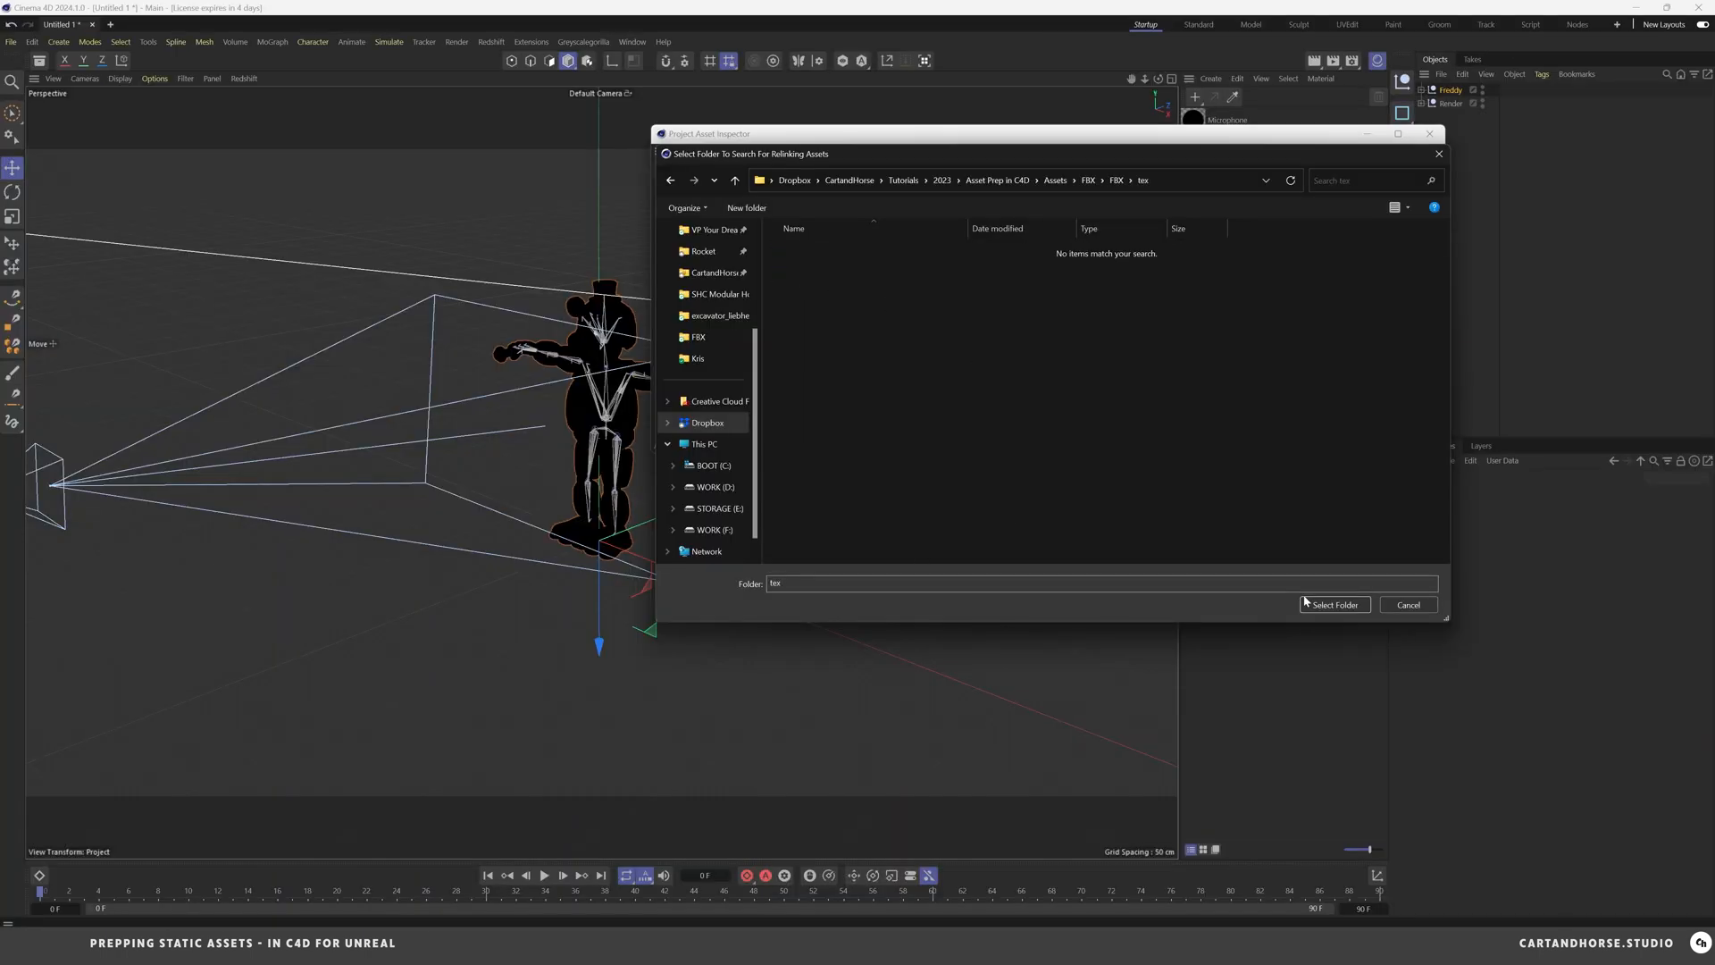
pyautogui.click(1333, 606)
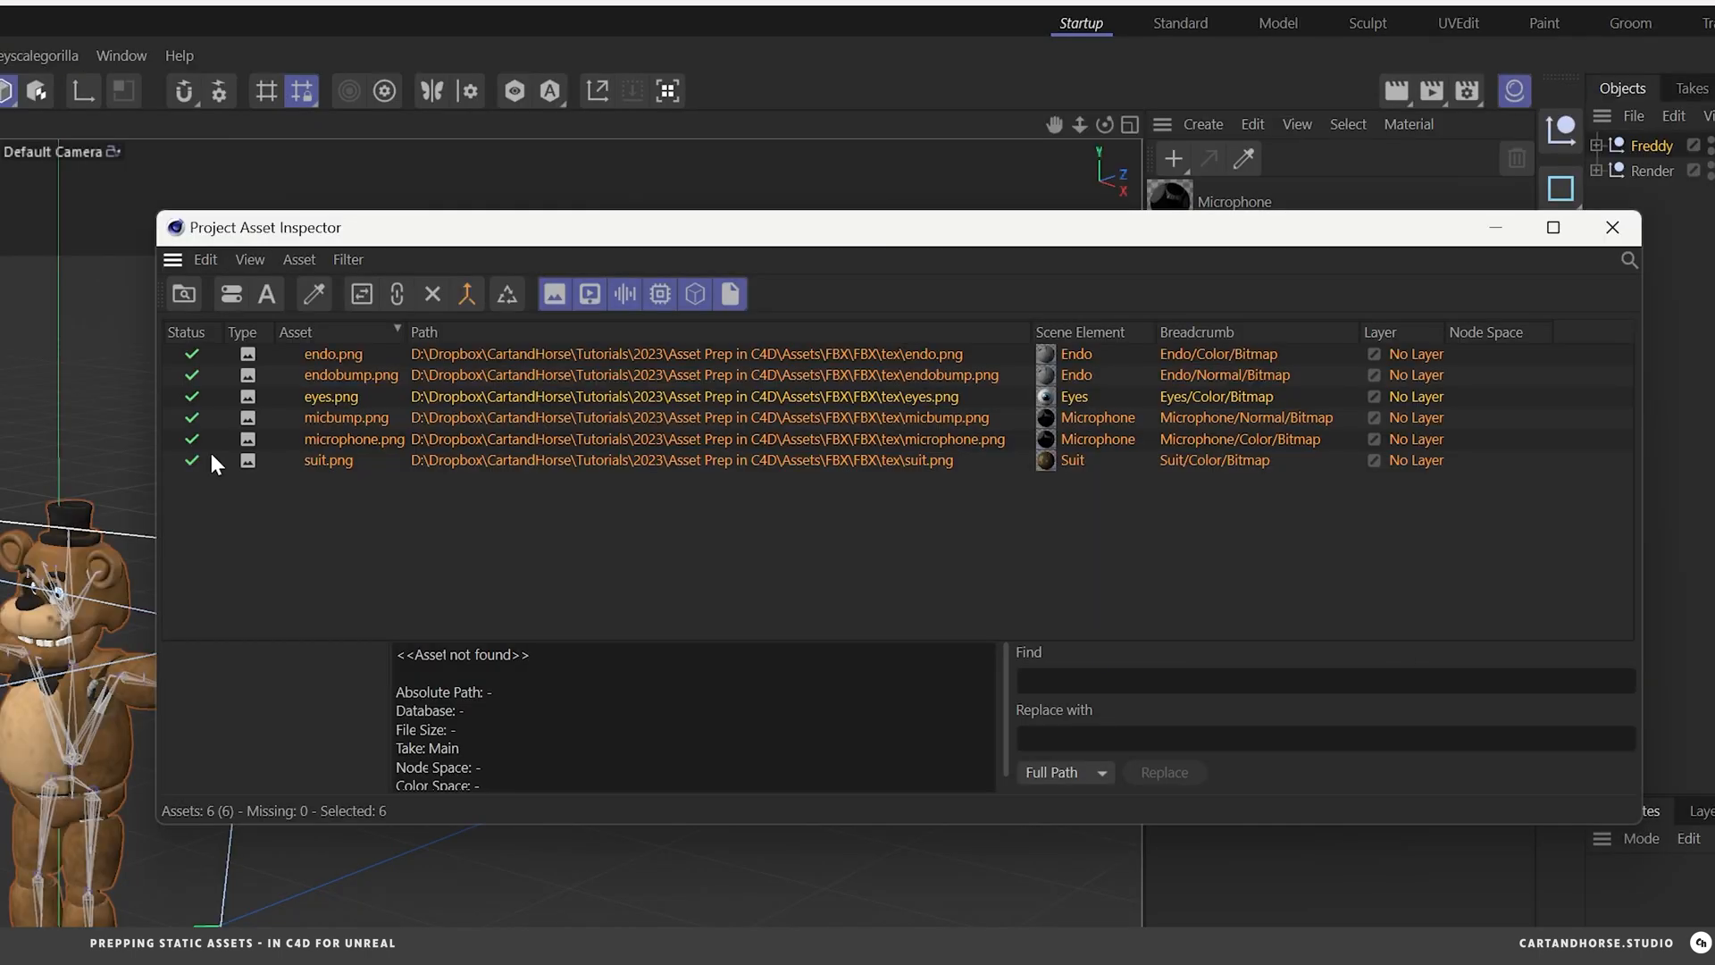
pyautogui.click(1611, 227)
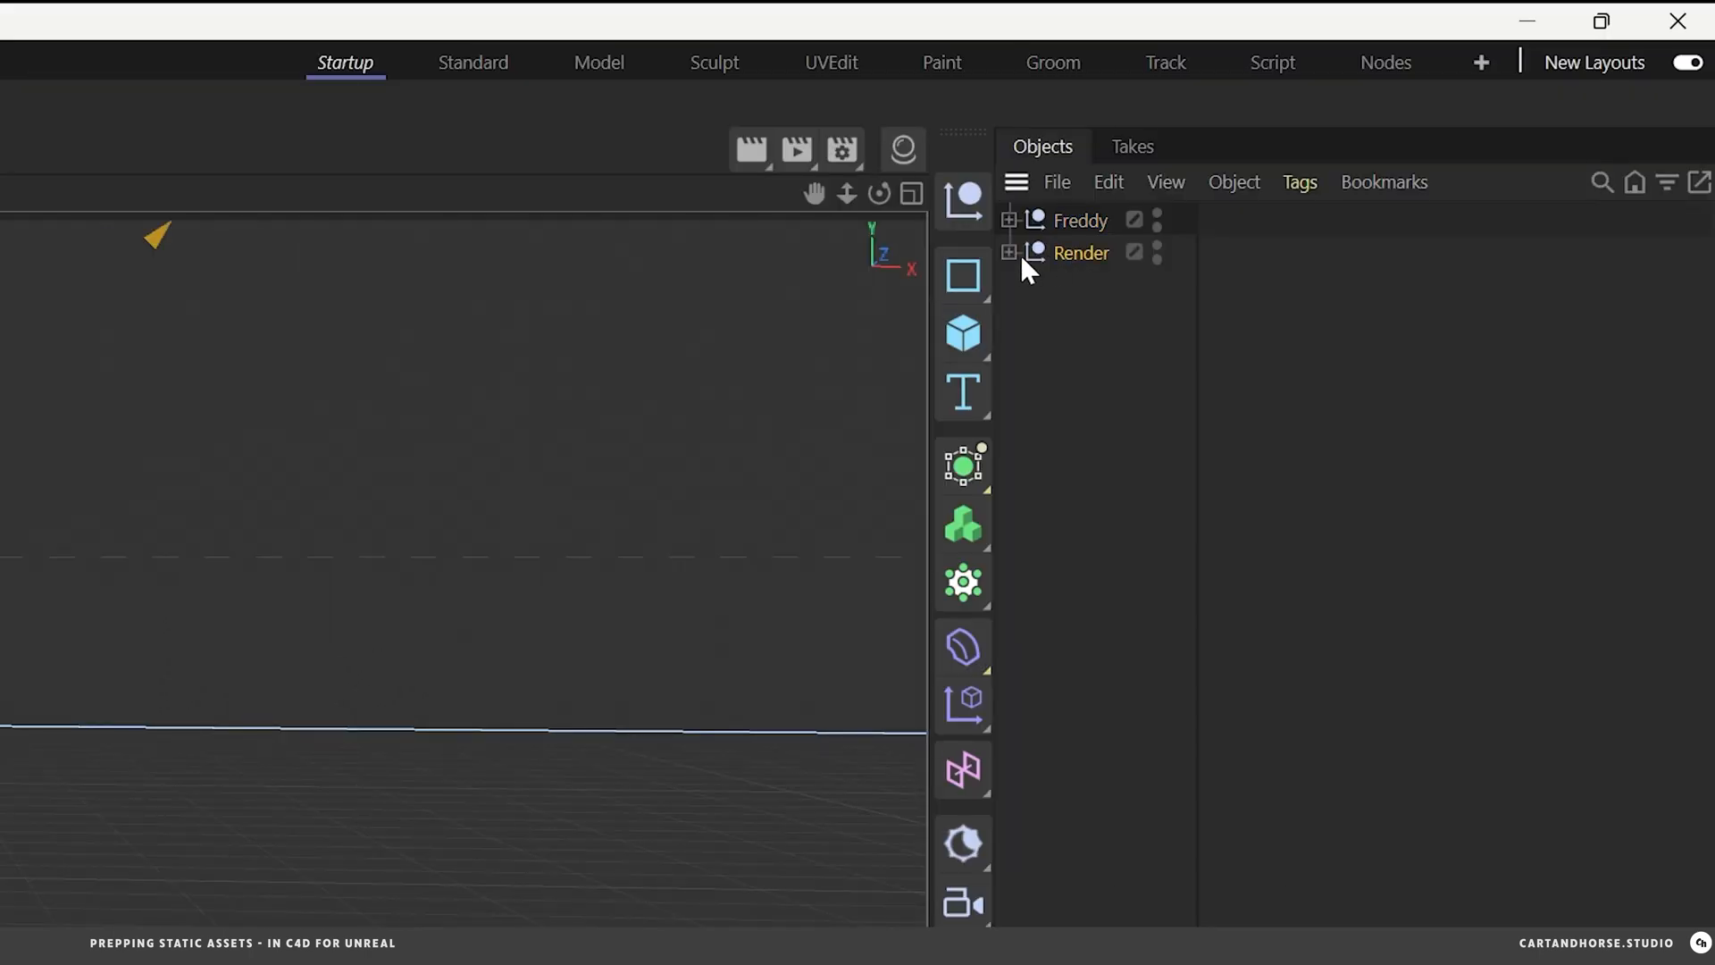
# - Open Freddy.c4d and select the Freddy_2 mesh to view its UV layout in the UVEdit layout
pyautogui.click(1009, 252)
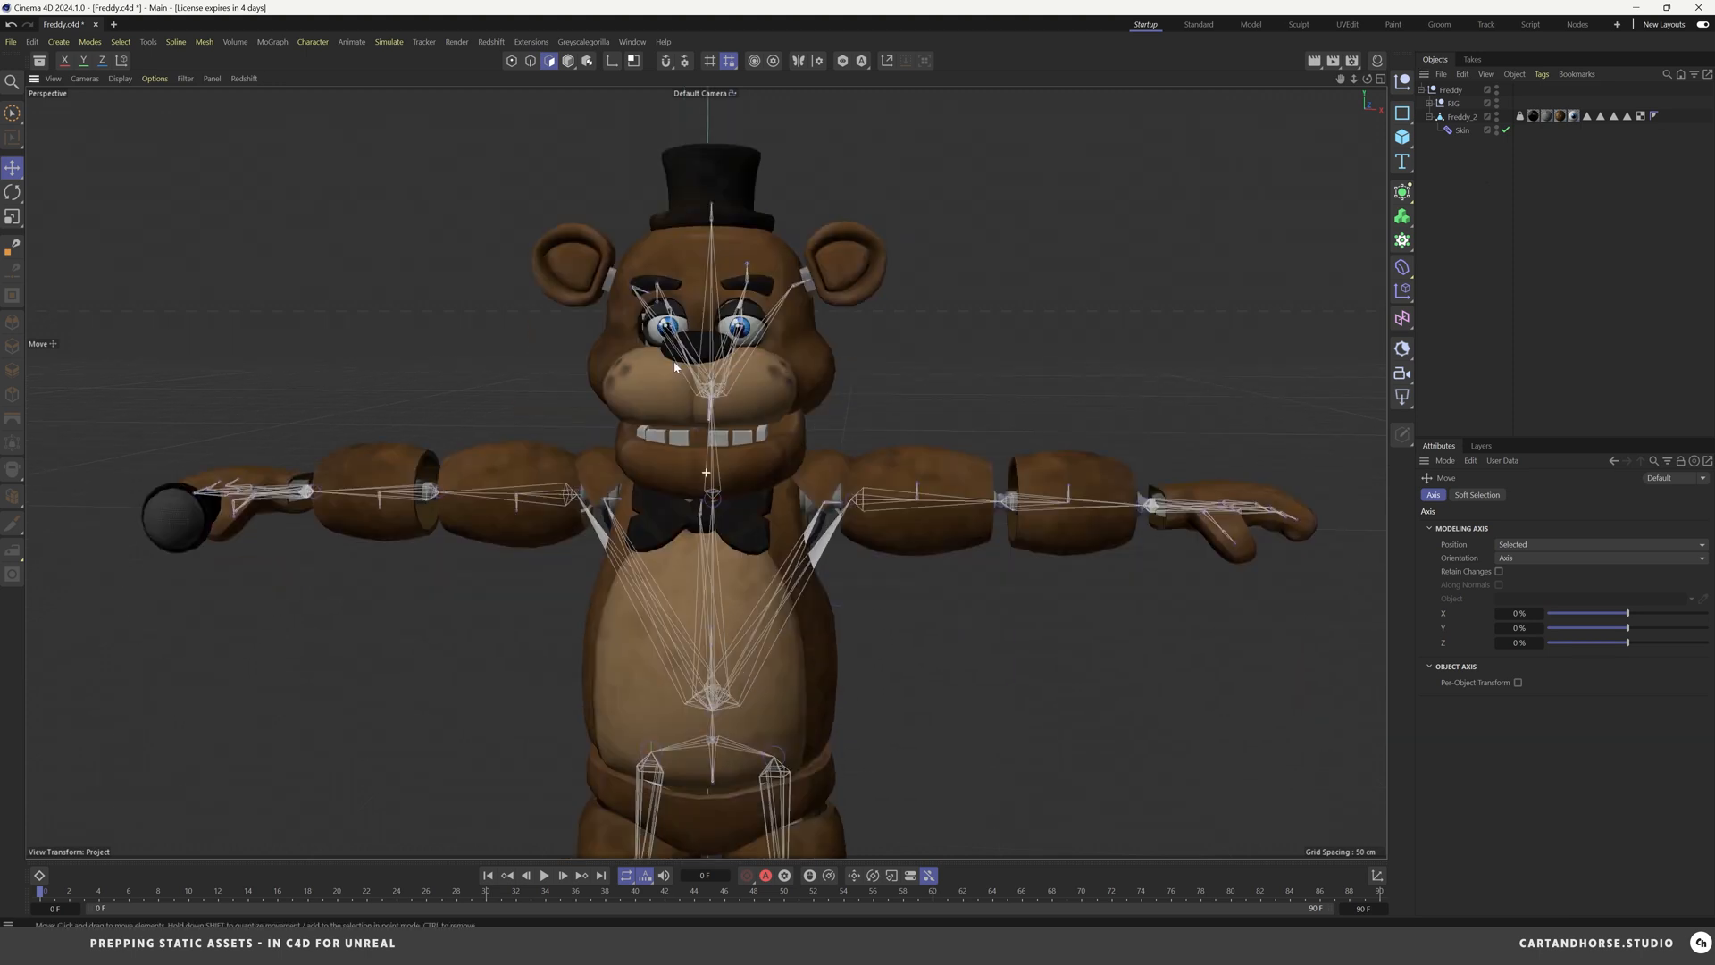
pyautogui.click(1346, 23)
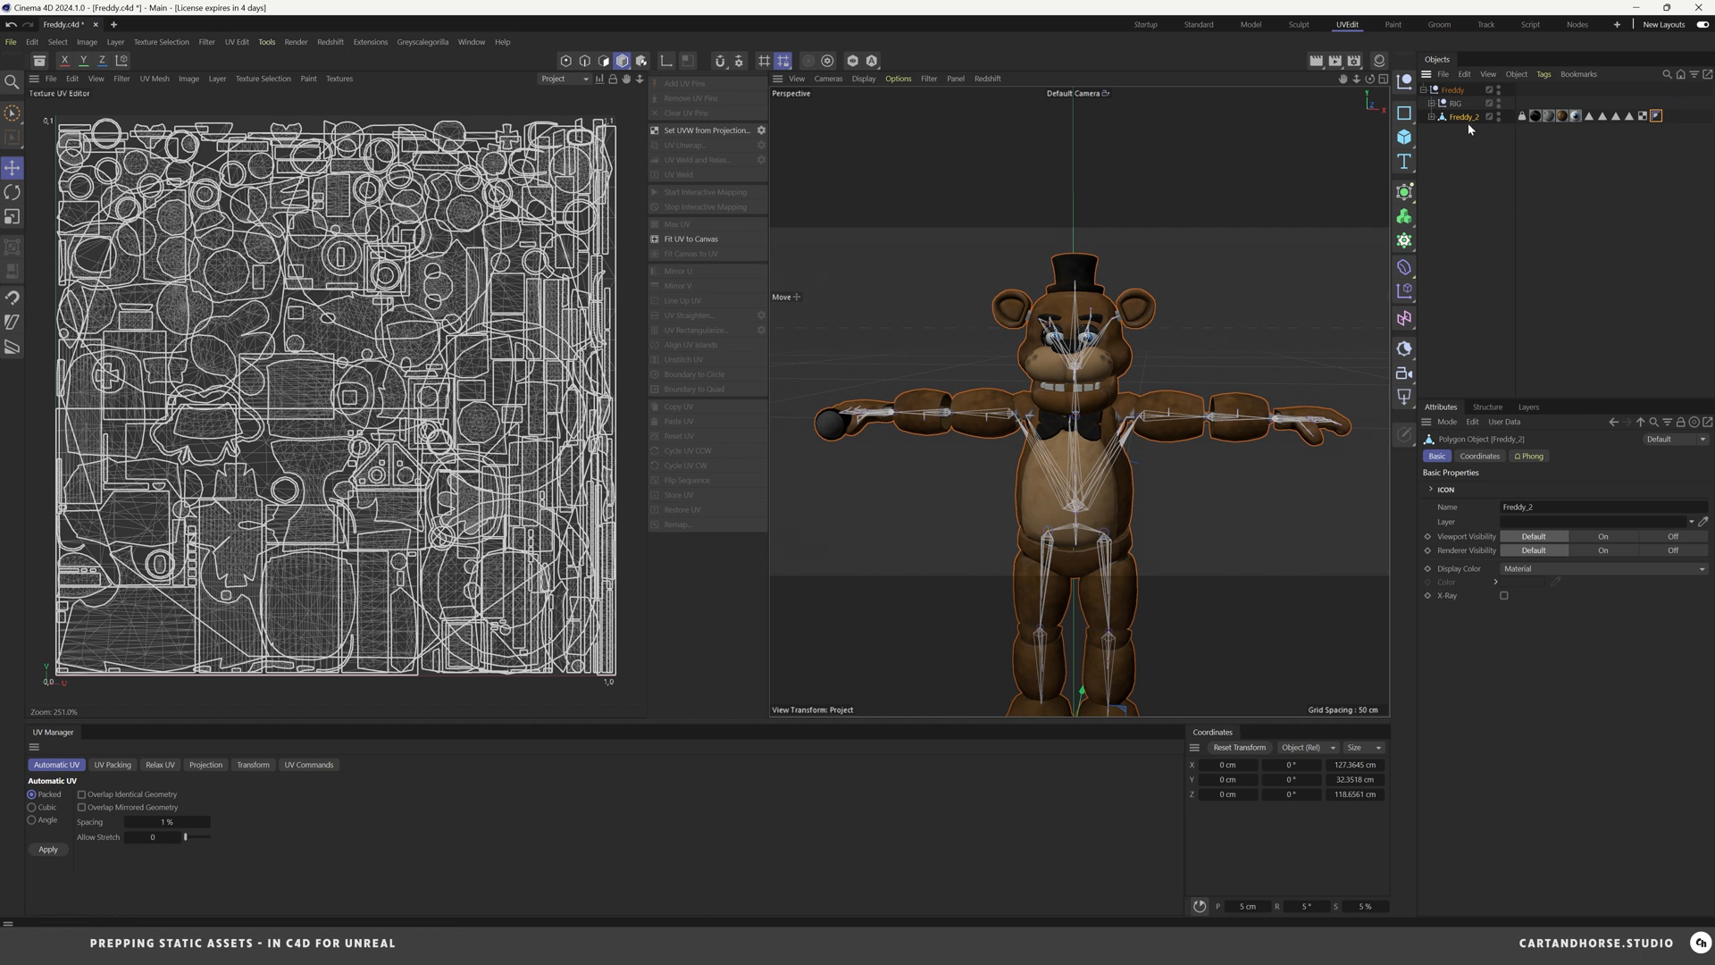
pyautogui.moveTo(1454, 168)
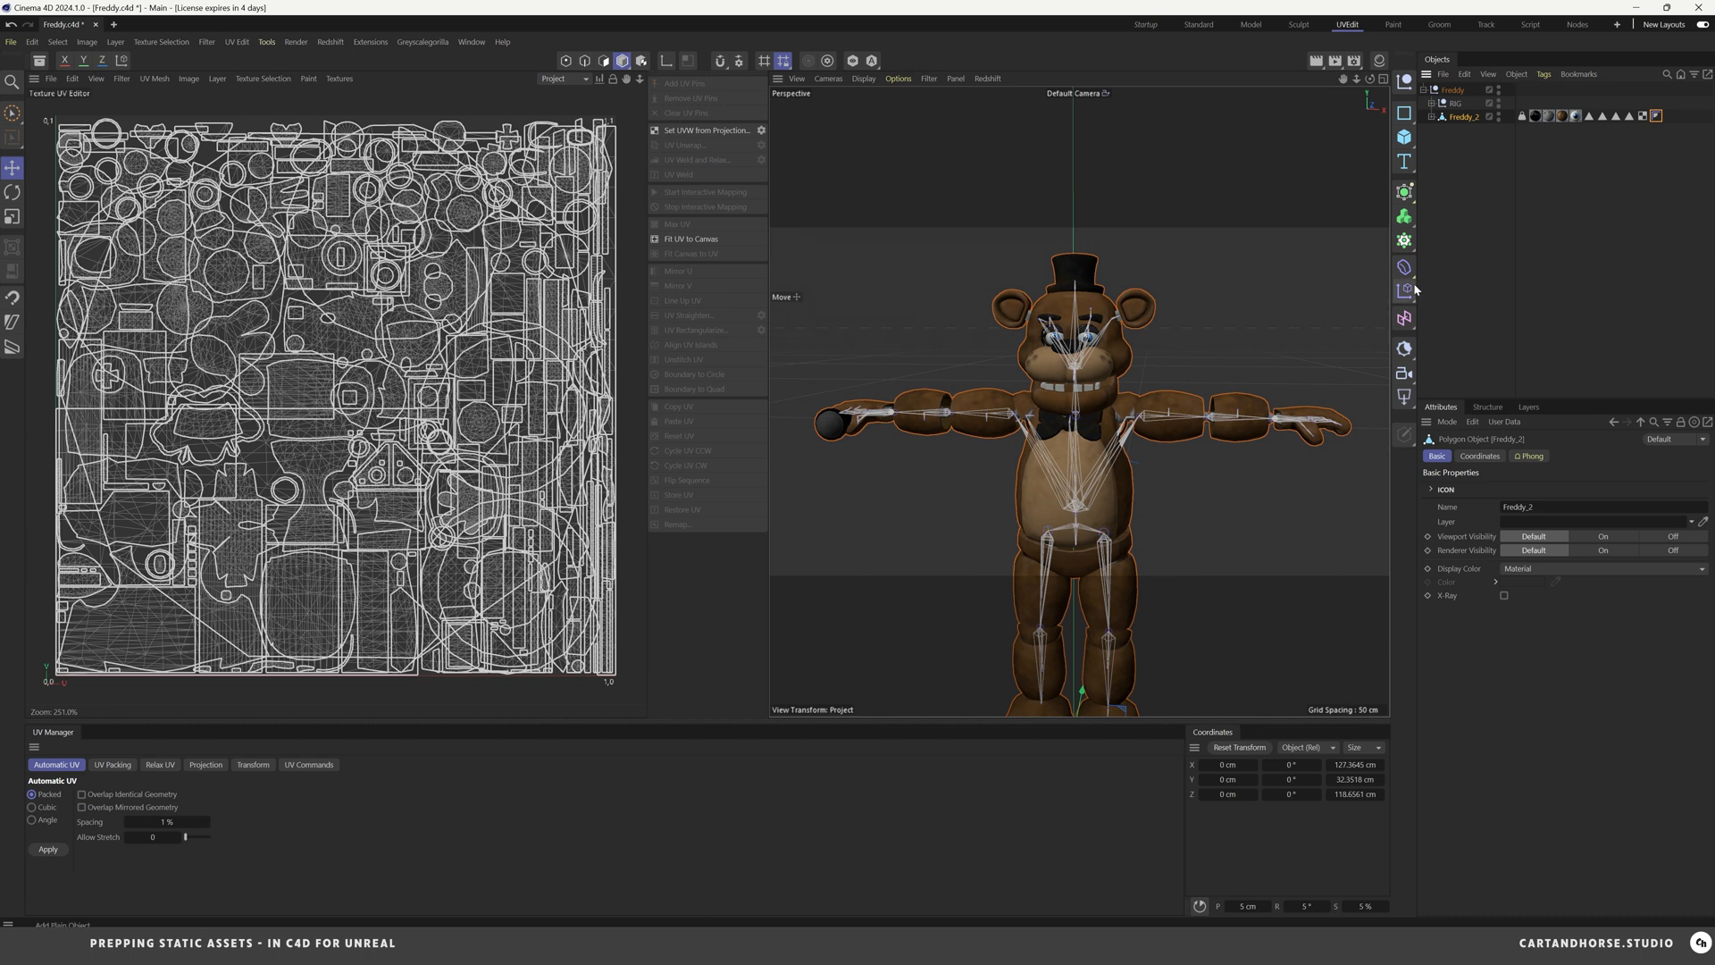
pyautogui.moveTo(1404, 289)
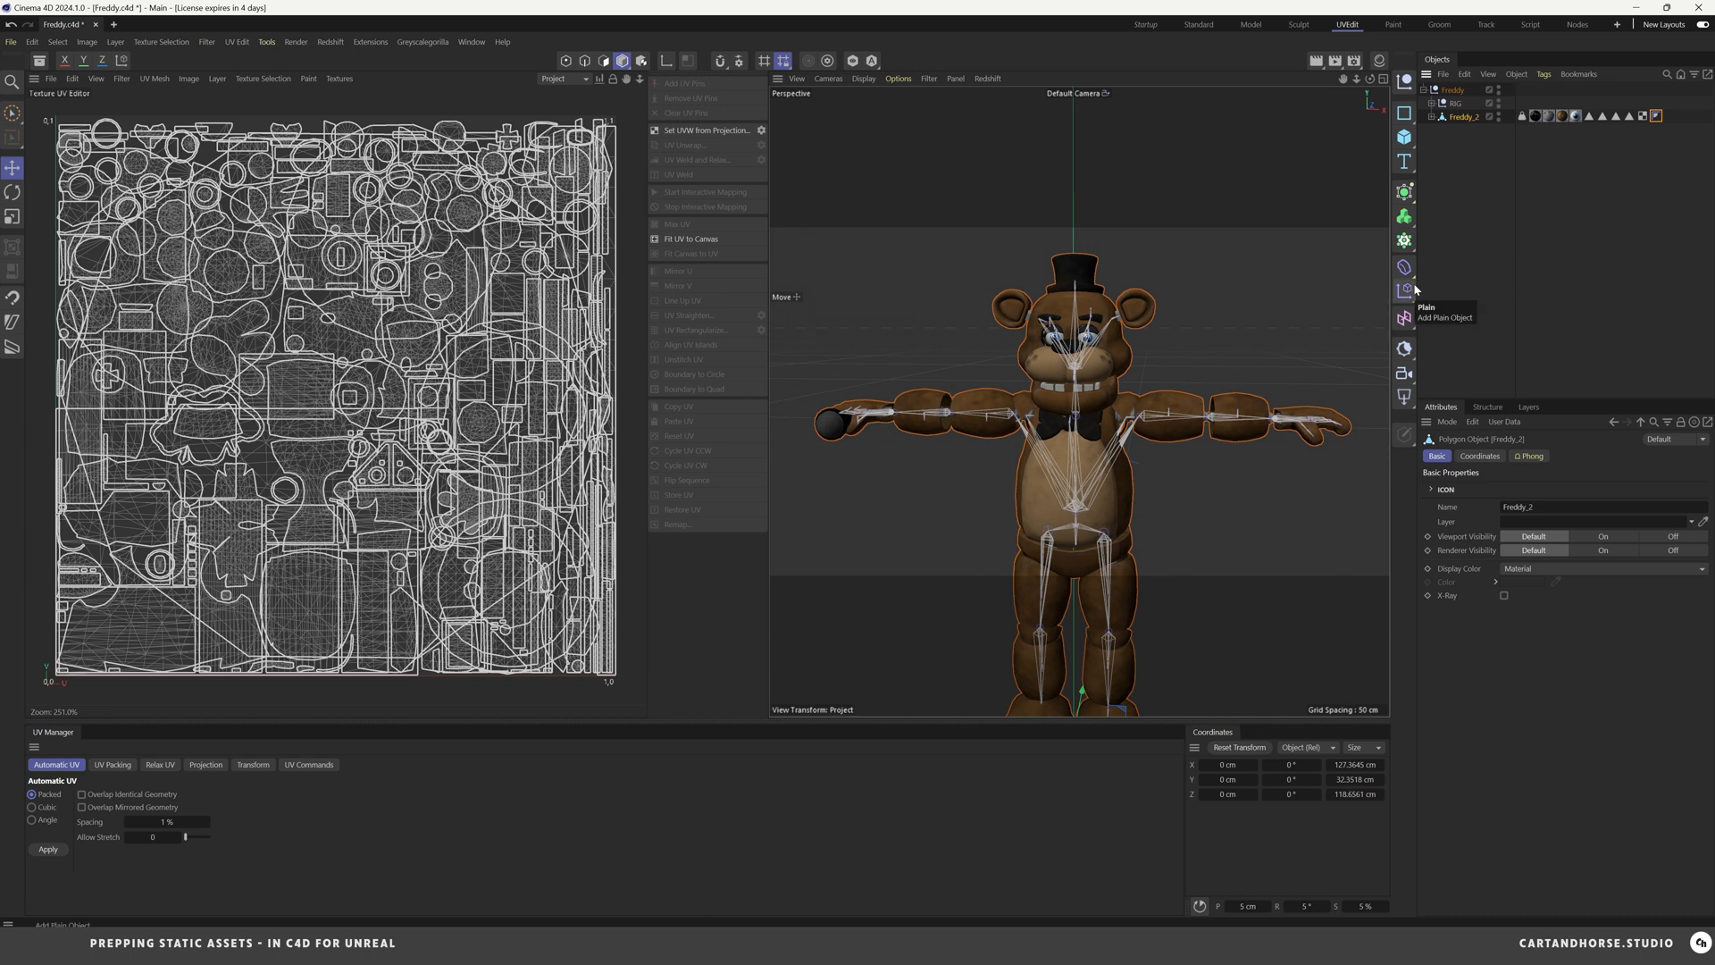
pyautogui.moveTo(529, 292)
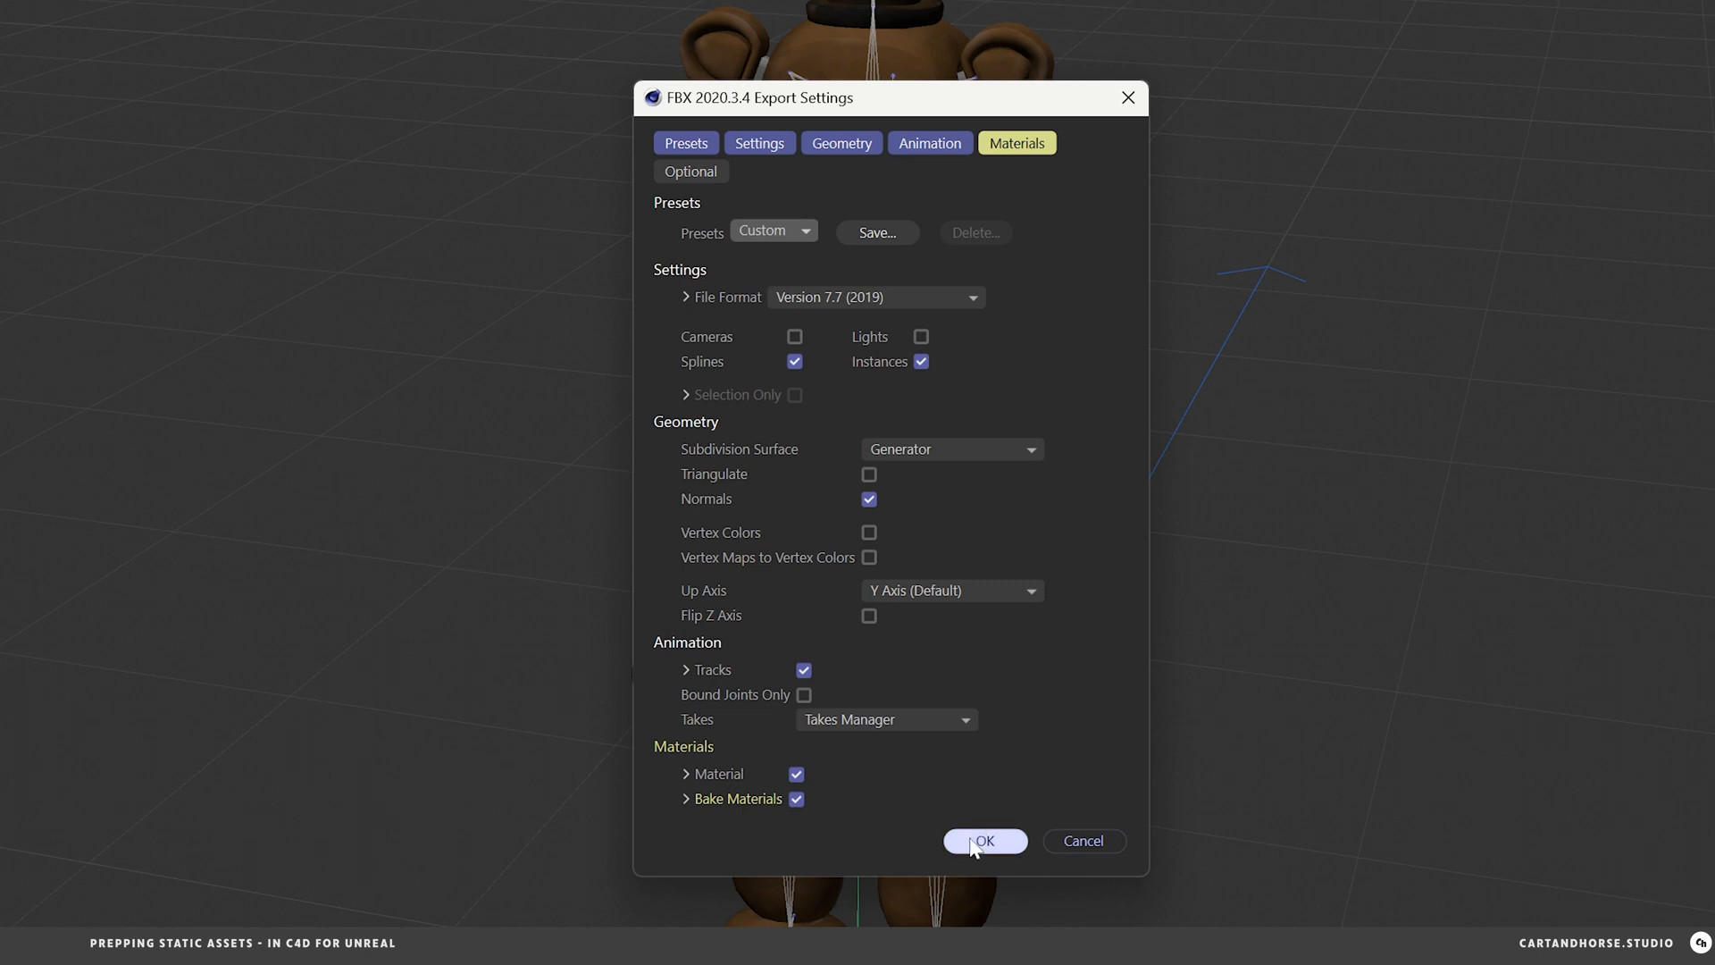
# - Confirm the FBX export with Material and Bake Materials enabled
pyautogui.click(982, 840)
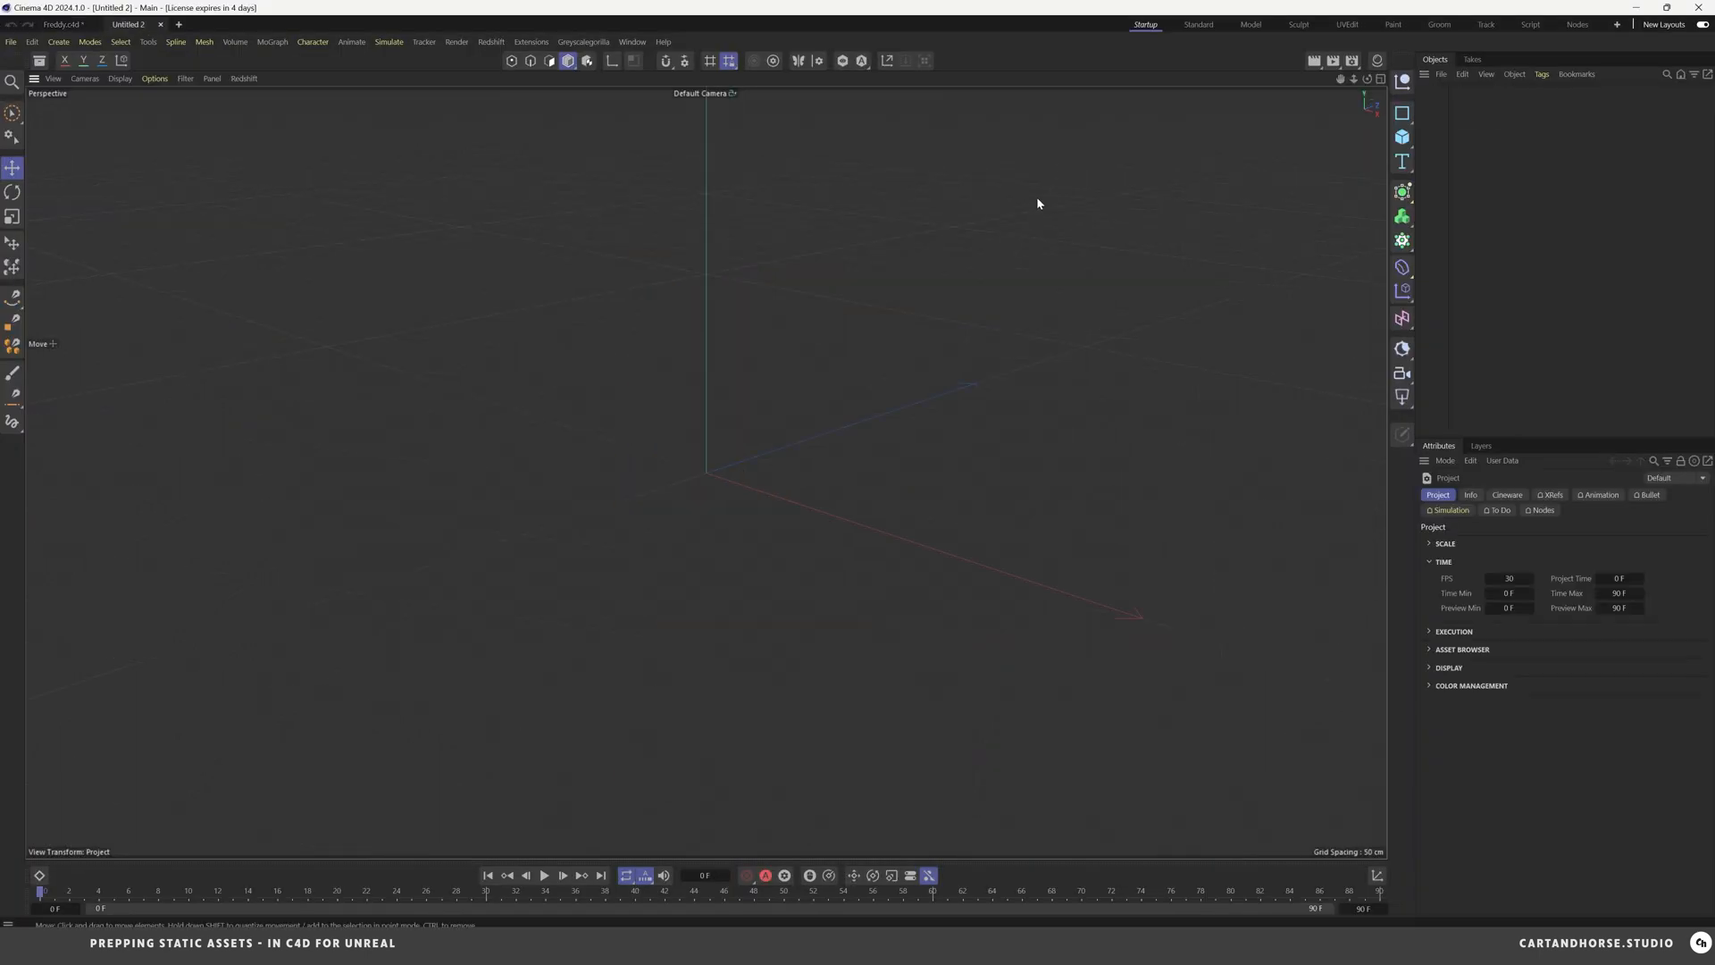
# - Merge New Freddy/Freddy.fbx into the empty scene with default import settings and browse its textures
pyautogui.click(1441, 73)
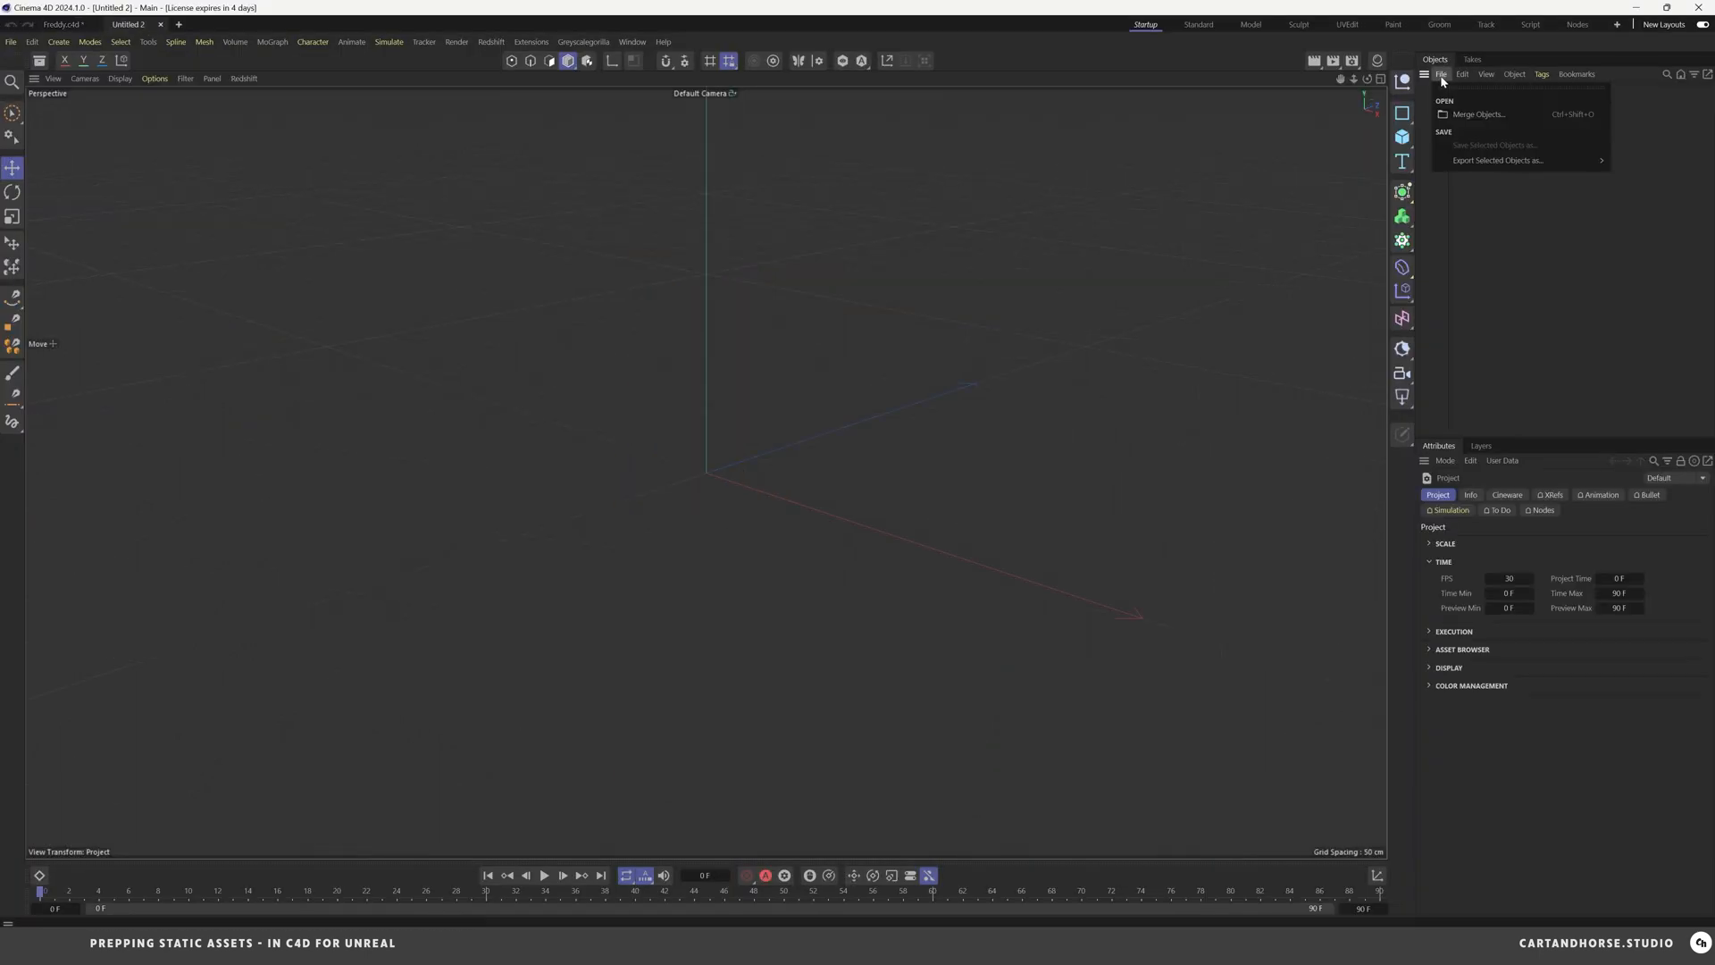
pyautogui.click(1477, 114)
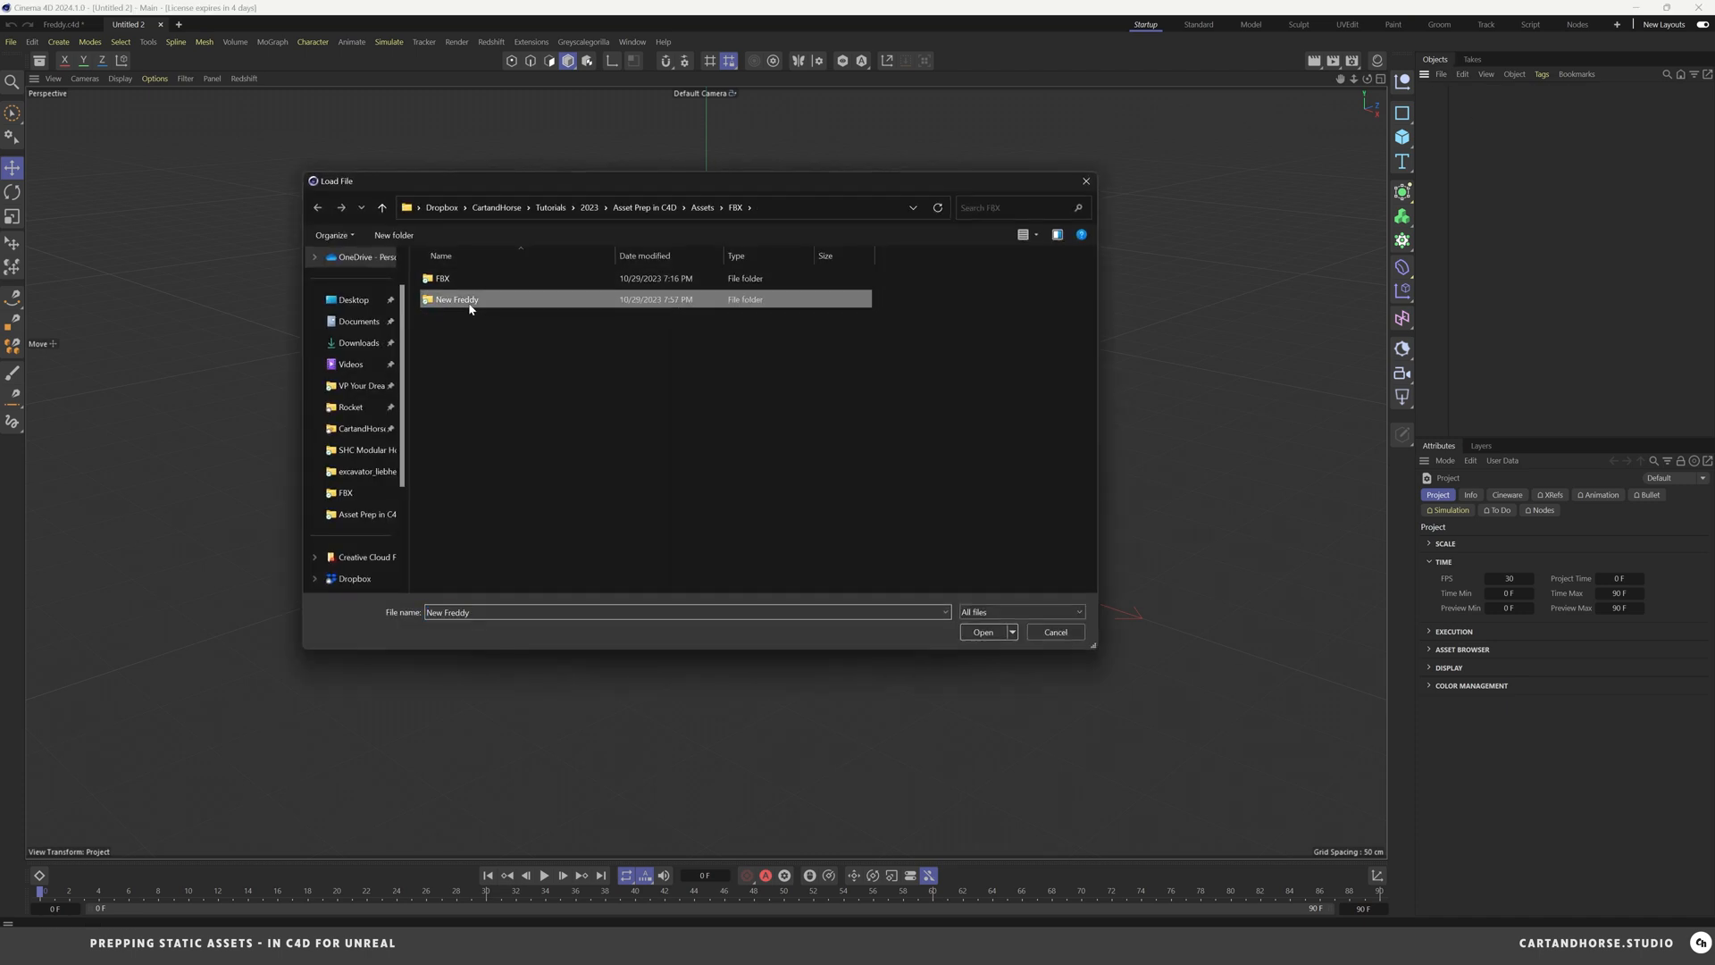
pyautogui.click(981, 633)
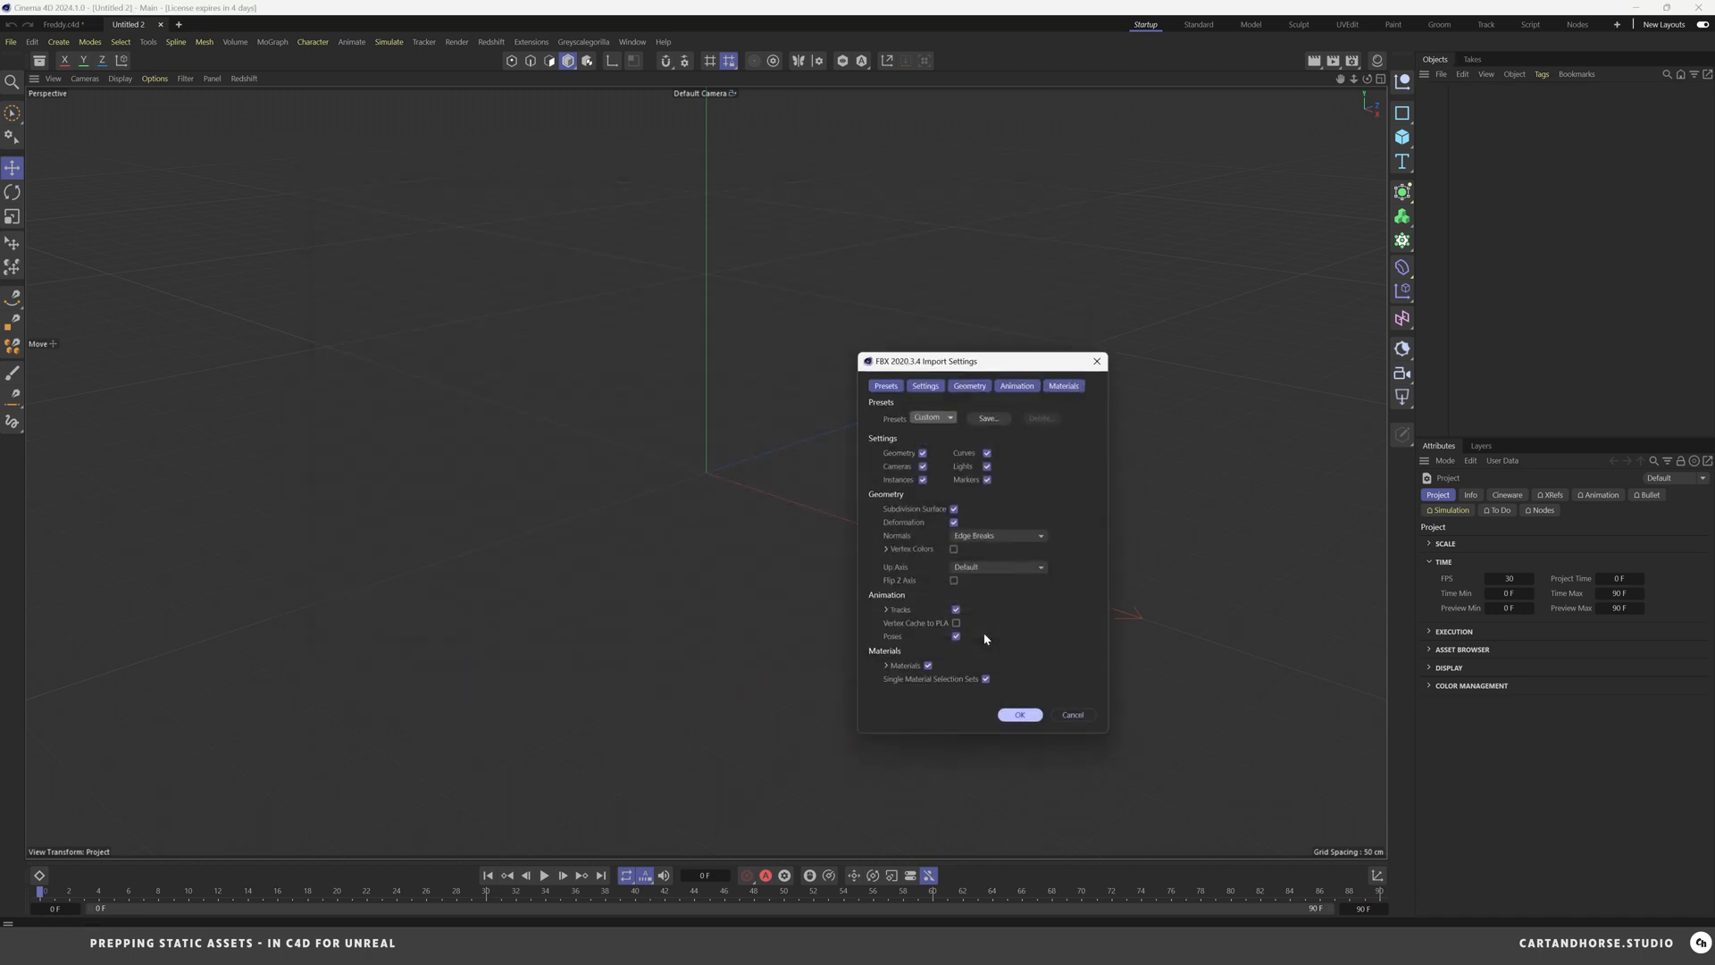
pyautogui.click(1018, 714)
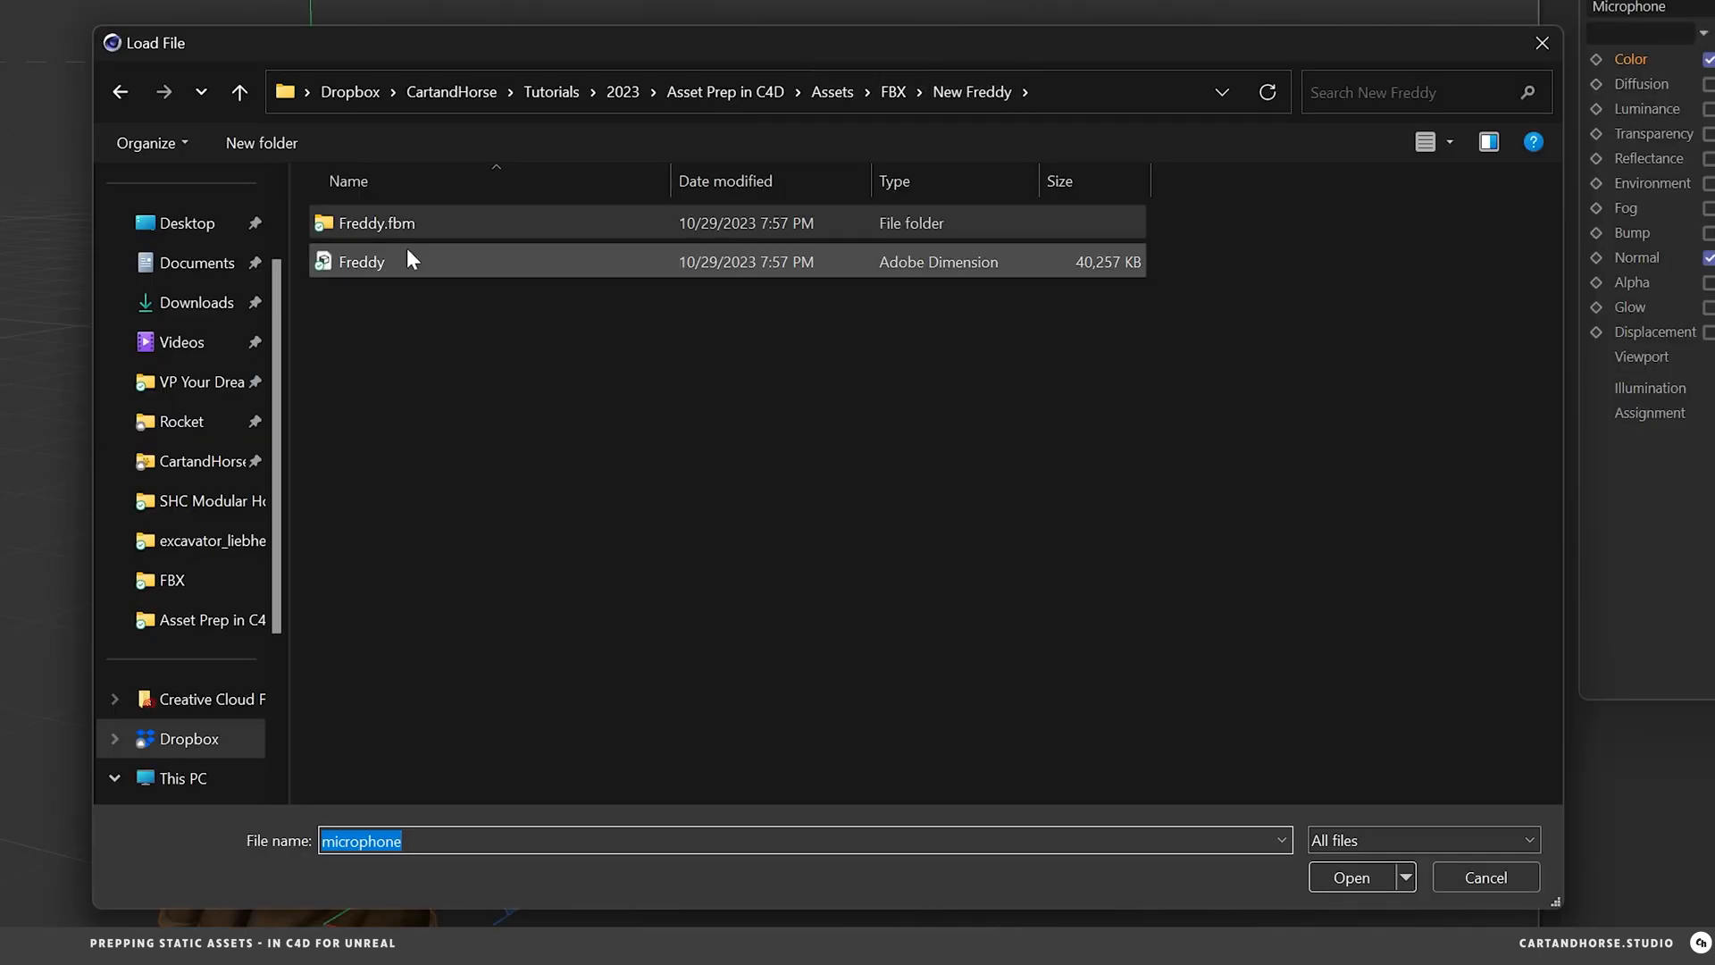
pyautogui.click(377, 223)
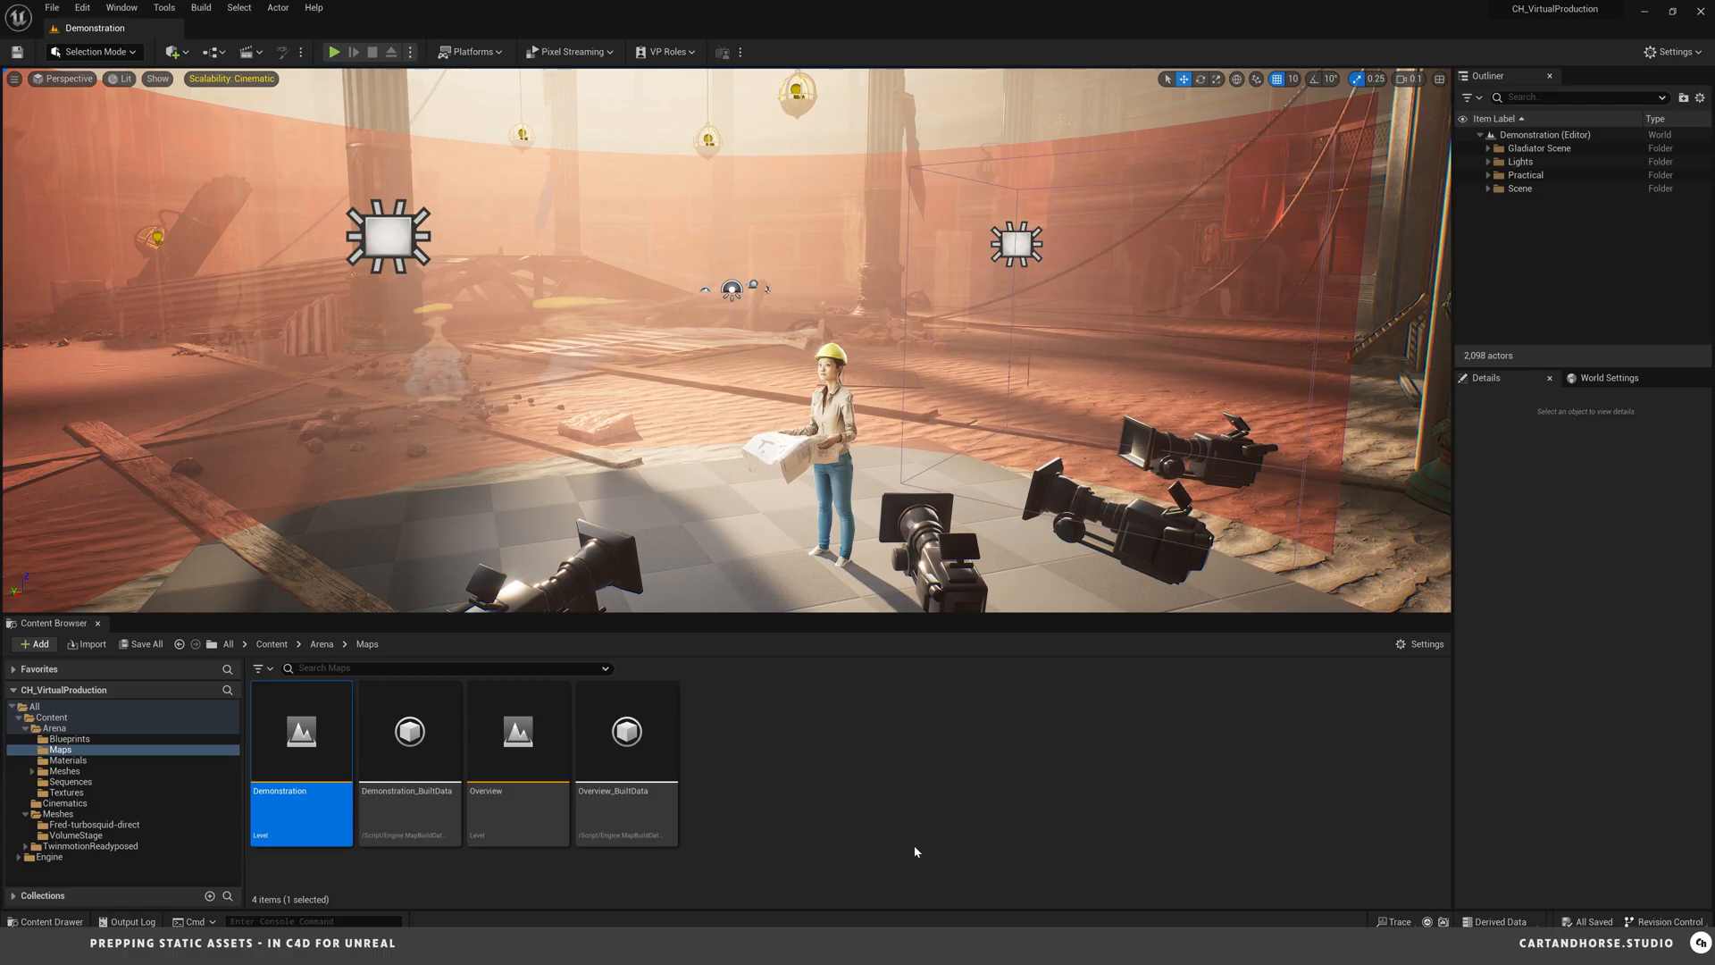
pyautogui.moveTo(907, 850)
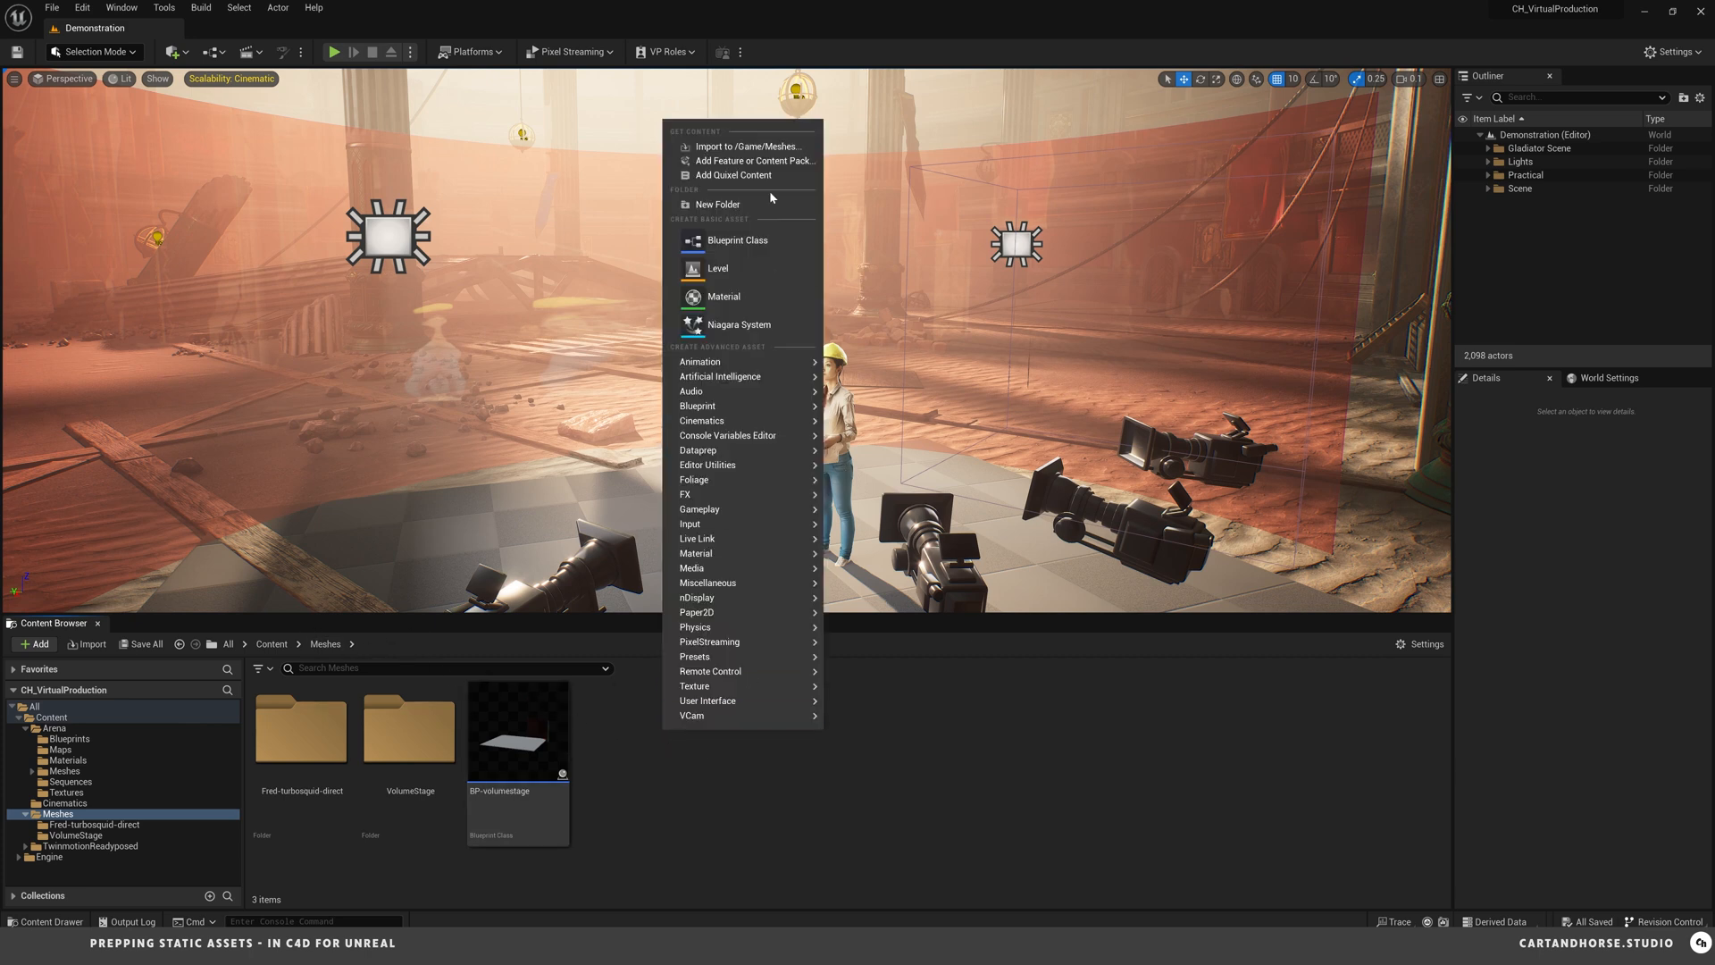
# - Add a Freddy folder under Meshes and pick it as the destination for the exported Freddy FBX
pyautogui.click(718, 203)
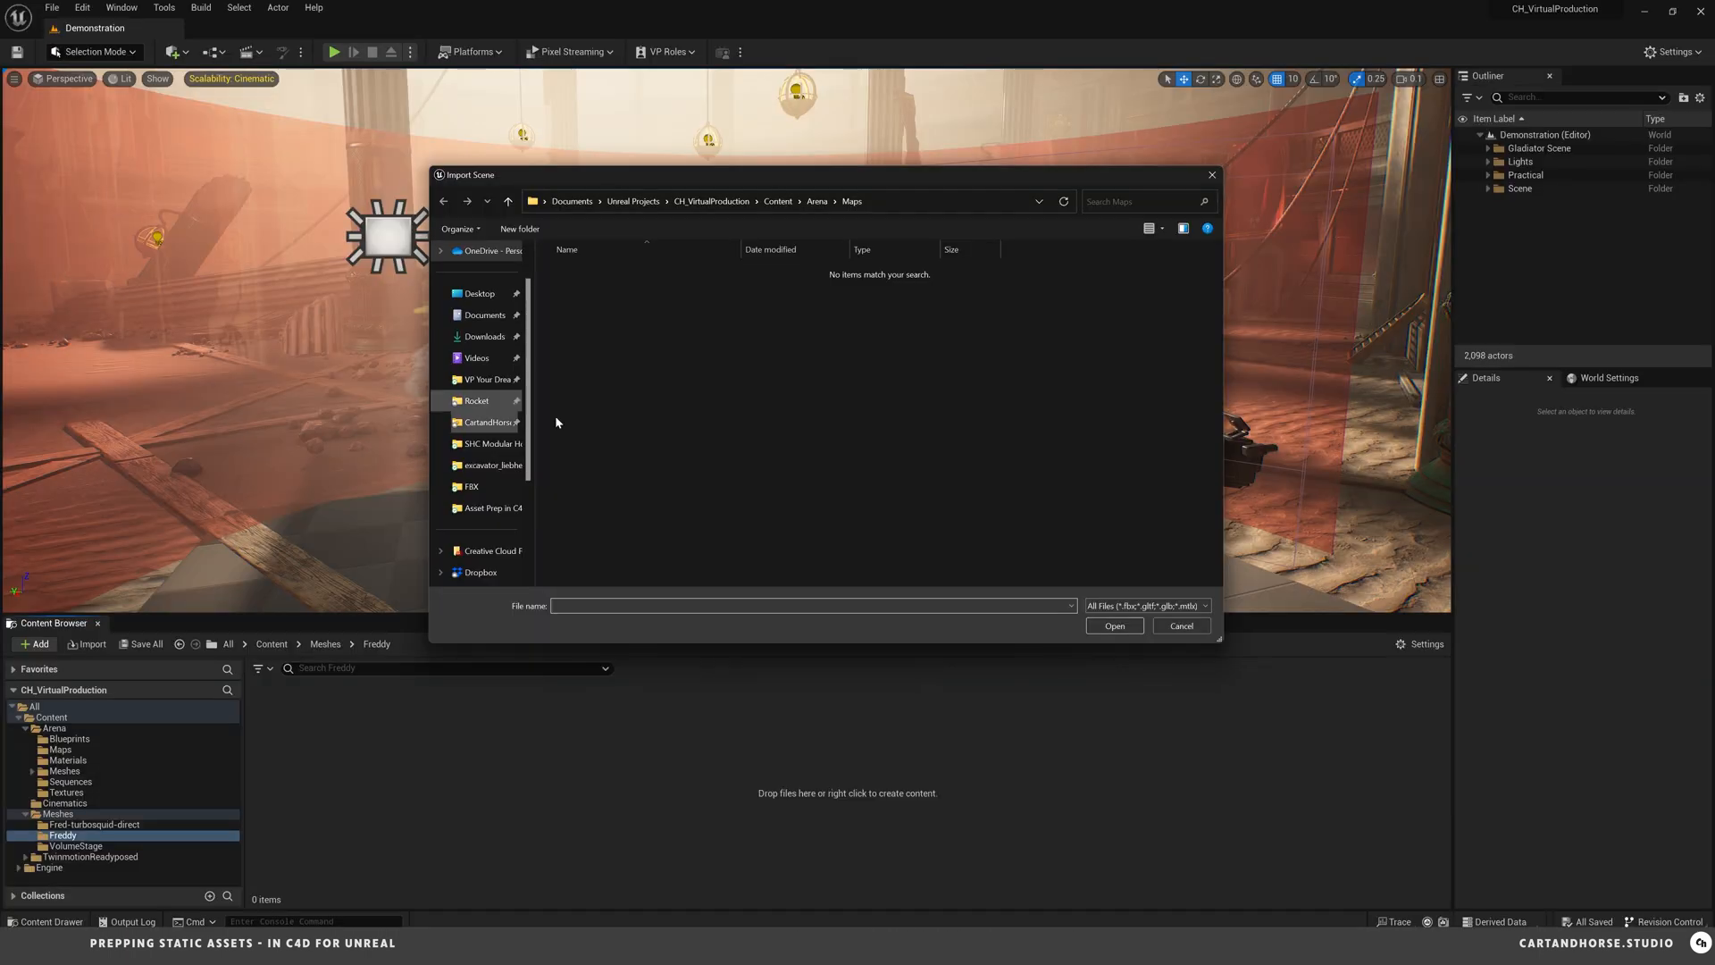
pyautogui.moveTo(485, 422)
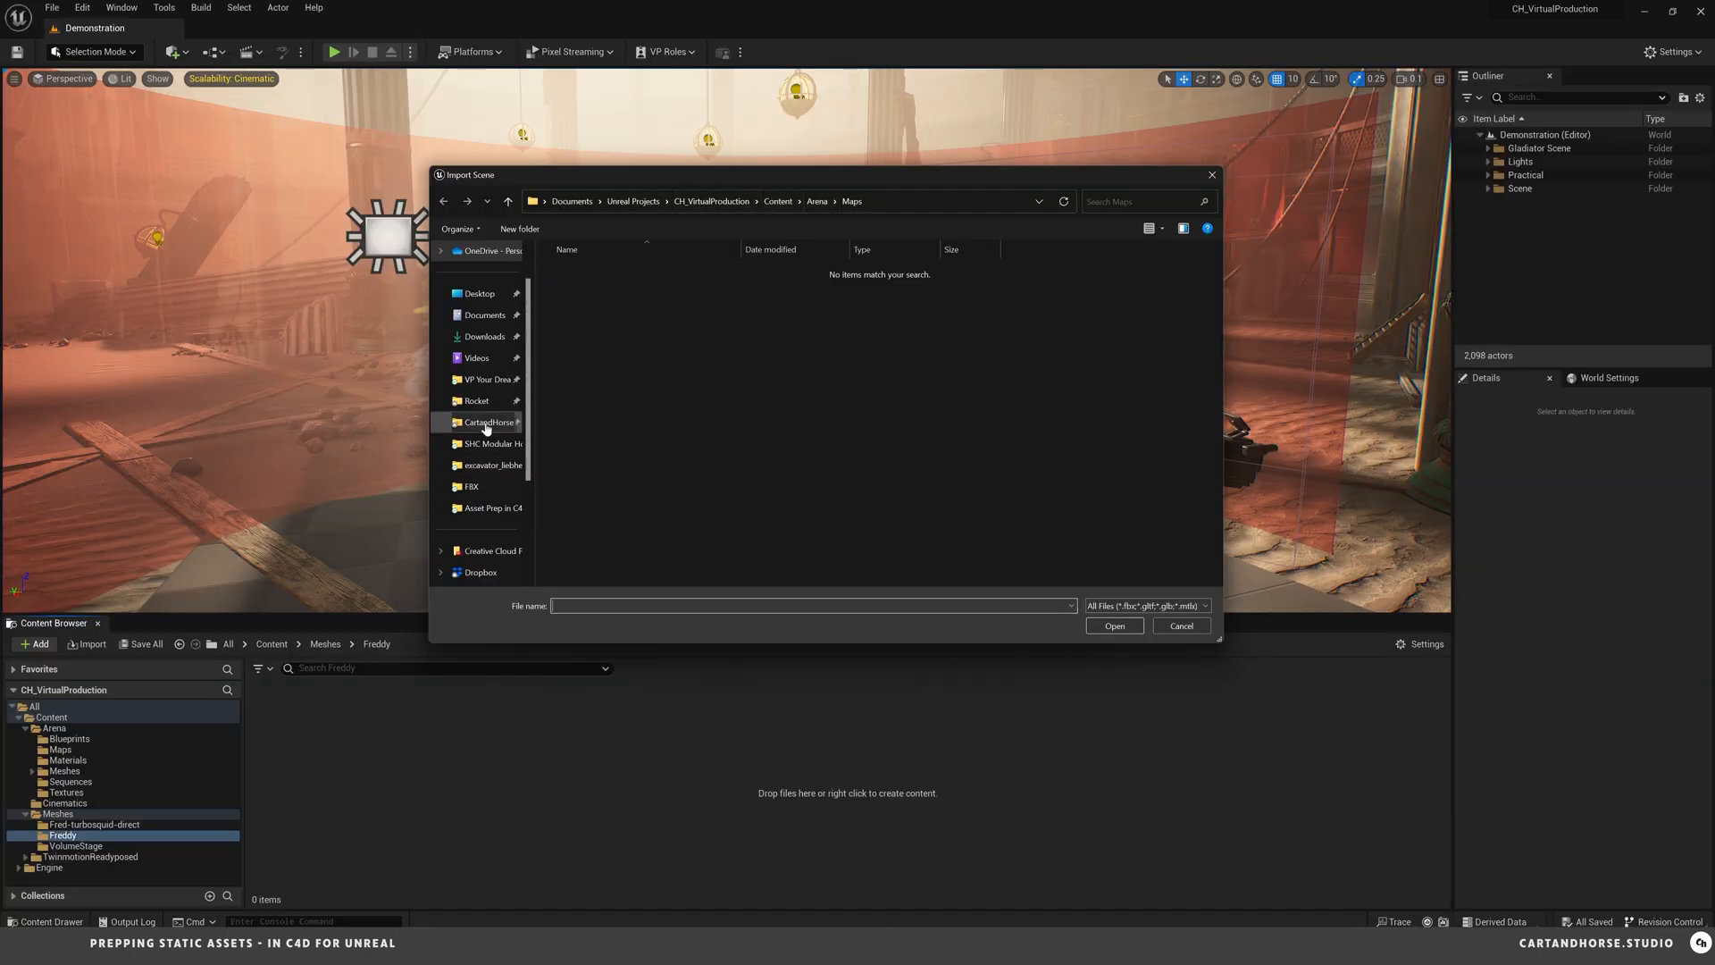
pyautogui.click(1112, 626)
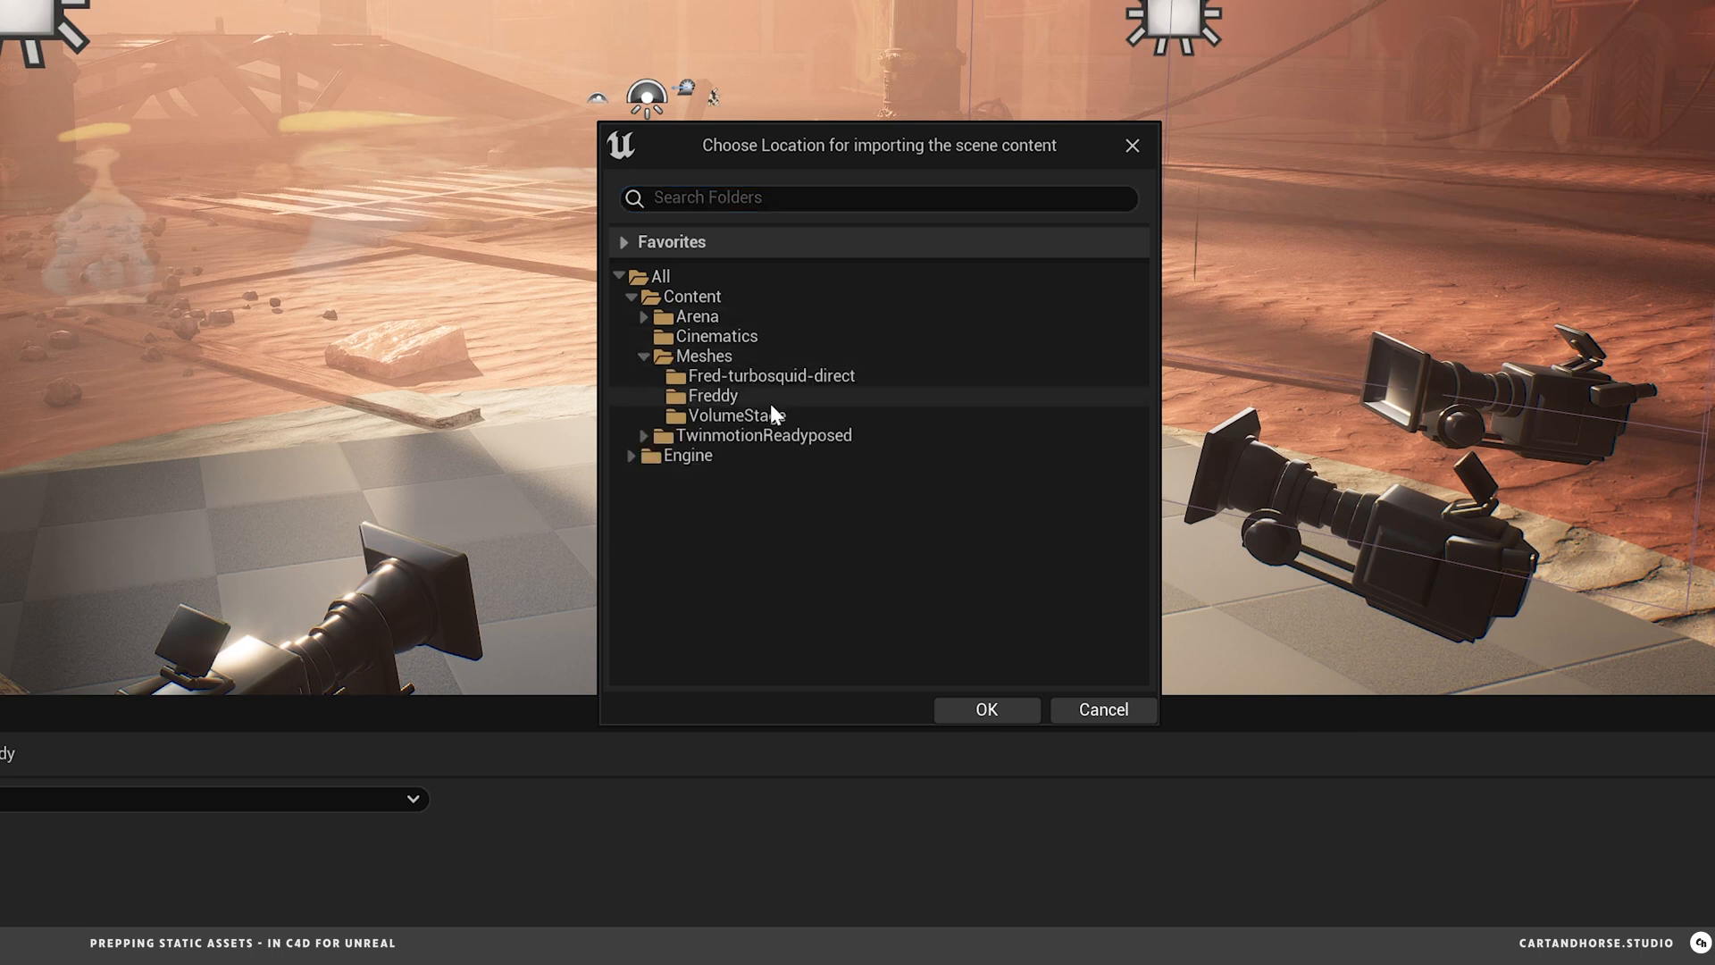
pyautogui.click(712, 395)
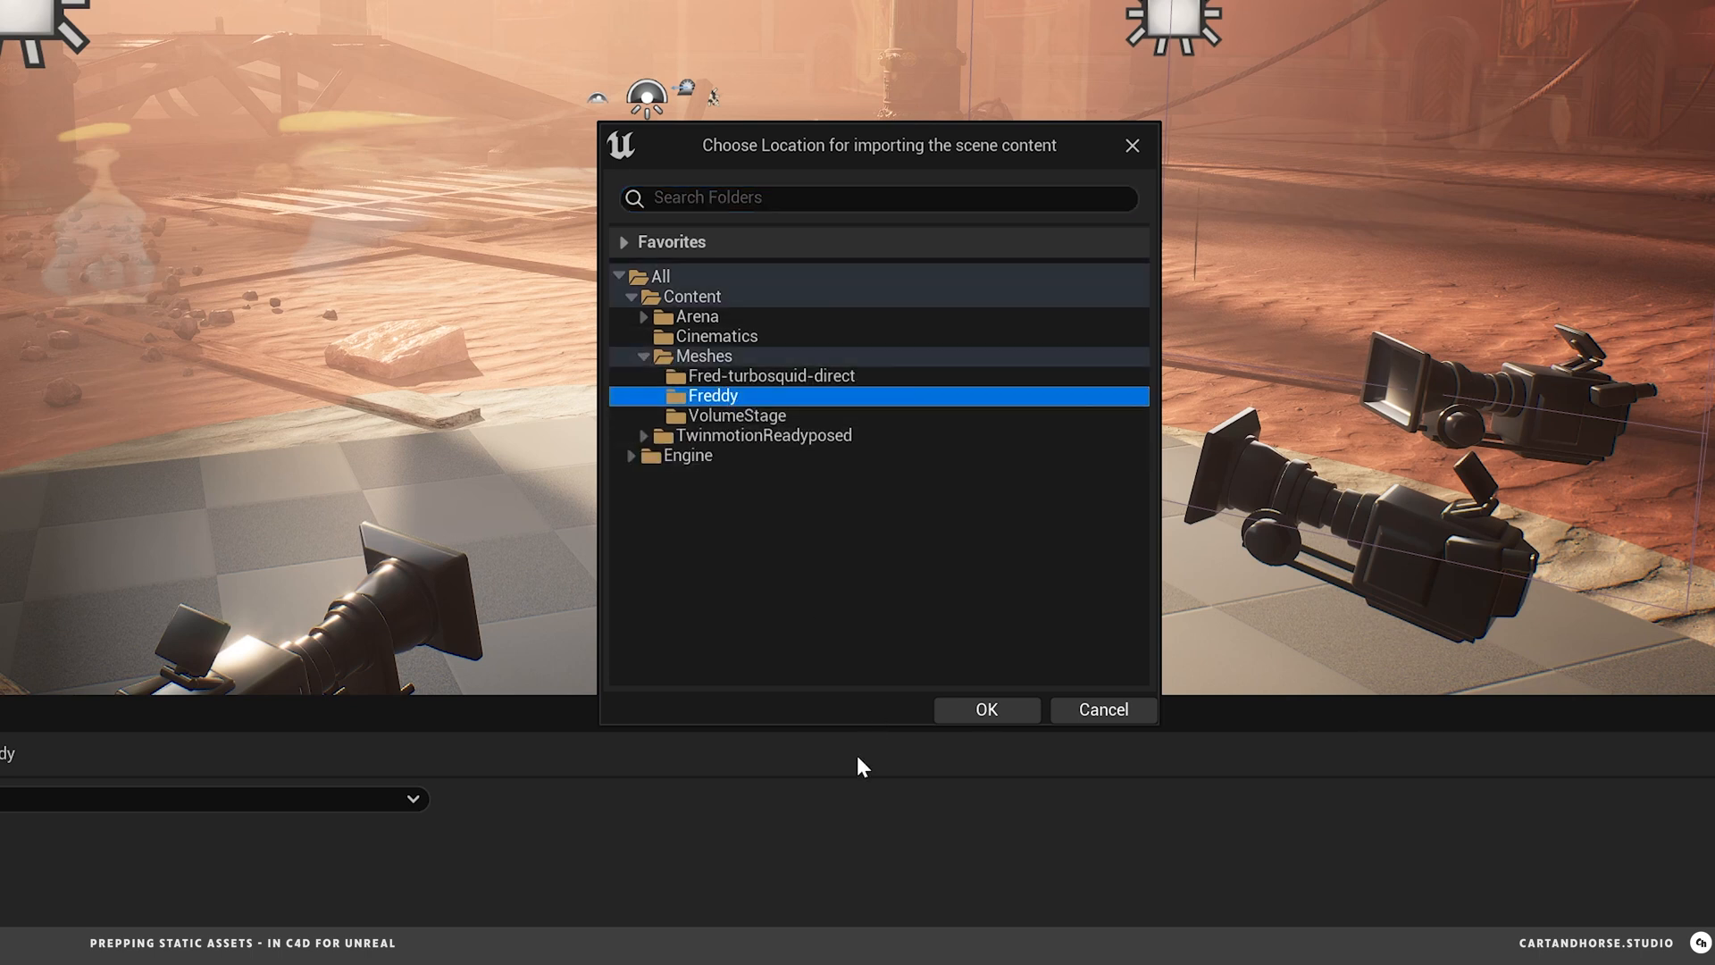
# - Confirm the folder, keep Hierarchy Type 'Create one Blueprint asset' under RootNode, and run the import
pyautogui.click(982, 709)
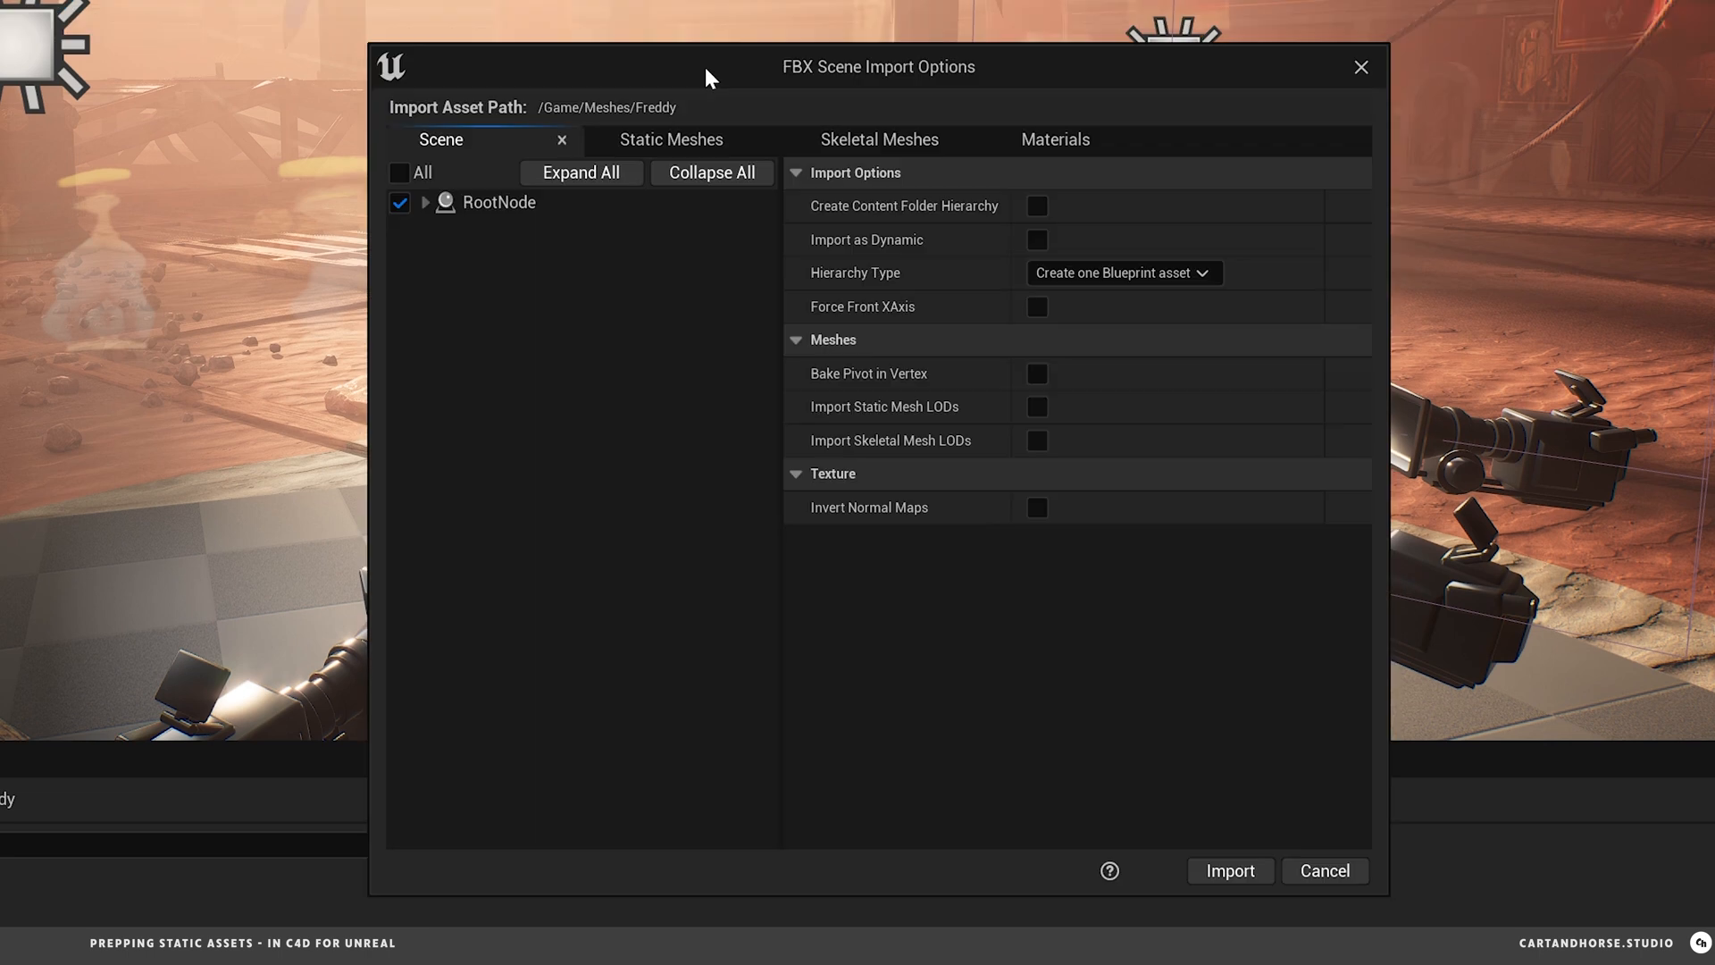
pyautogui.moveTo(859, 91)
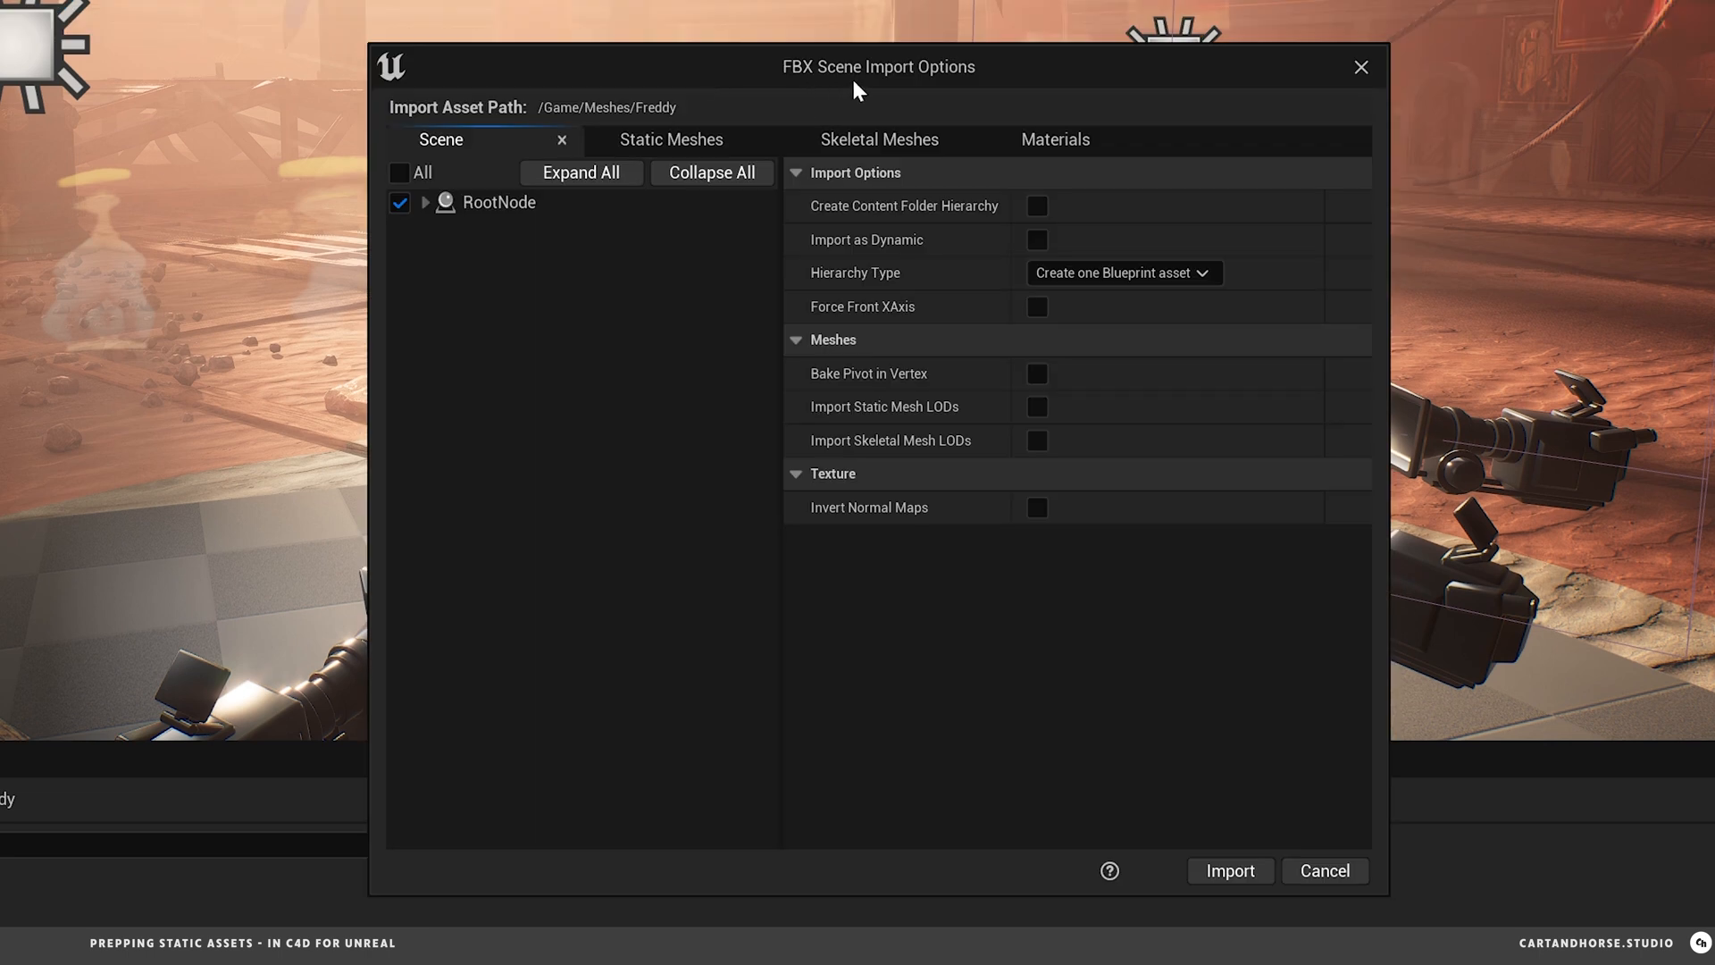
pyautogui.moveTo(517, 250)
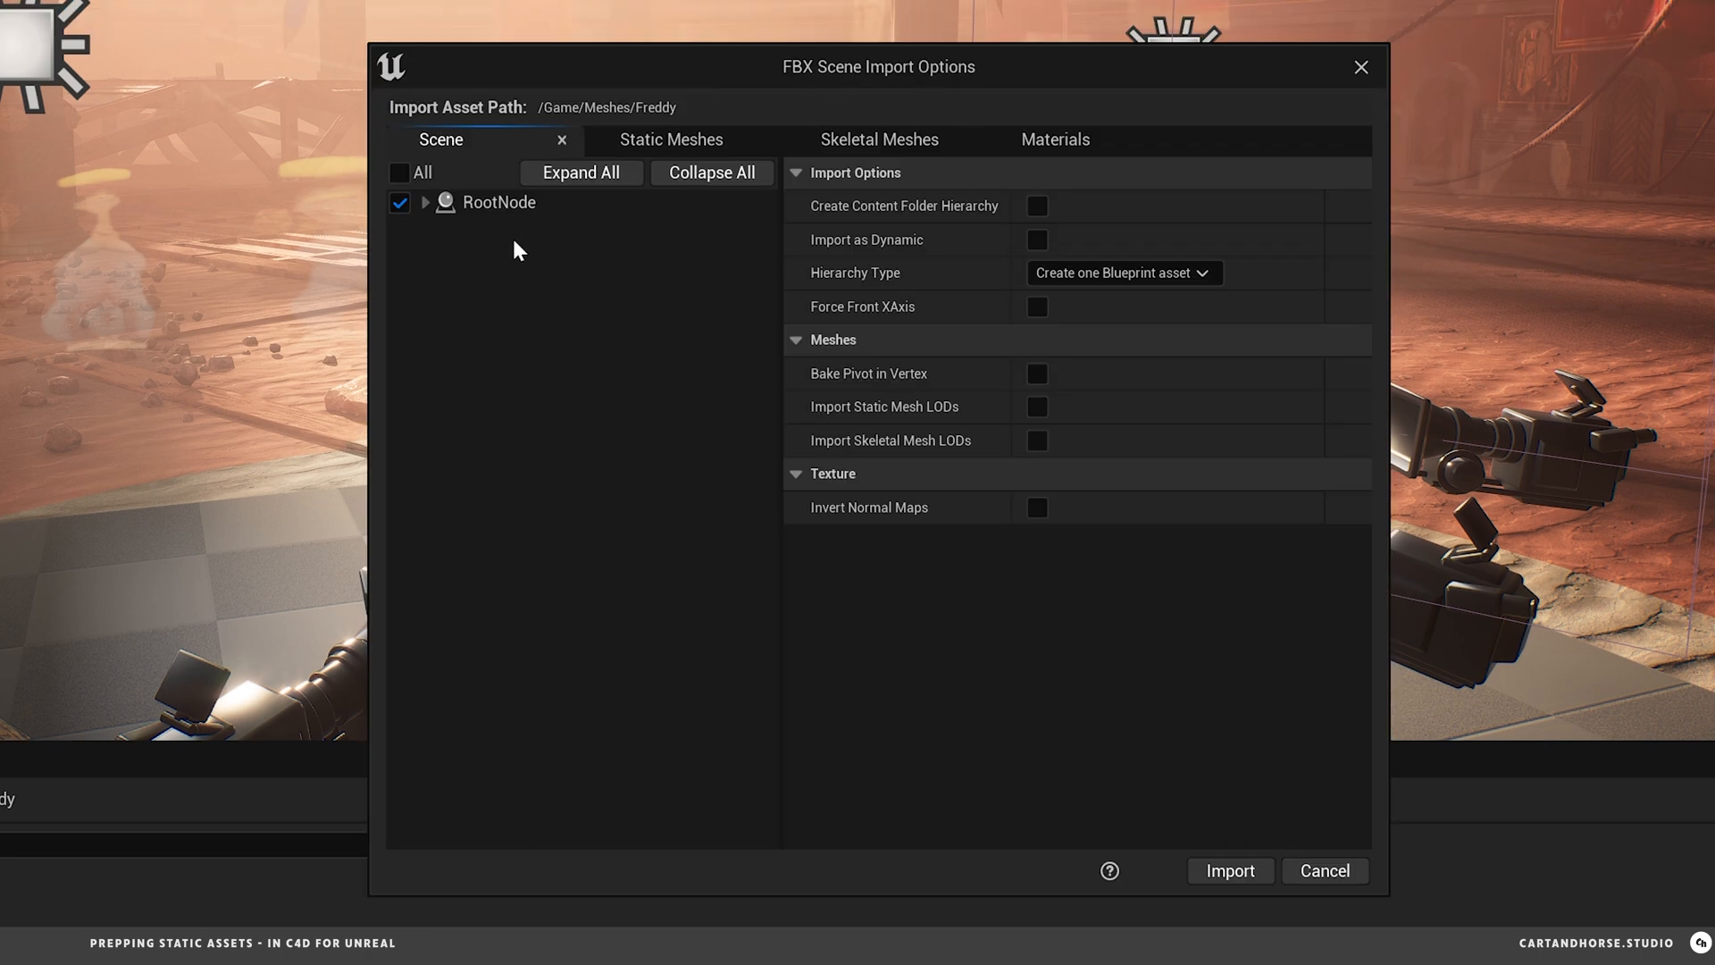
pyautogui.click(426, 201)
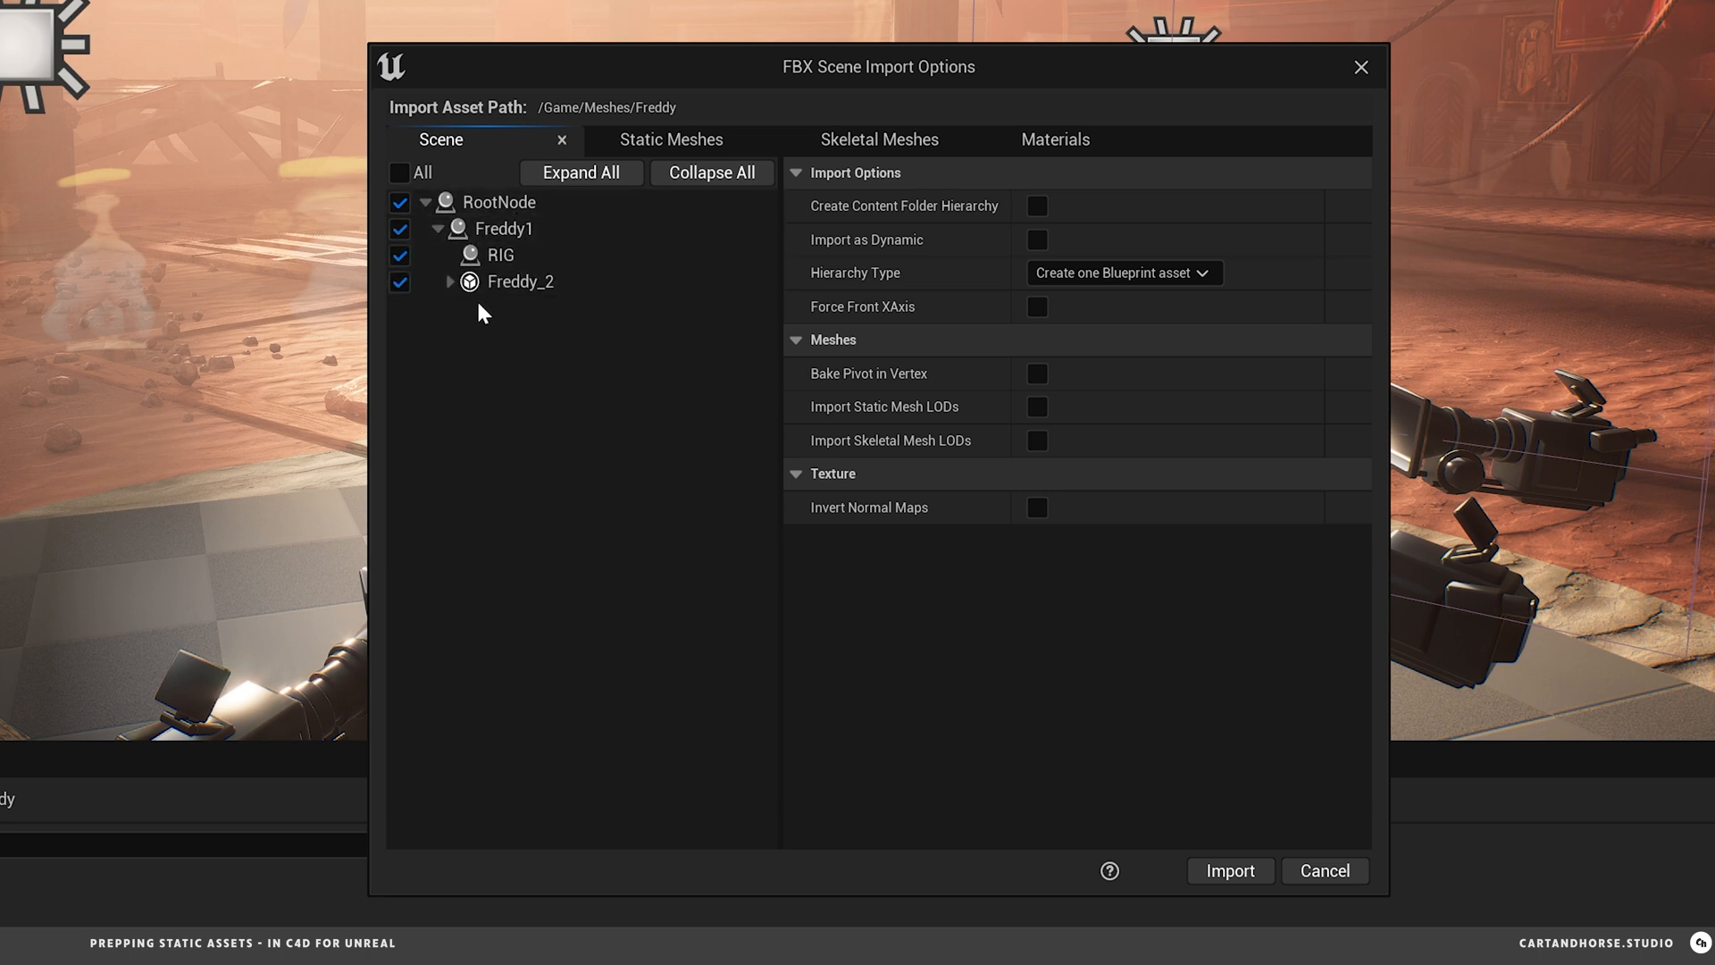
pyautogui.moveTo(670, 139)
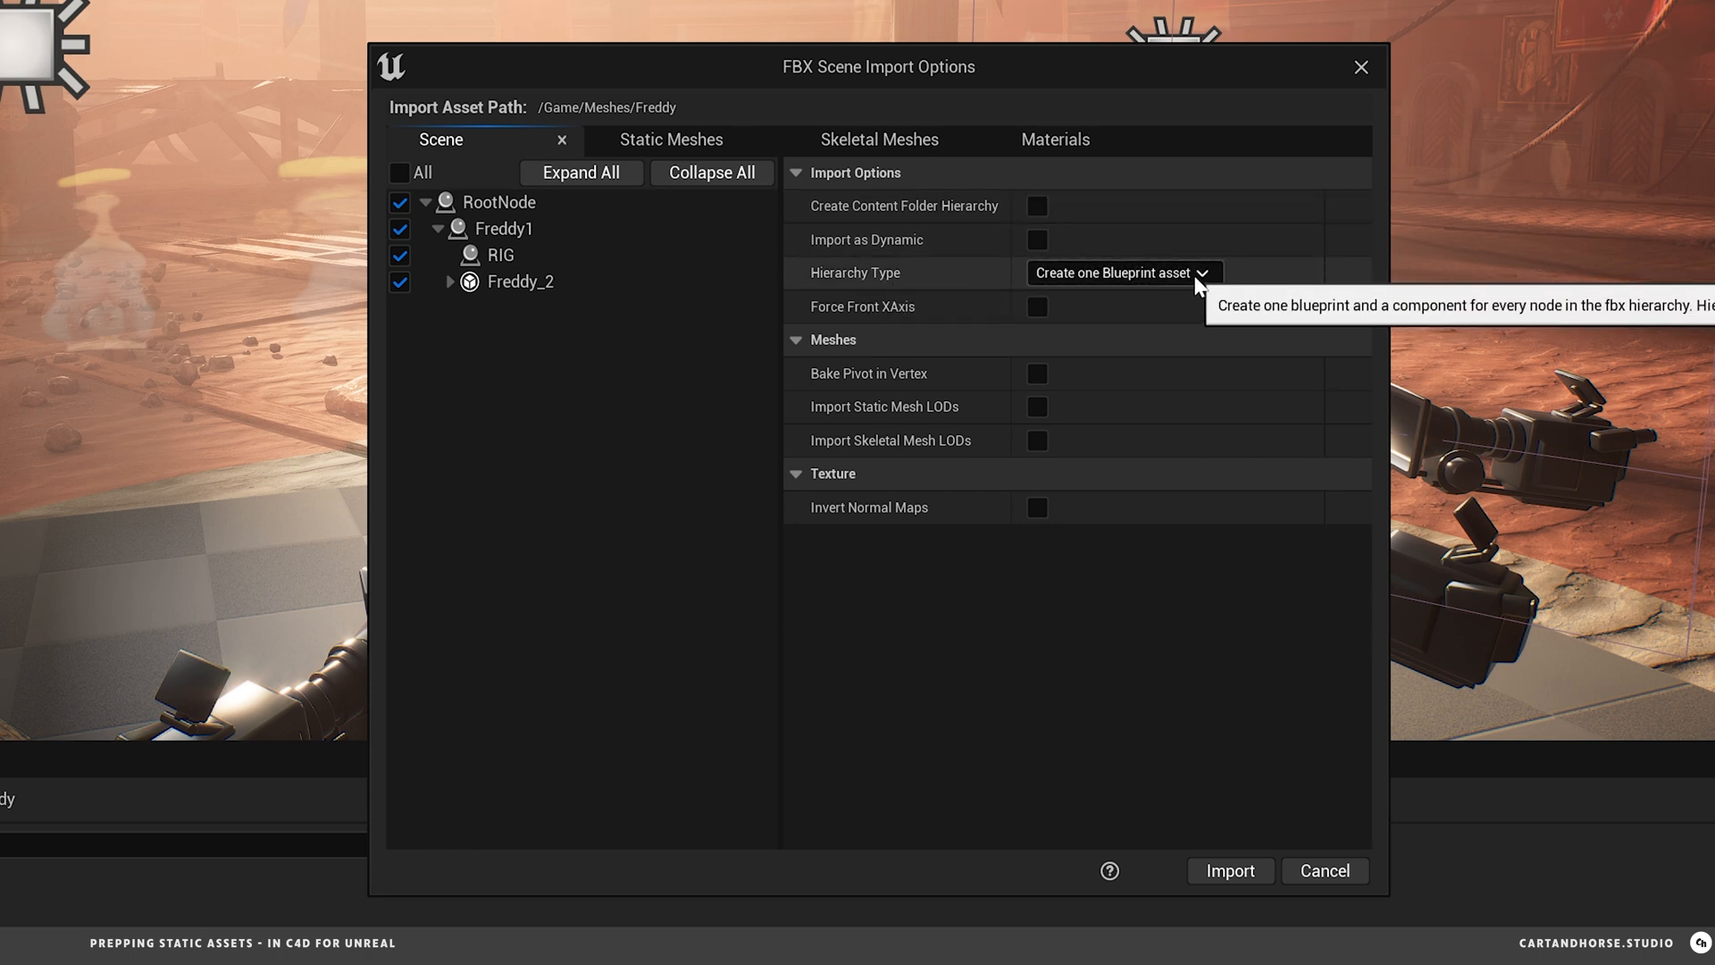
pyautogui.click(1118, 272)
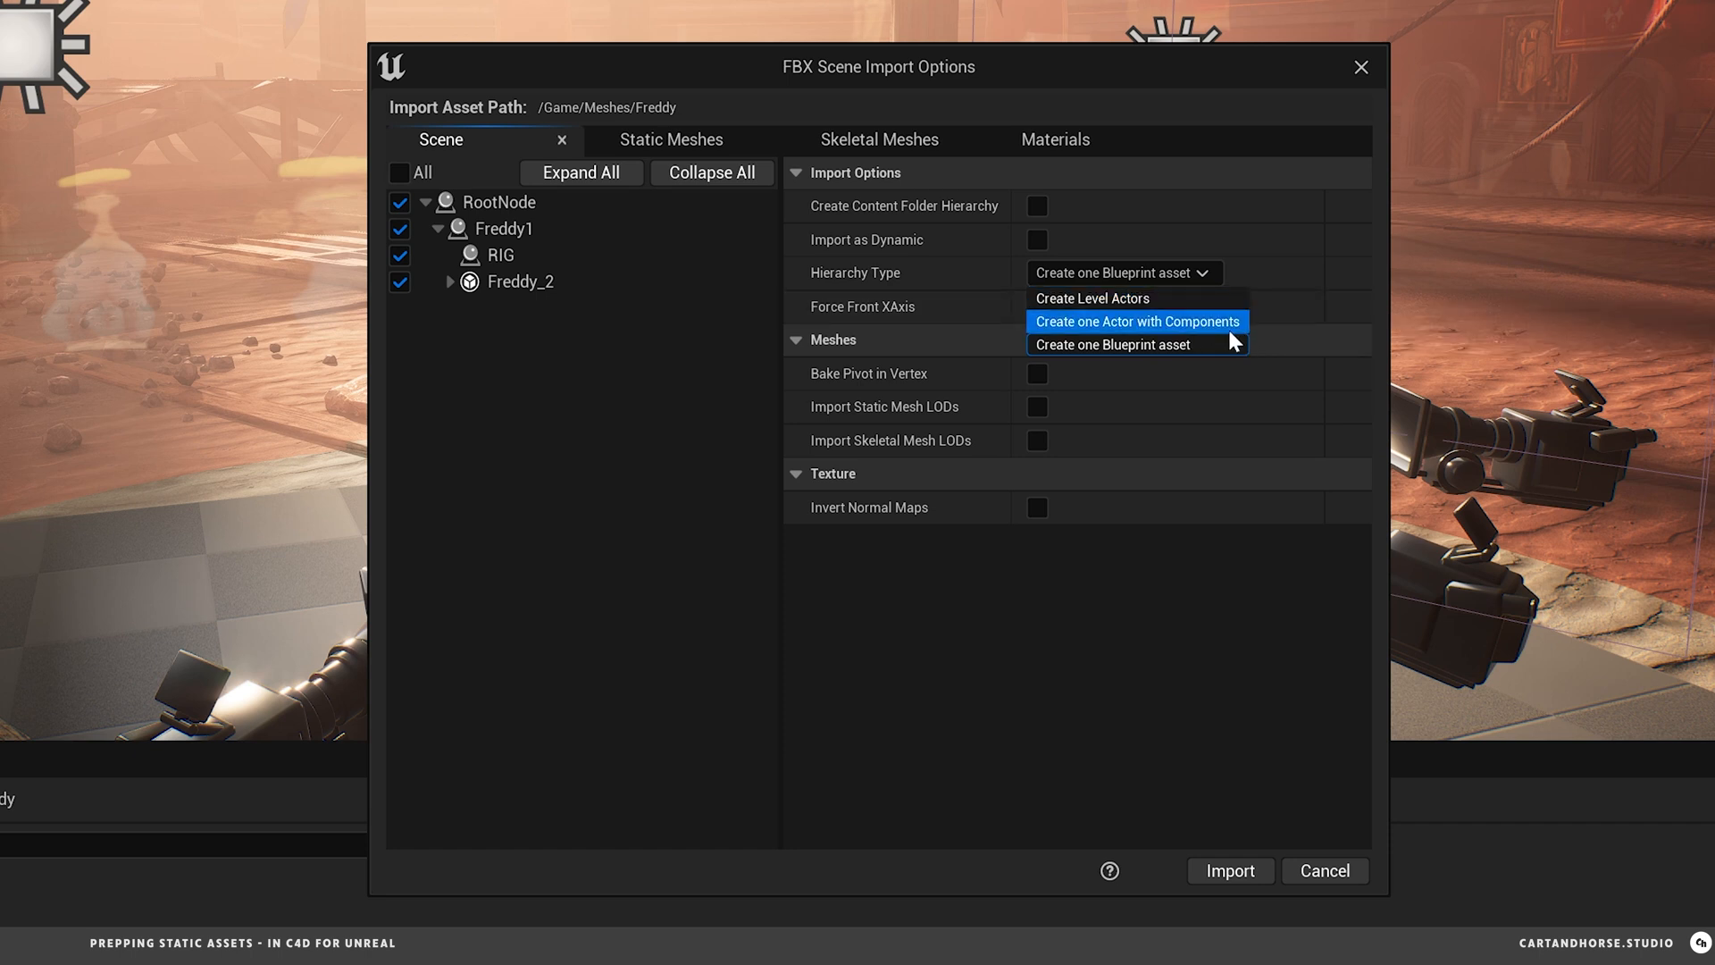
pyautogui.moveTo(1113, 345)
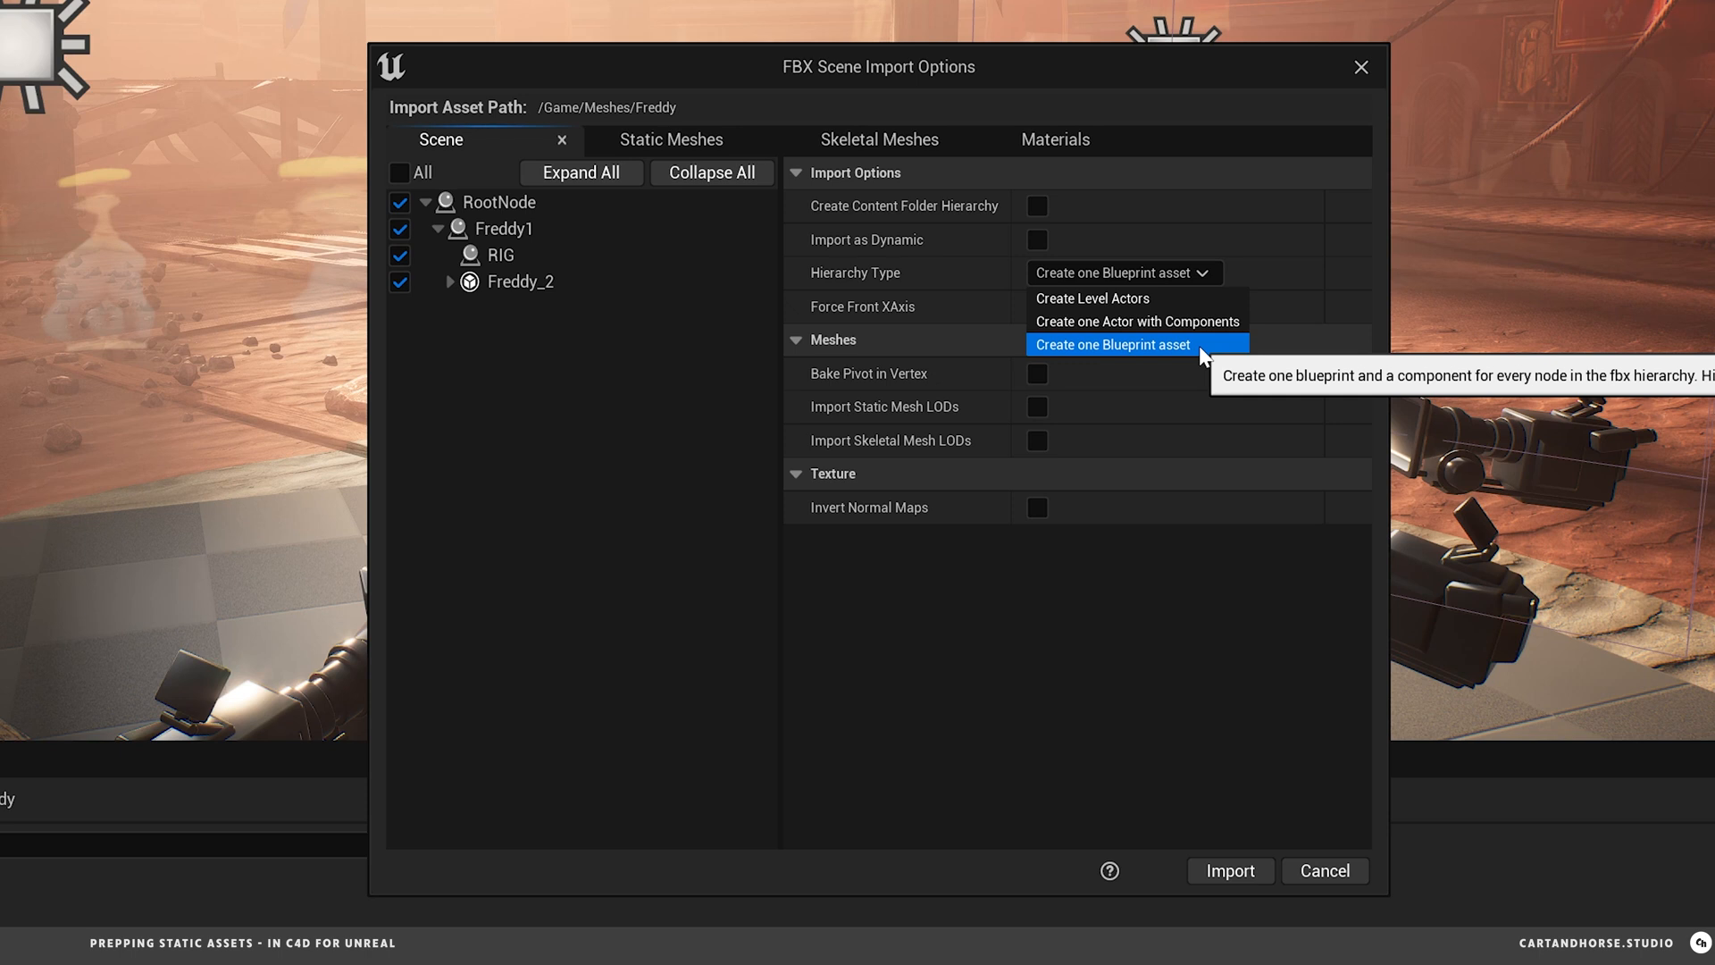
pyautogui.click(1111, 344)
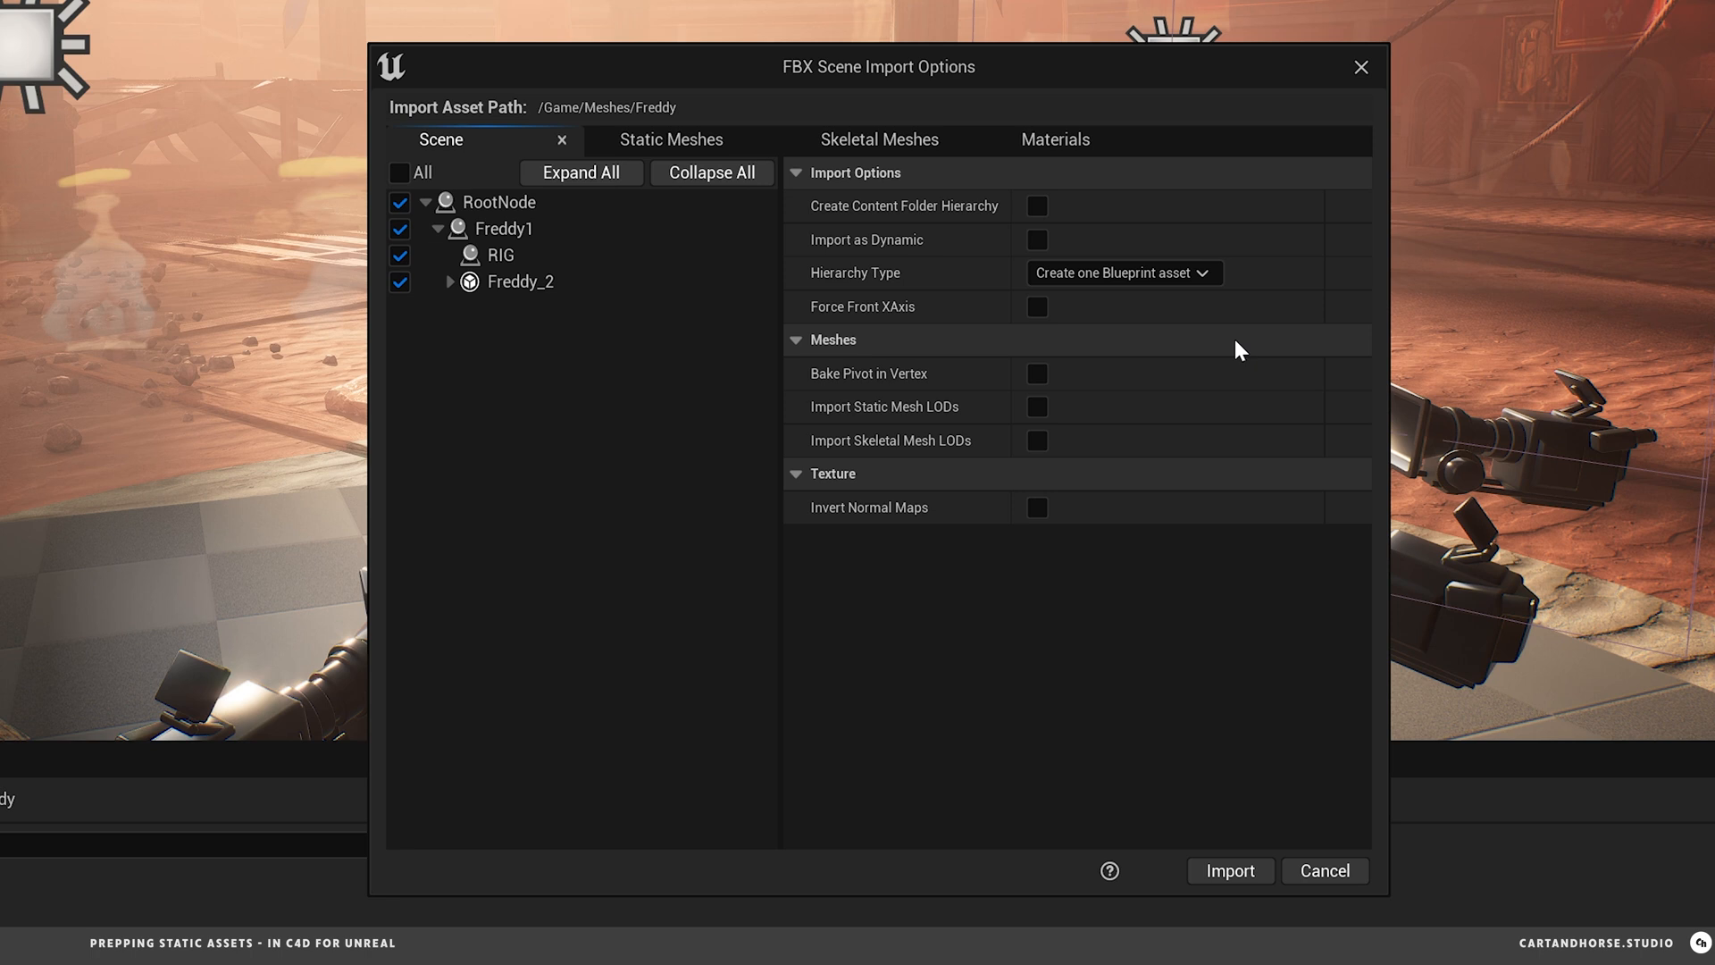
pyautogui.click(1229, 870)
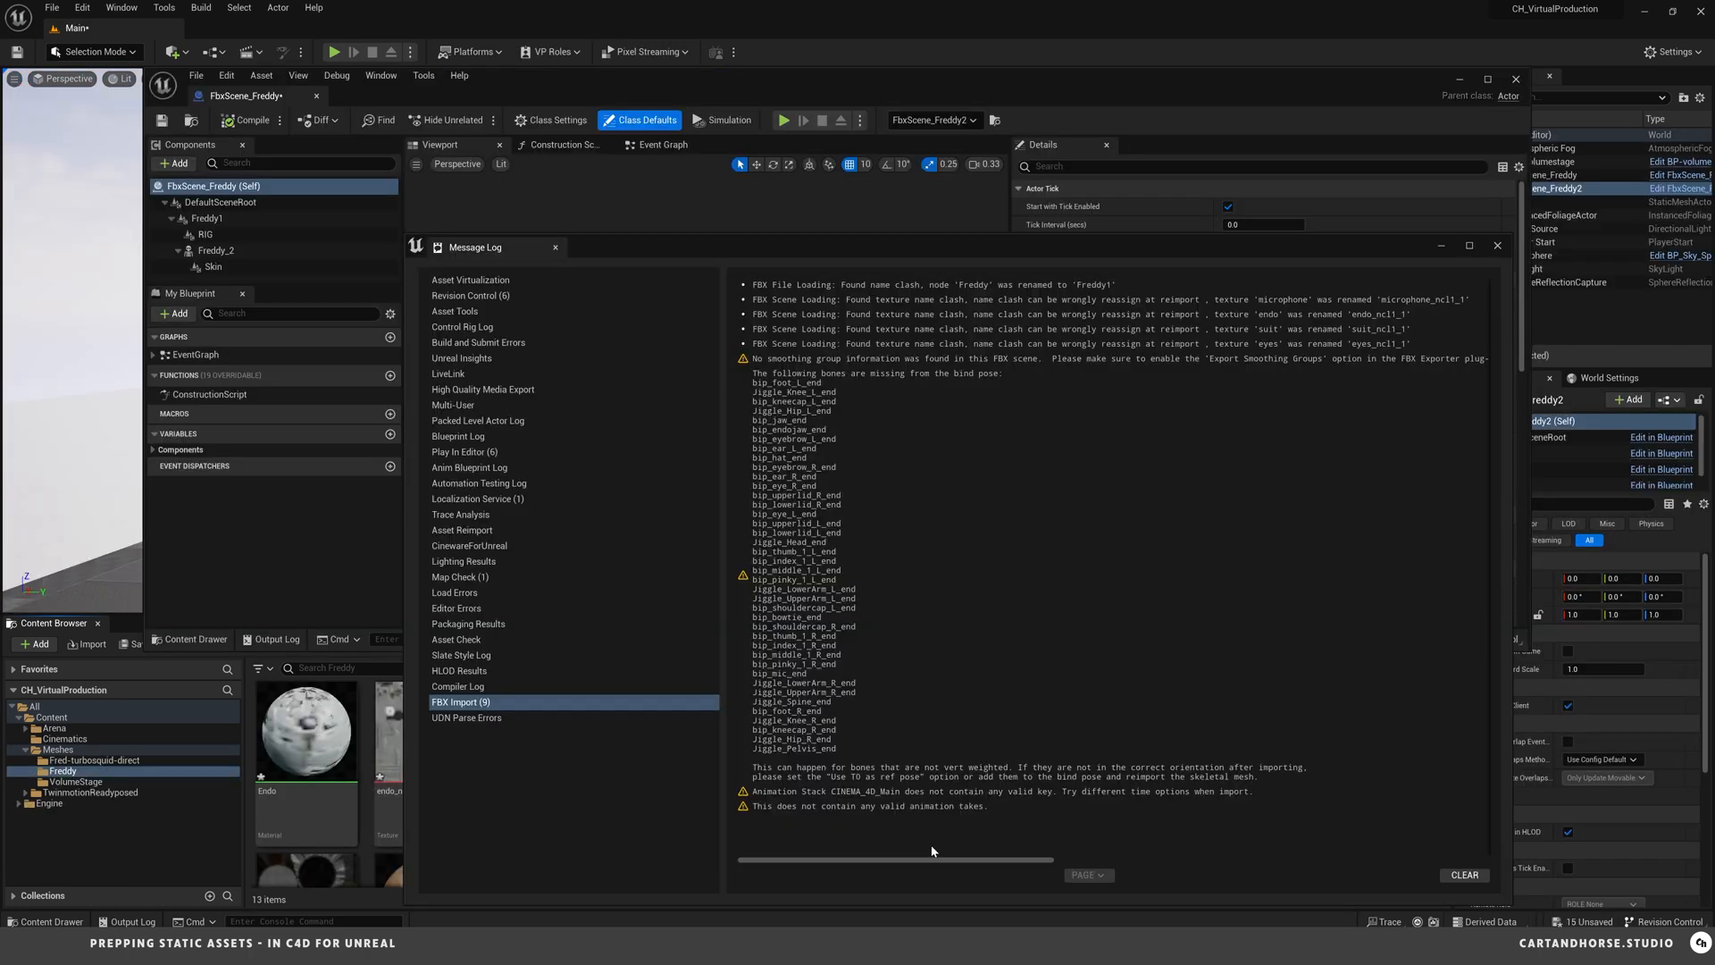
pyautogui.moveTo(947, 850)
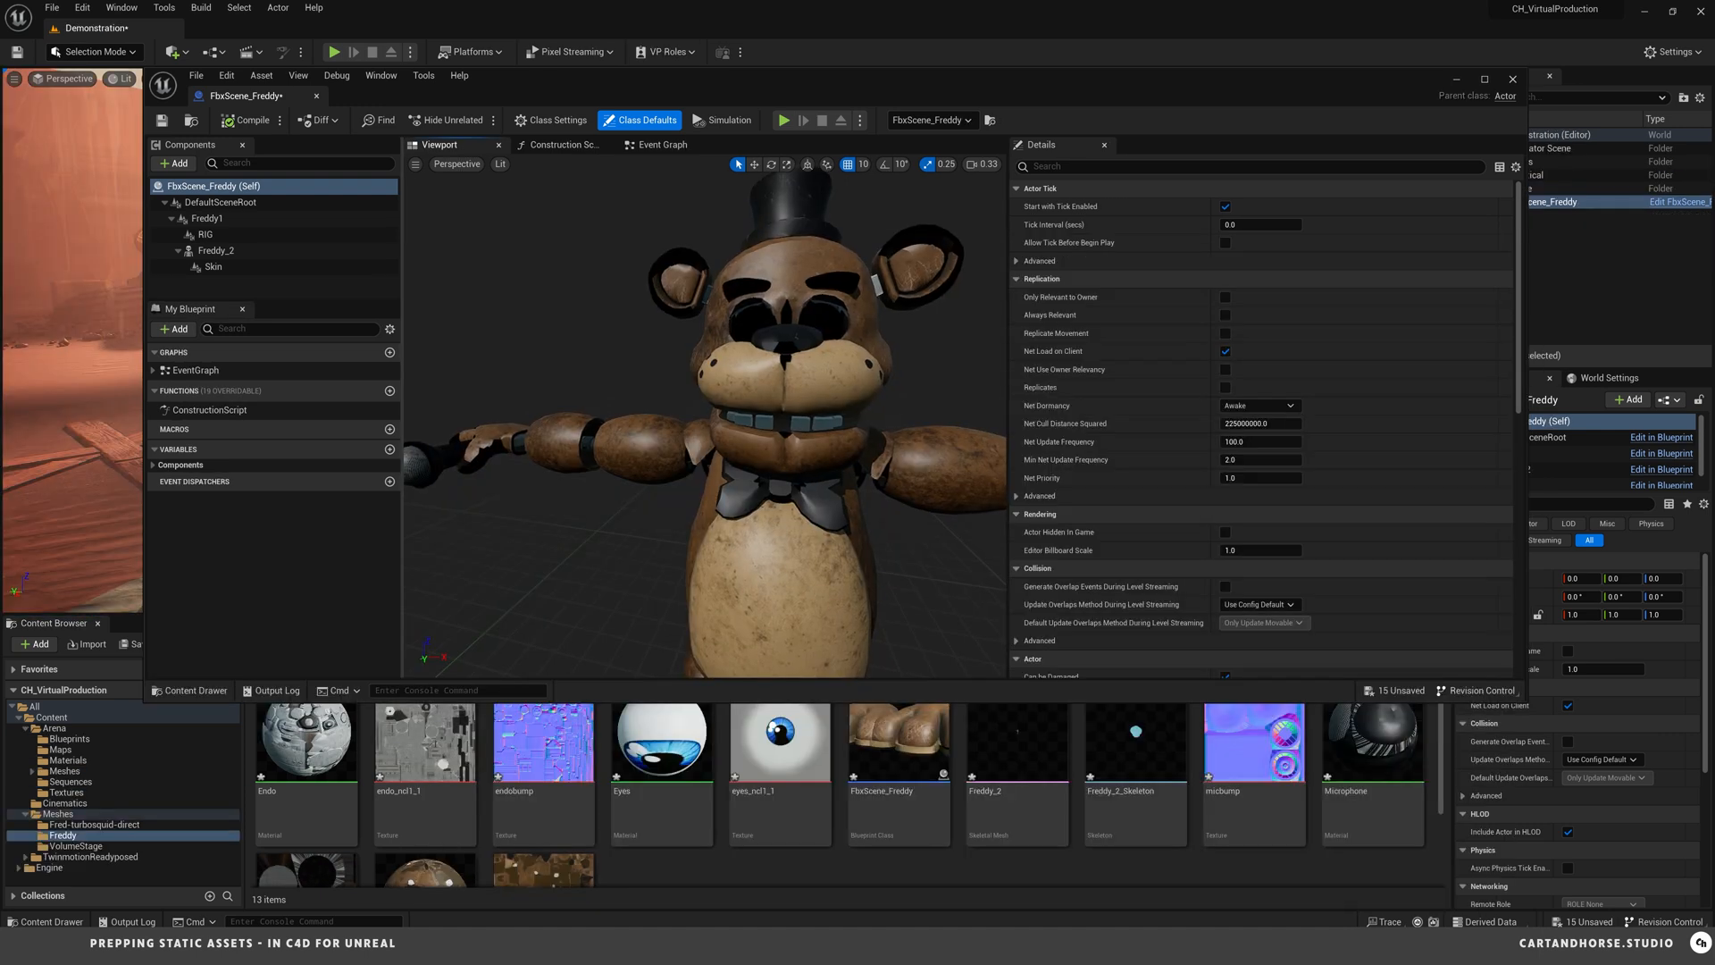
# - Locate the Eyes material in the Content Browser and bring it up for editing
pyautogui.scroll(-3)
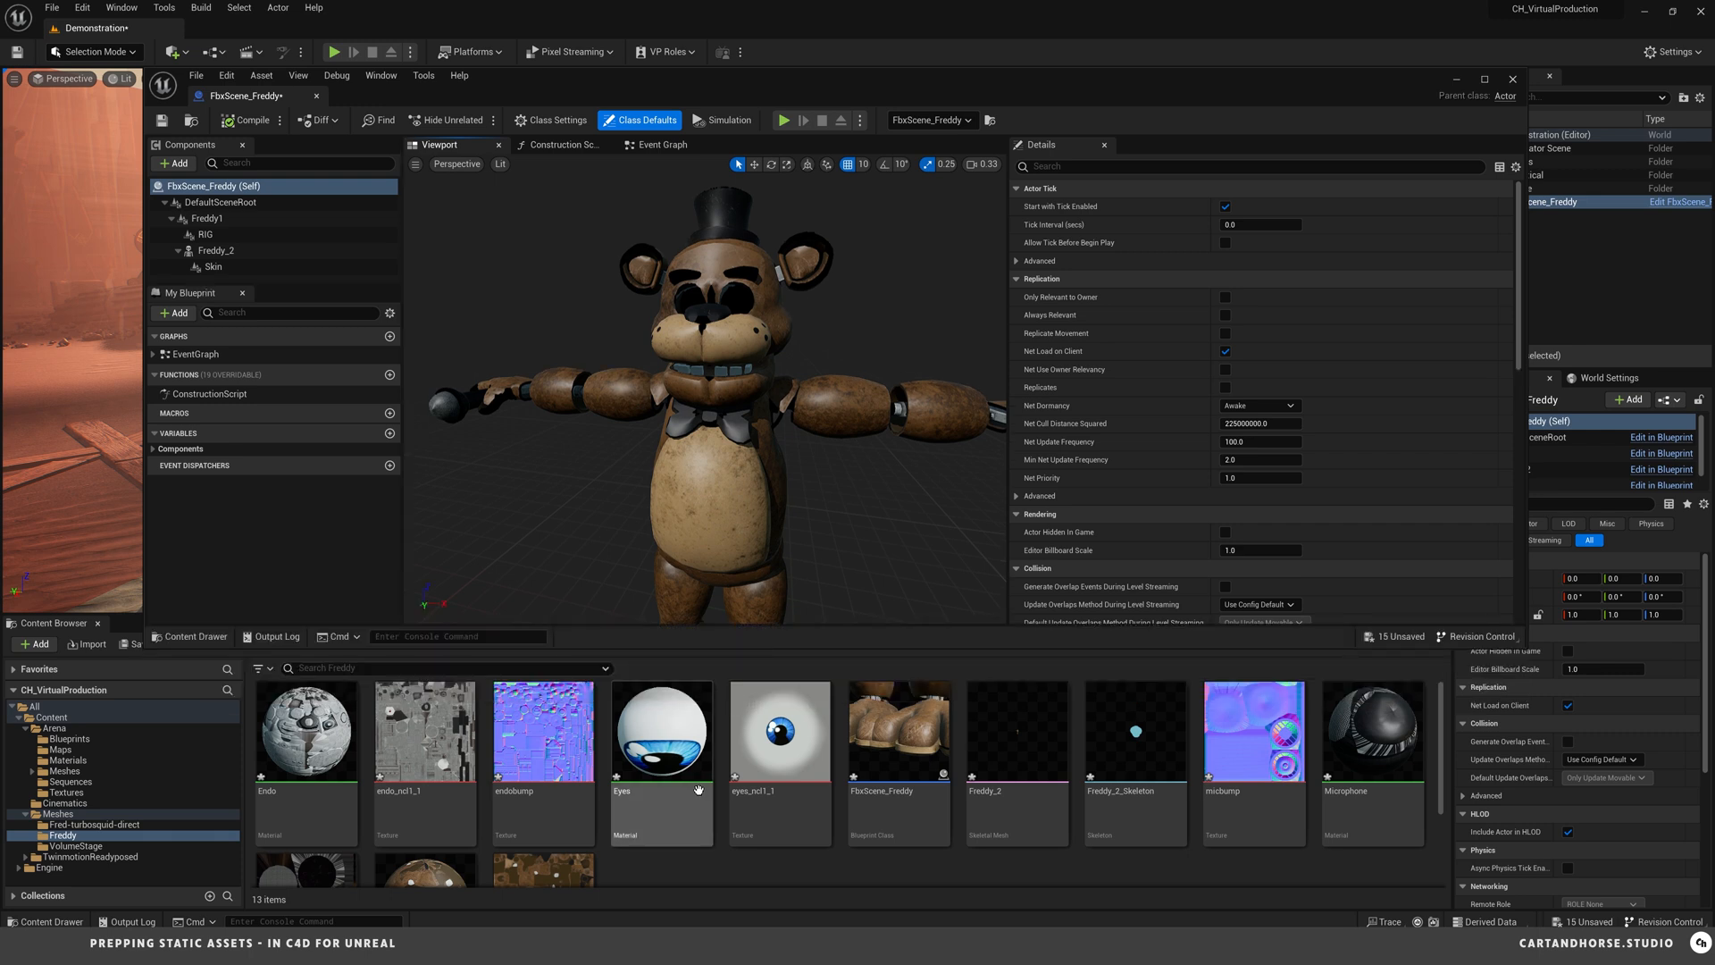
pyautogui.doubleClick(661, 731)
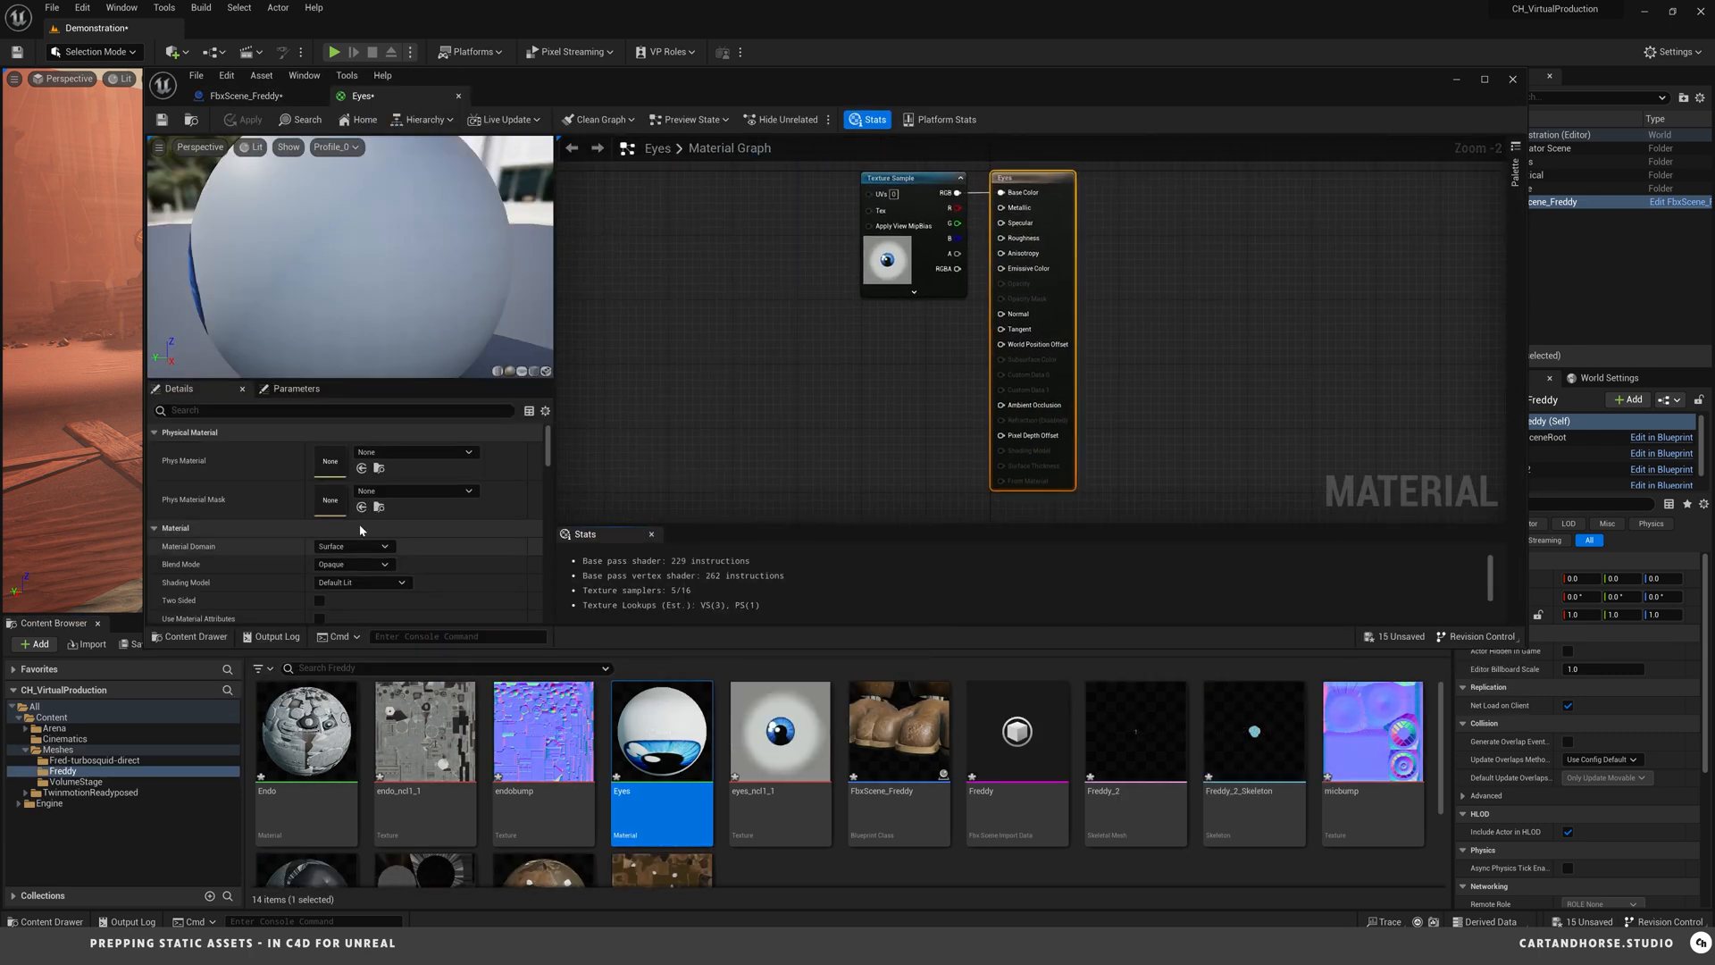
pyautogui.click(320, 600)
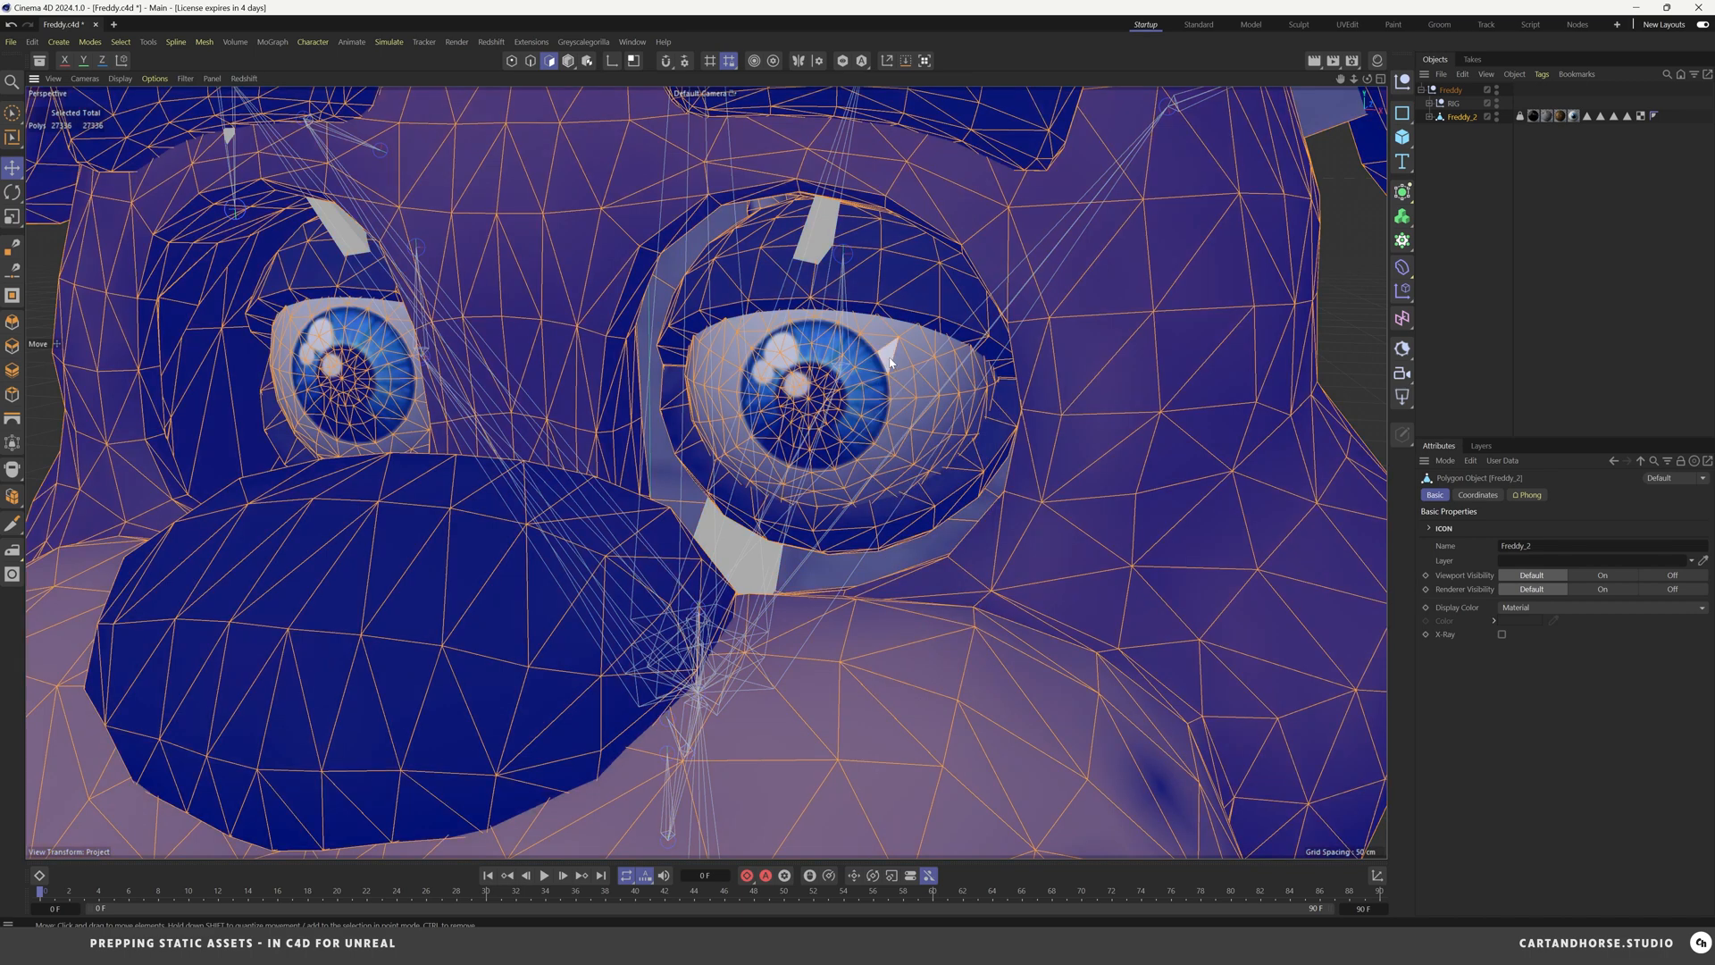
# - Inspect the eye geometry on the Freddy_2 object in the Cinema 4D viewport
pyautogui.click(1347, 23)
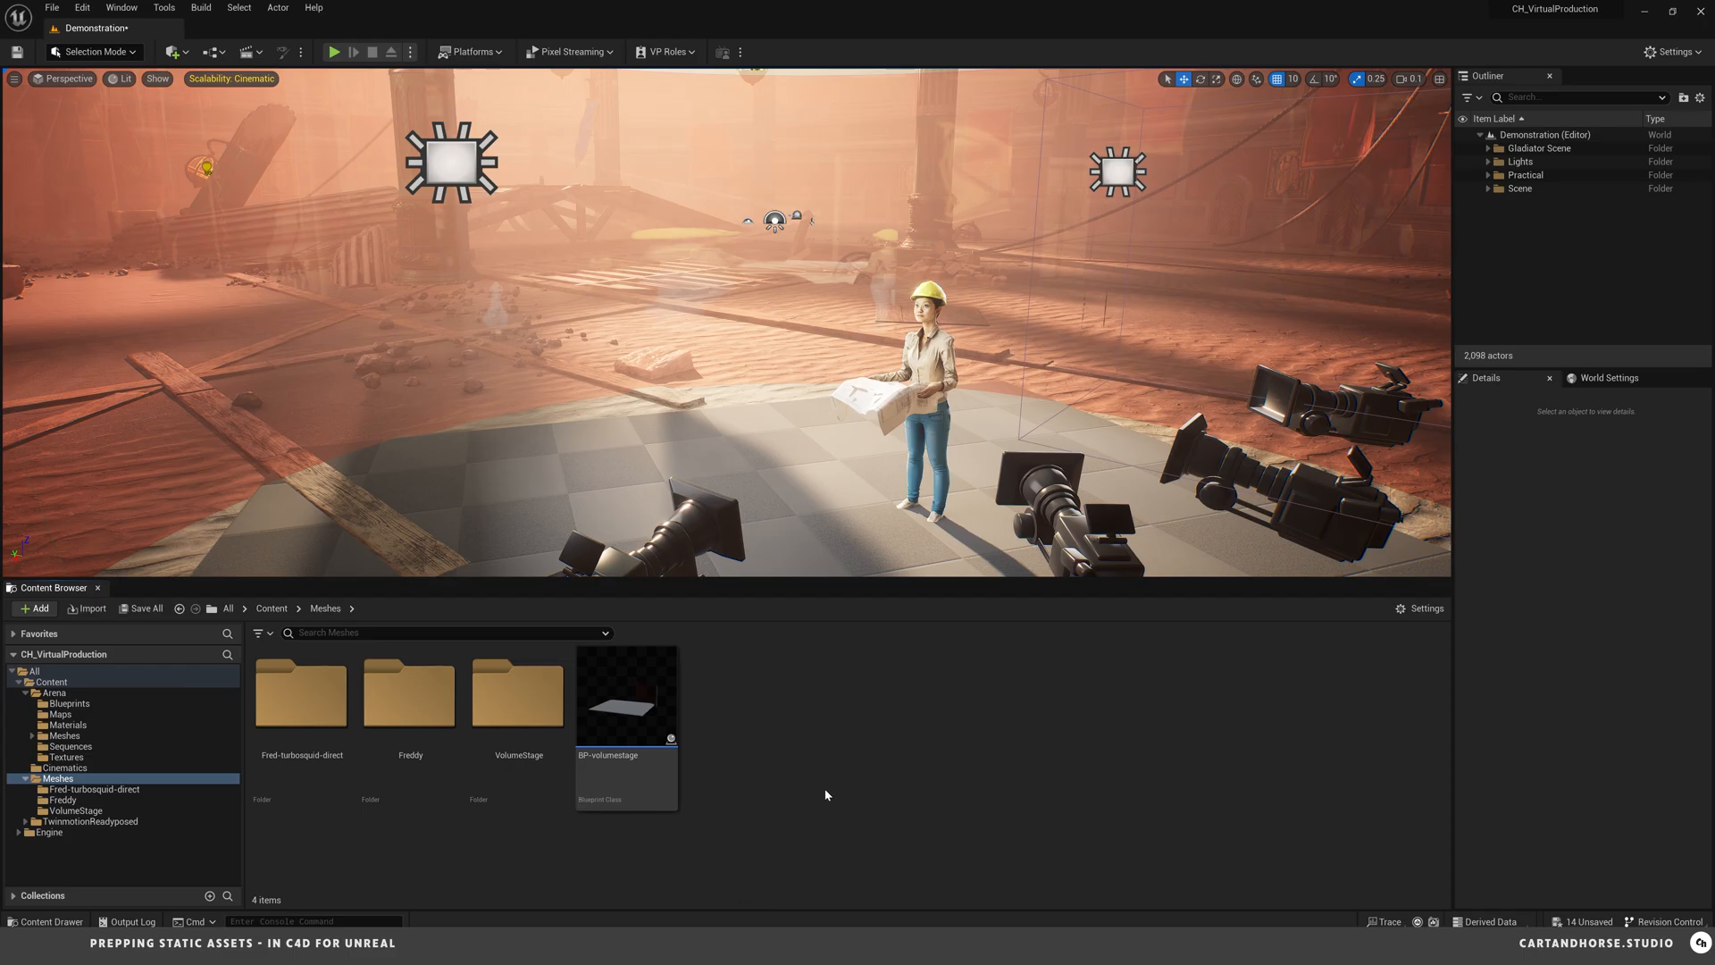
# - Create a folder named Freddy2 inside Meshes and enter it
pyautogui.click(34, 607)
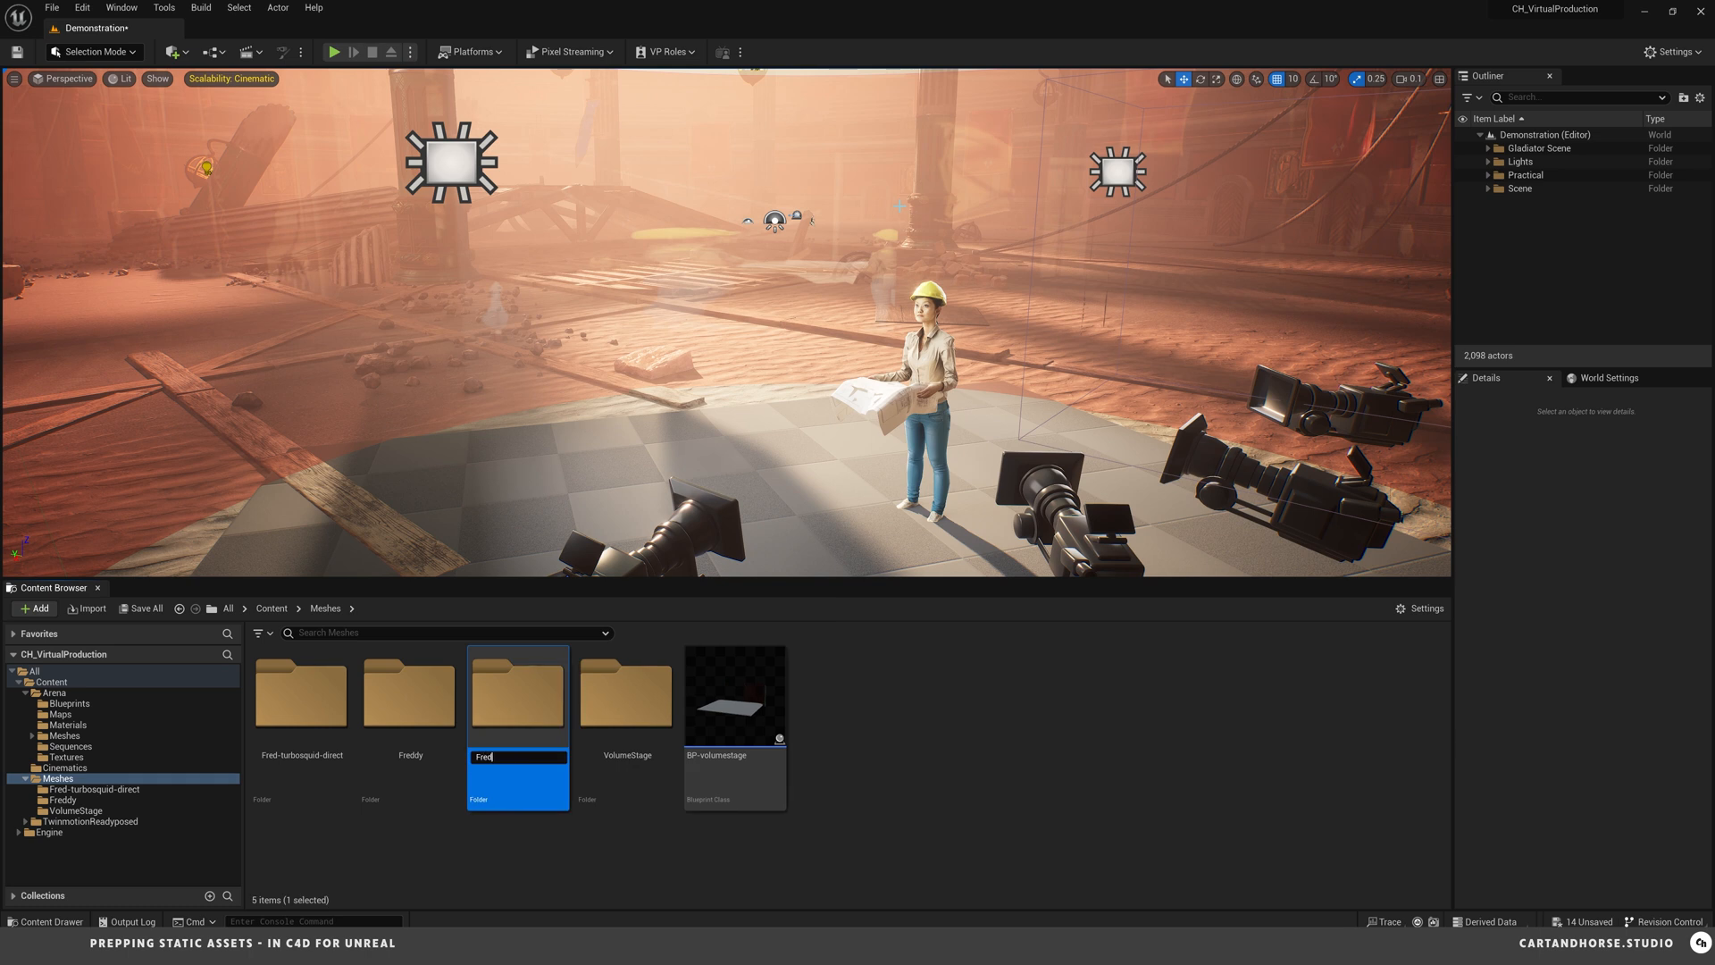
pyautogui.write('Freddy2')
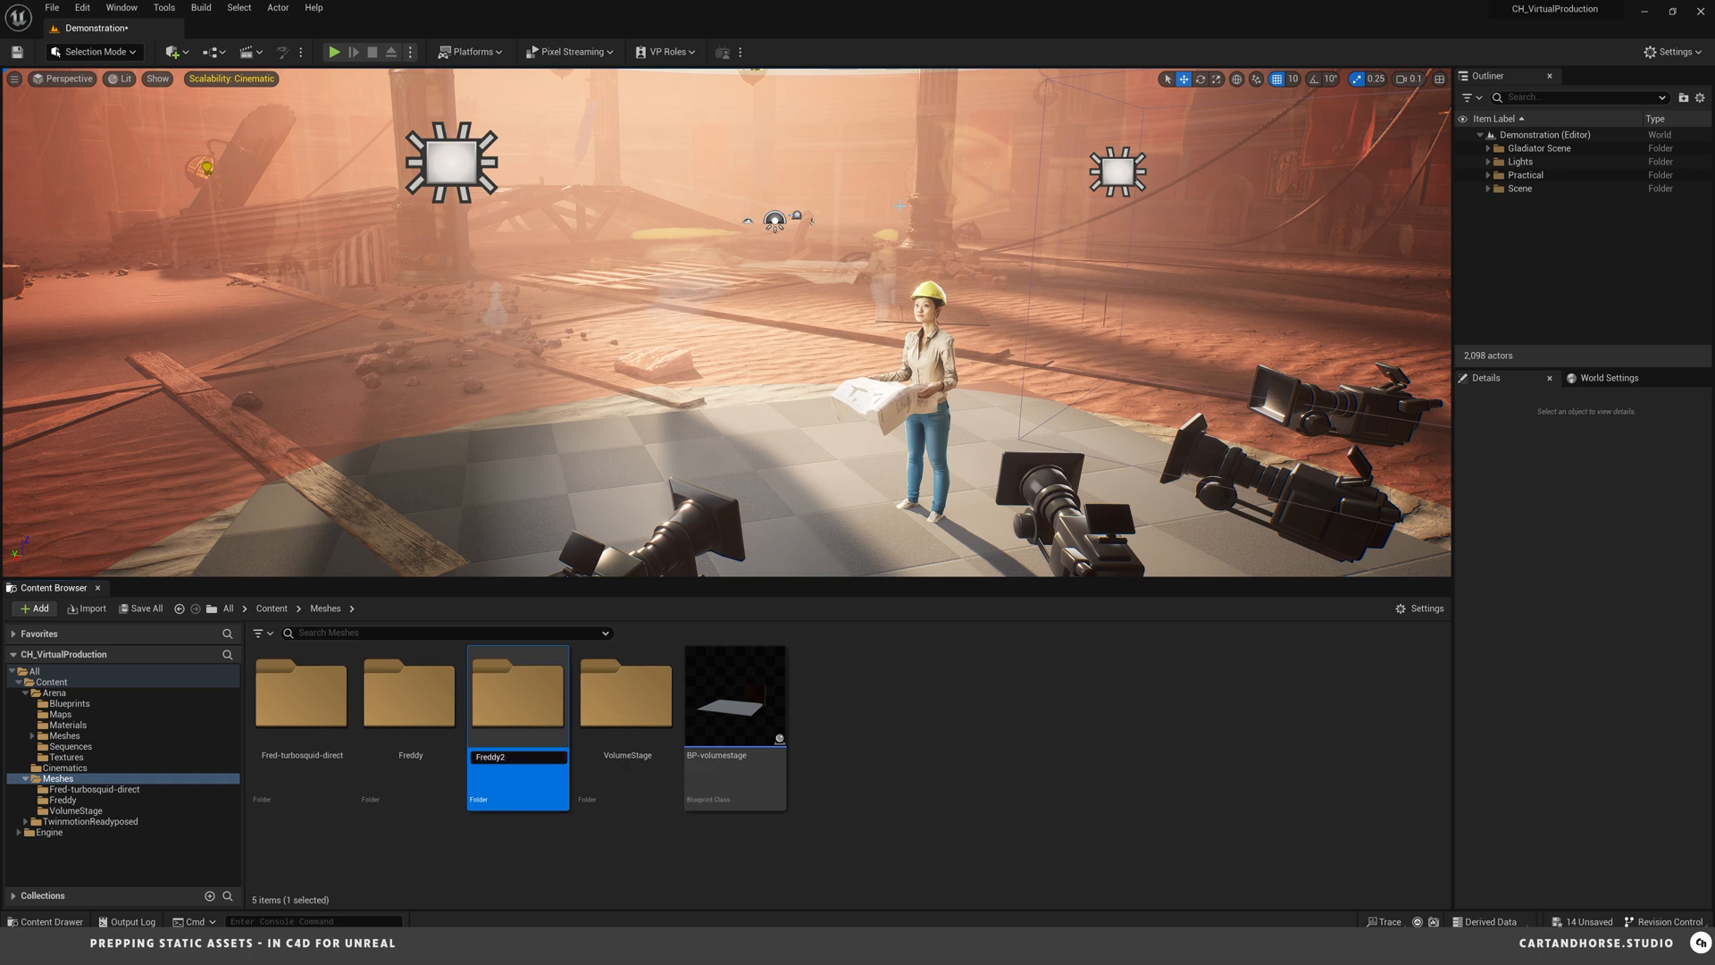
pyautogui.doubleClick(516, 690)
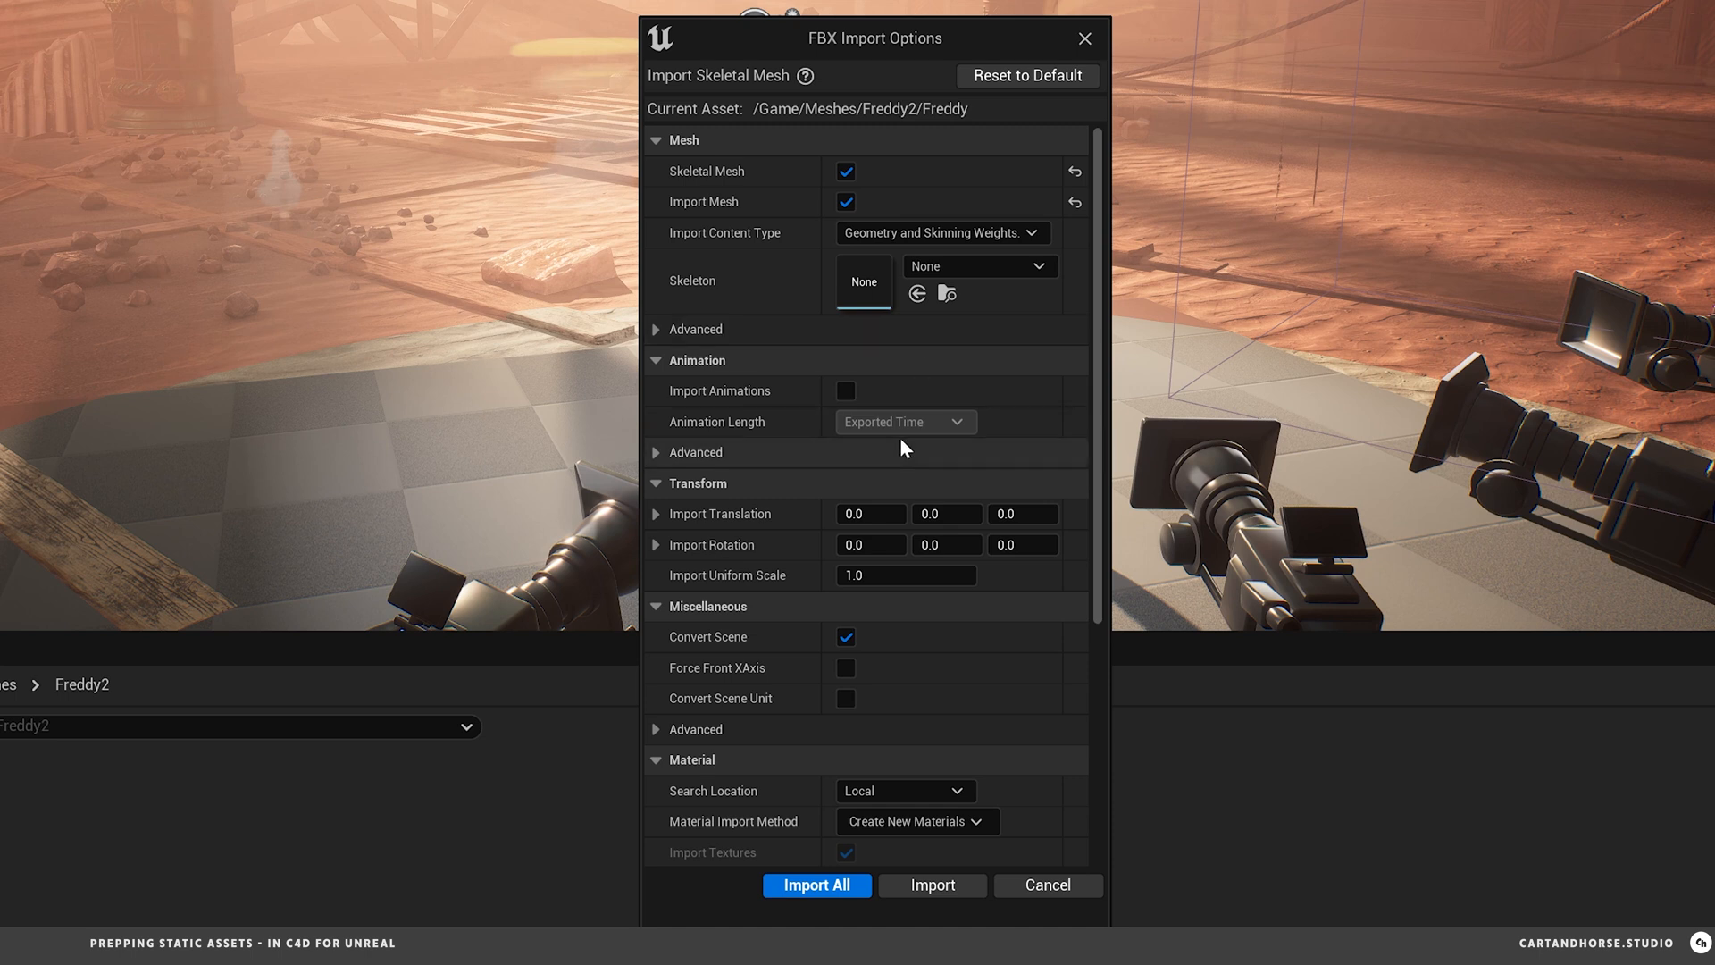
pyautogui.moveTo(761, 190)
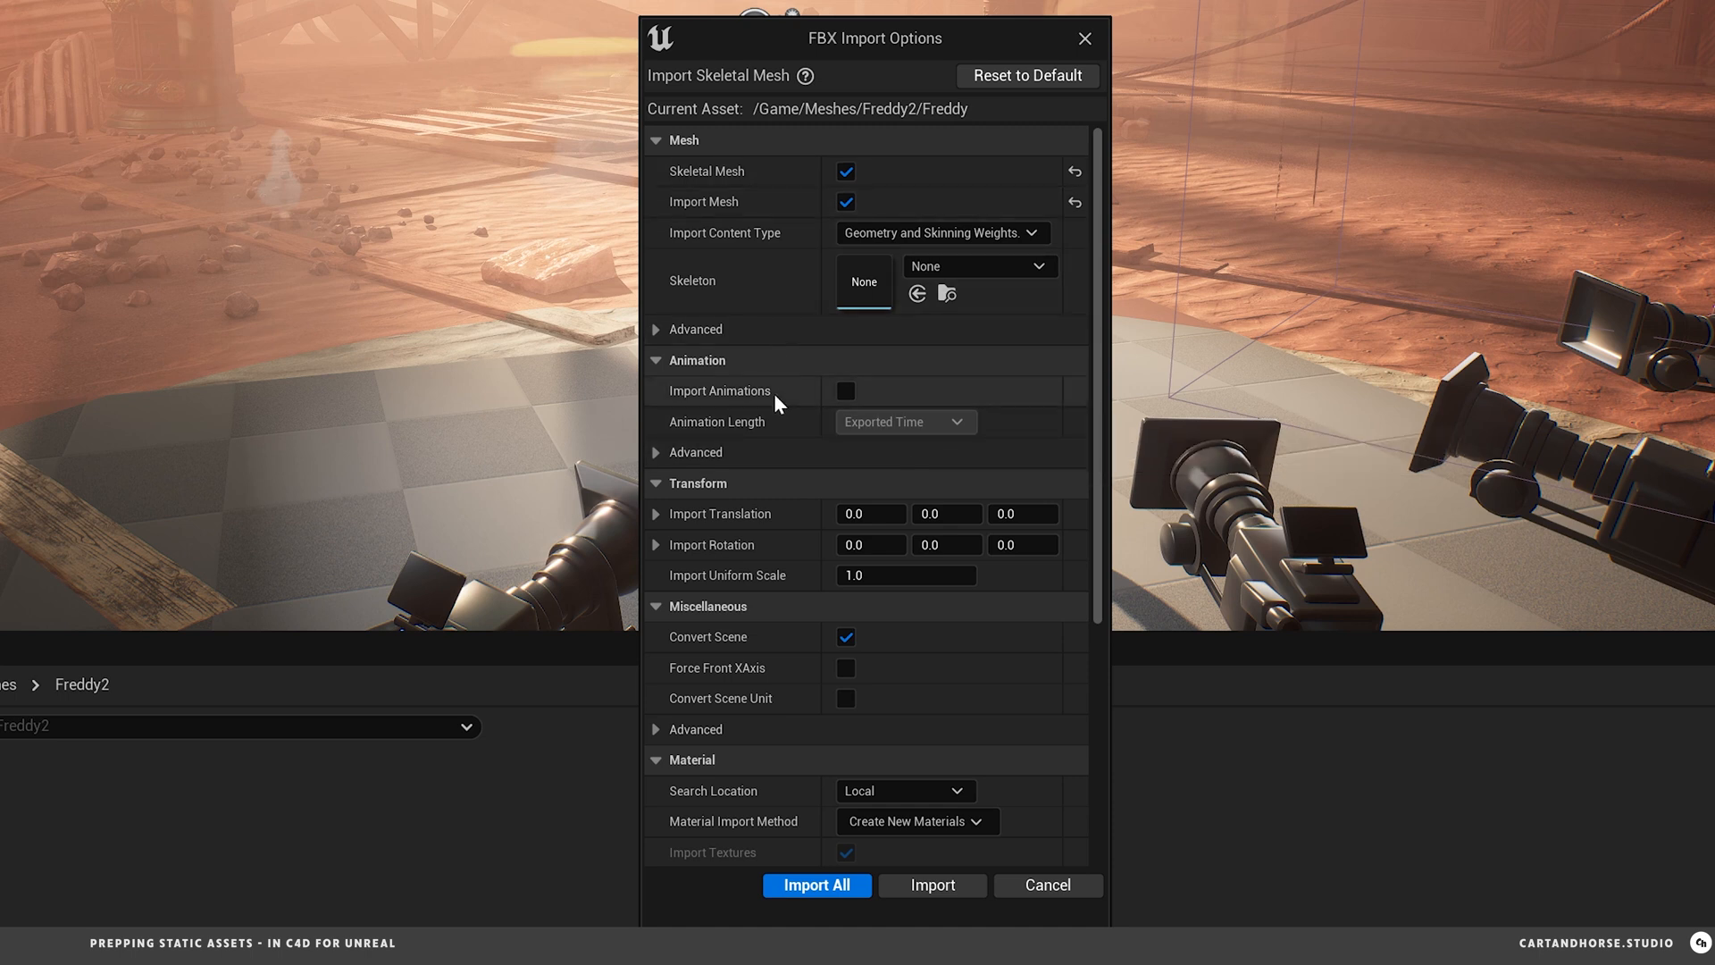
# - Review the FBX Import Options with Skeletal Mesh checked and run Import All into Freddy2
pyautogui.scroll(-3)
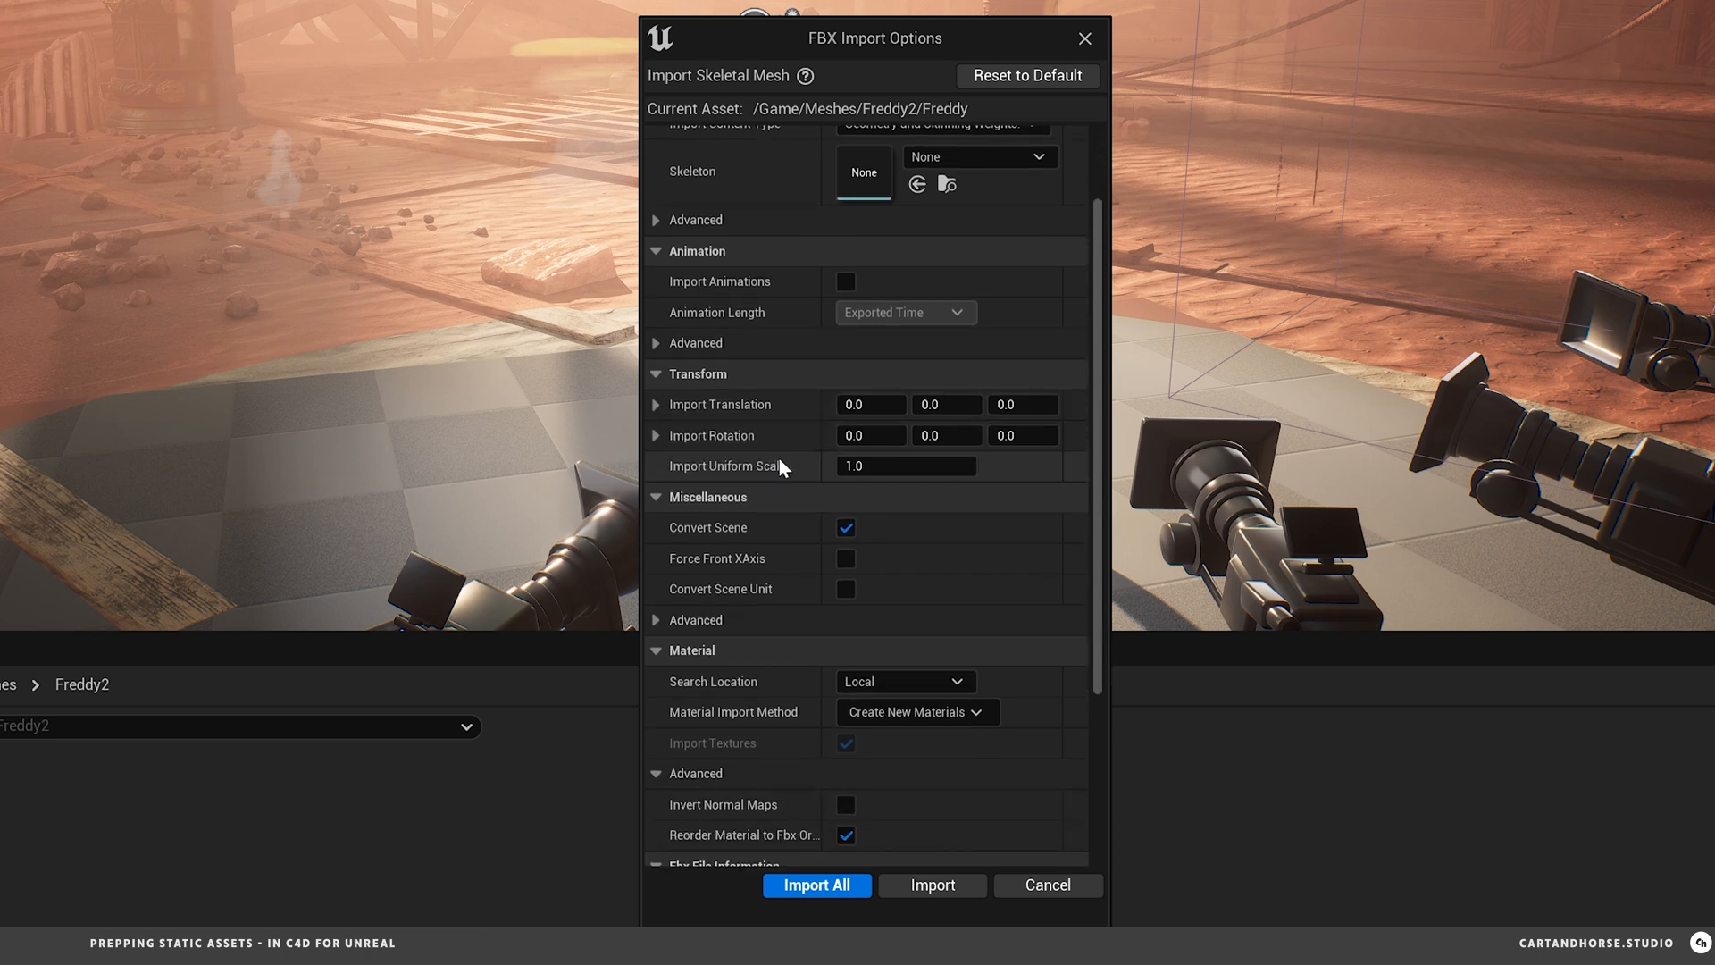
pyautogui.scroll(-3)
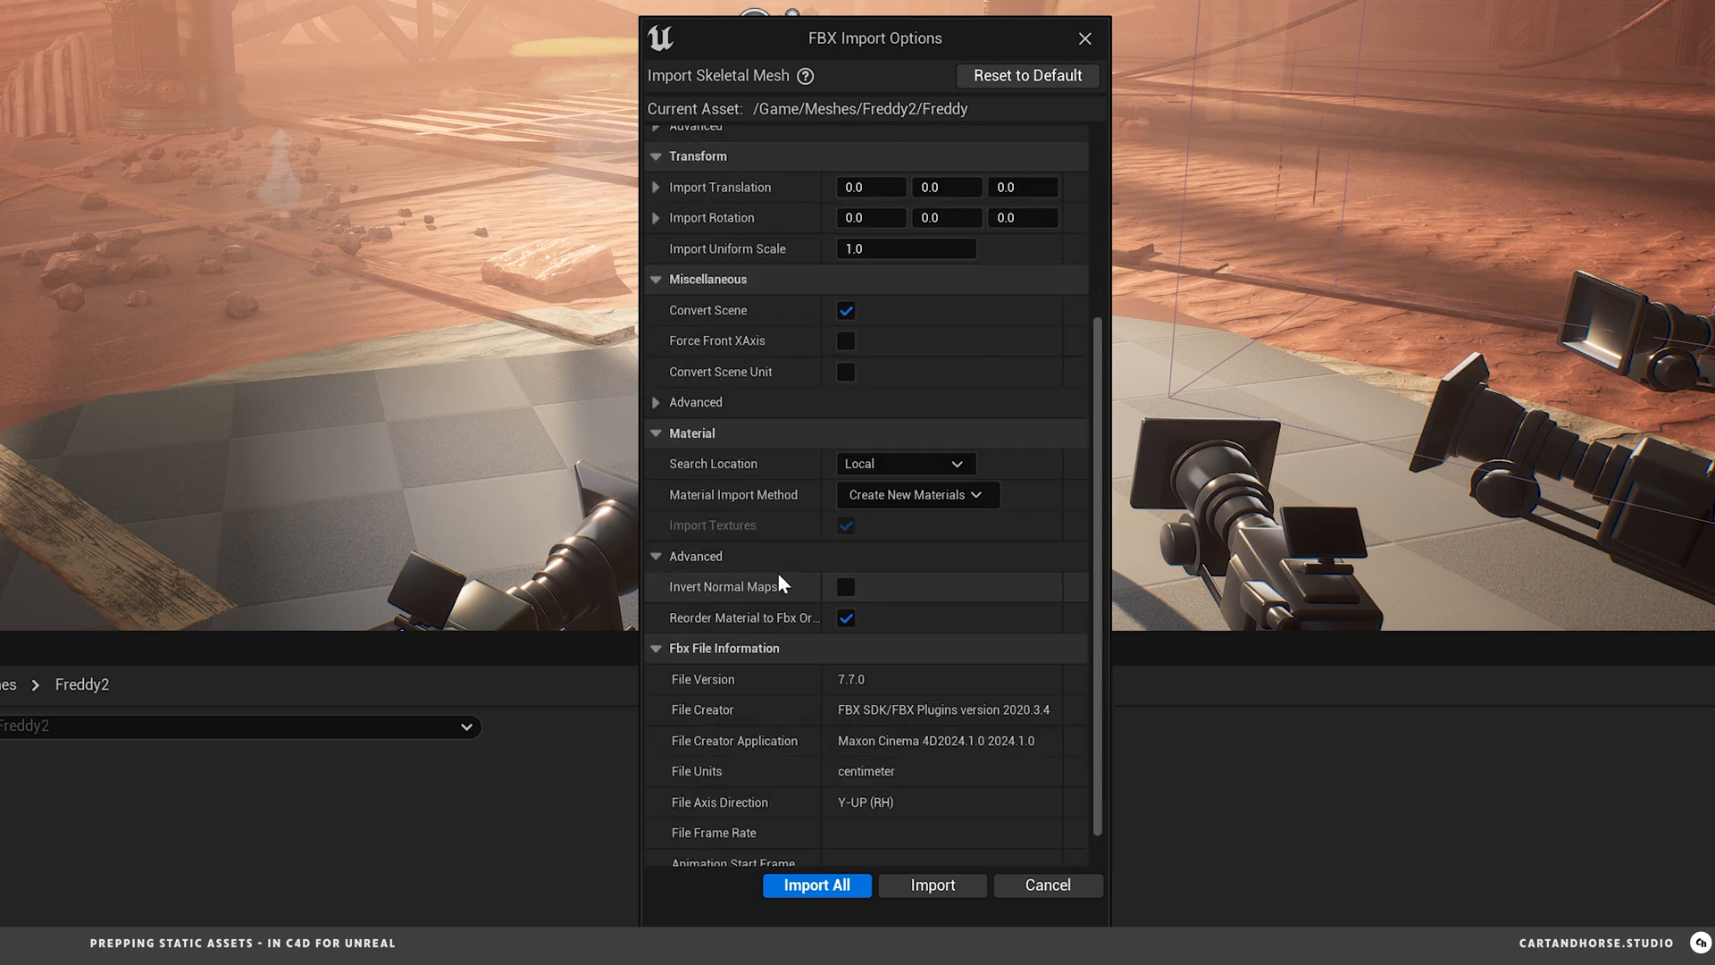
pyautogui.moveTo(781, 702)
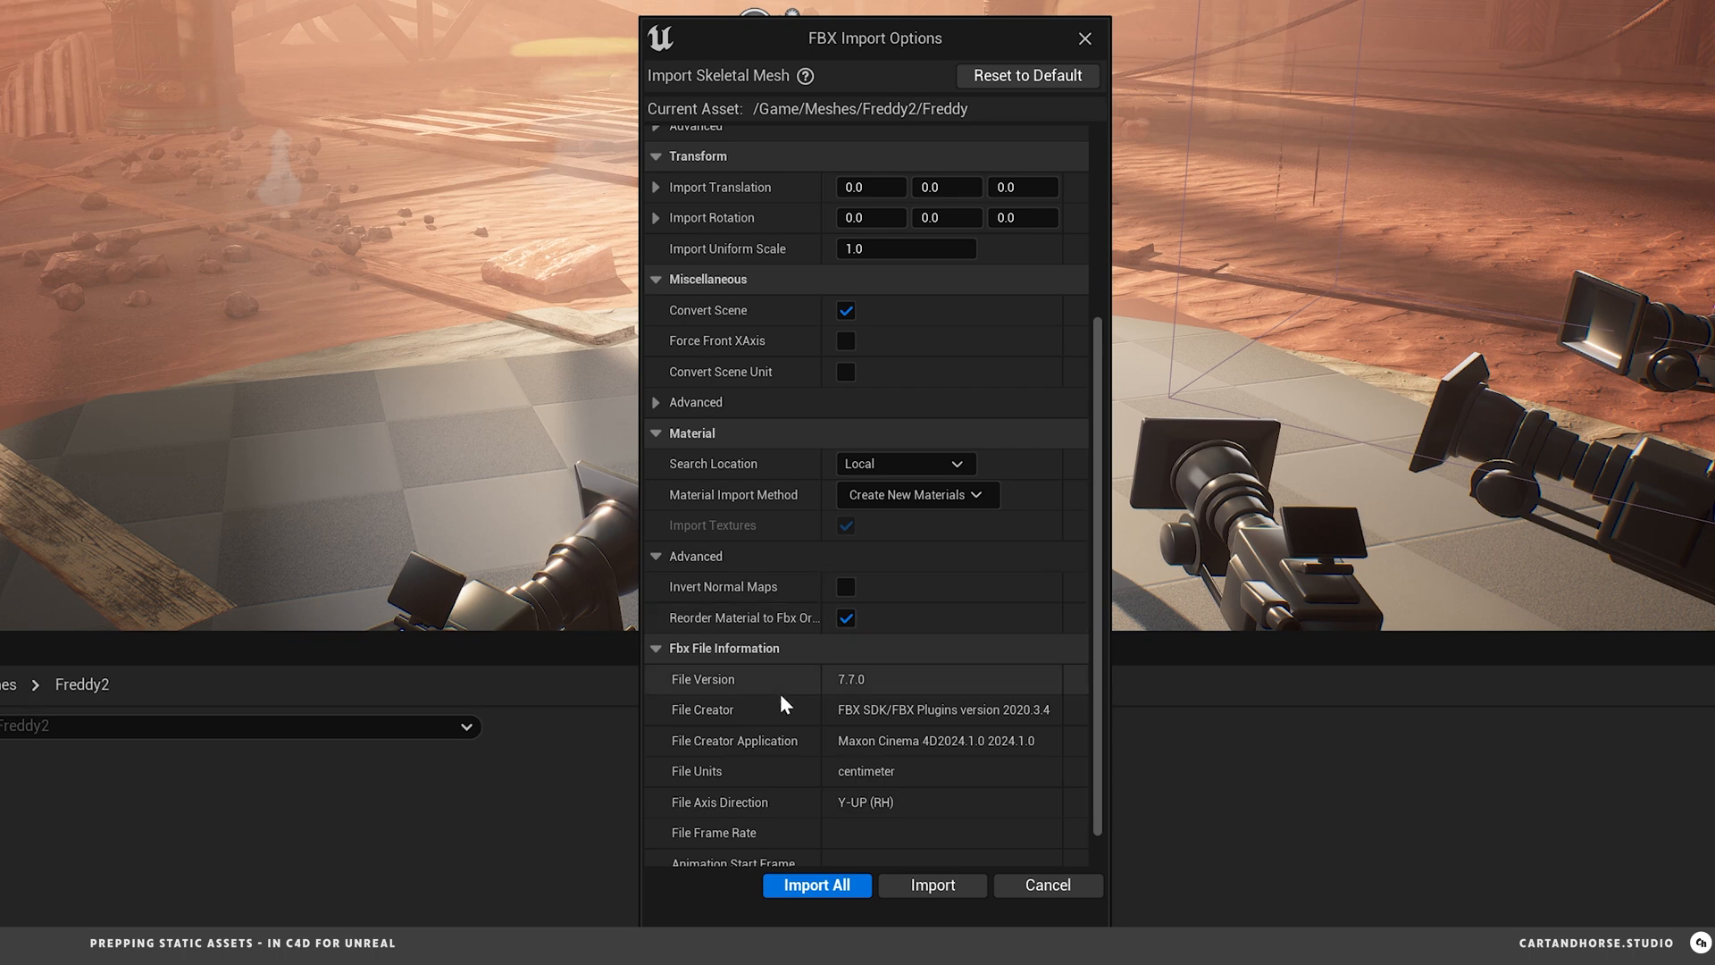
pyautogui.click(815, 884)
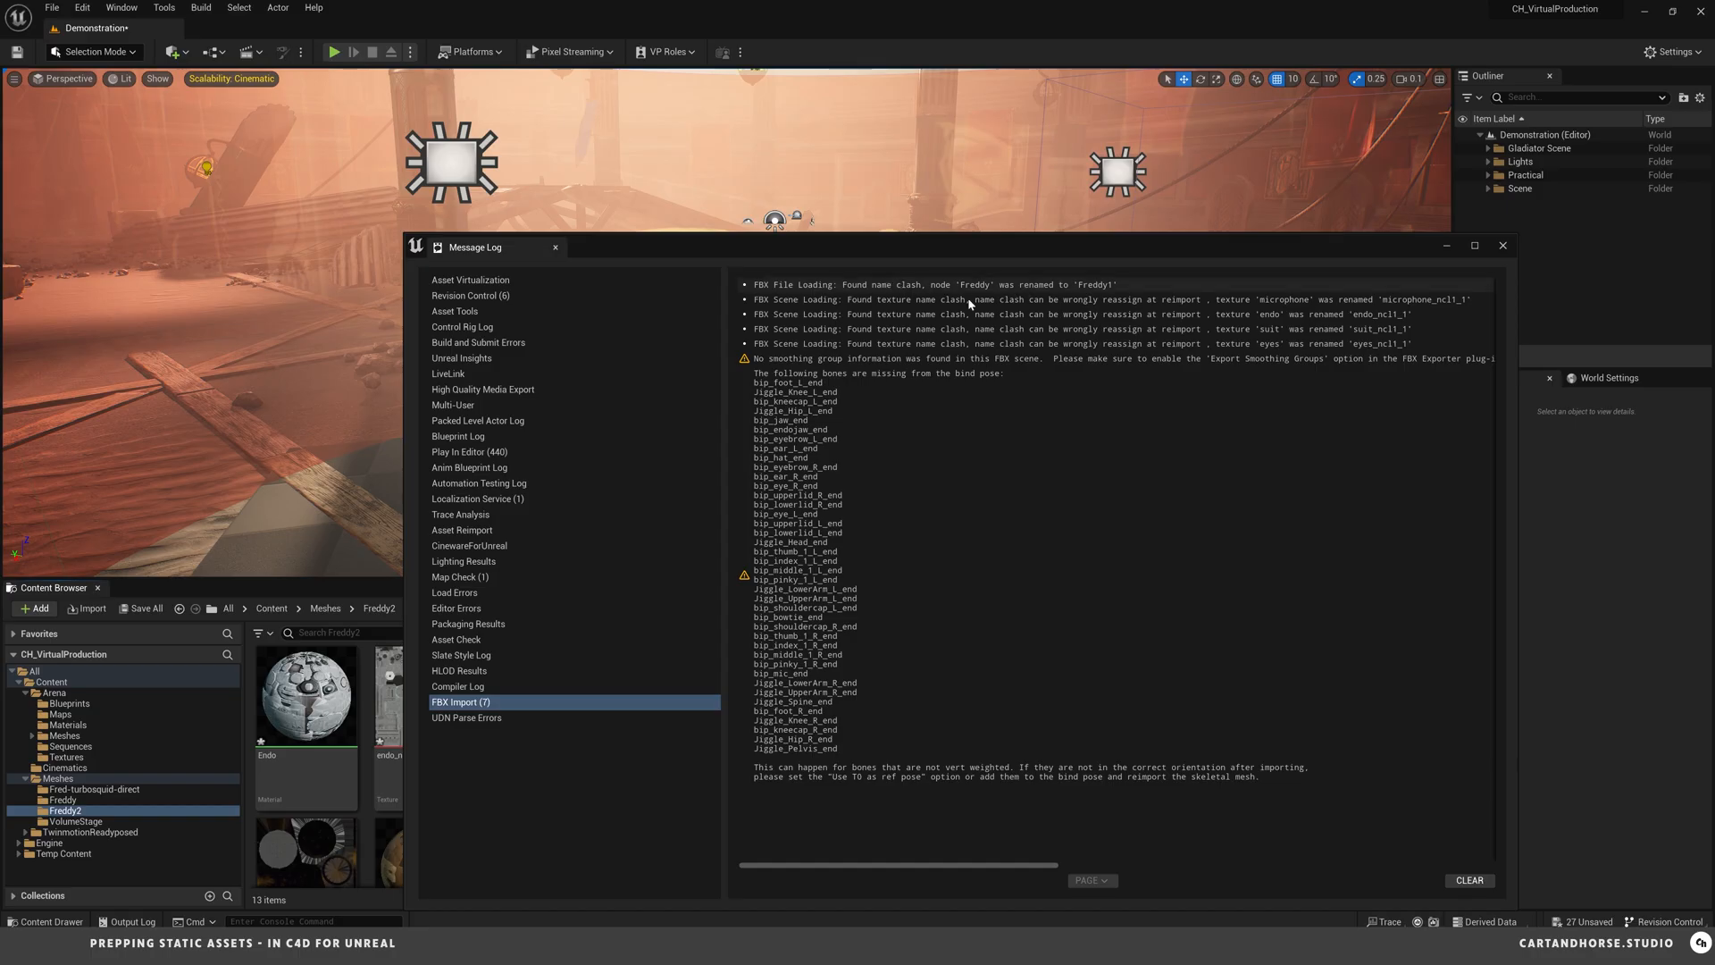
pyautogui.moveTo(881, 398)
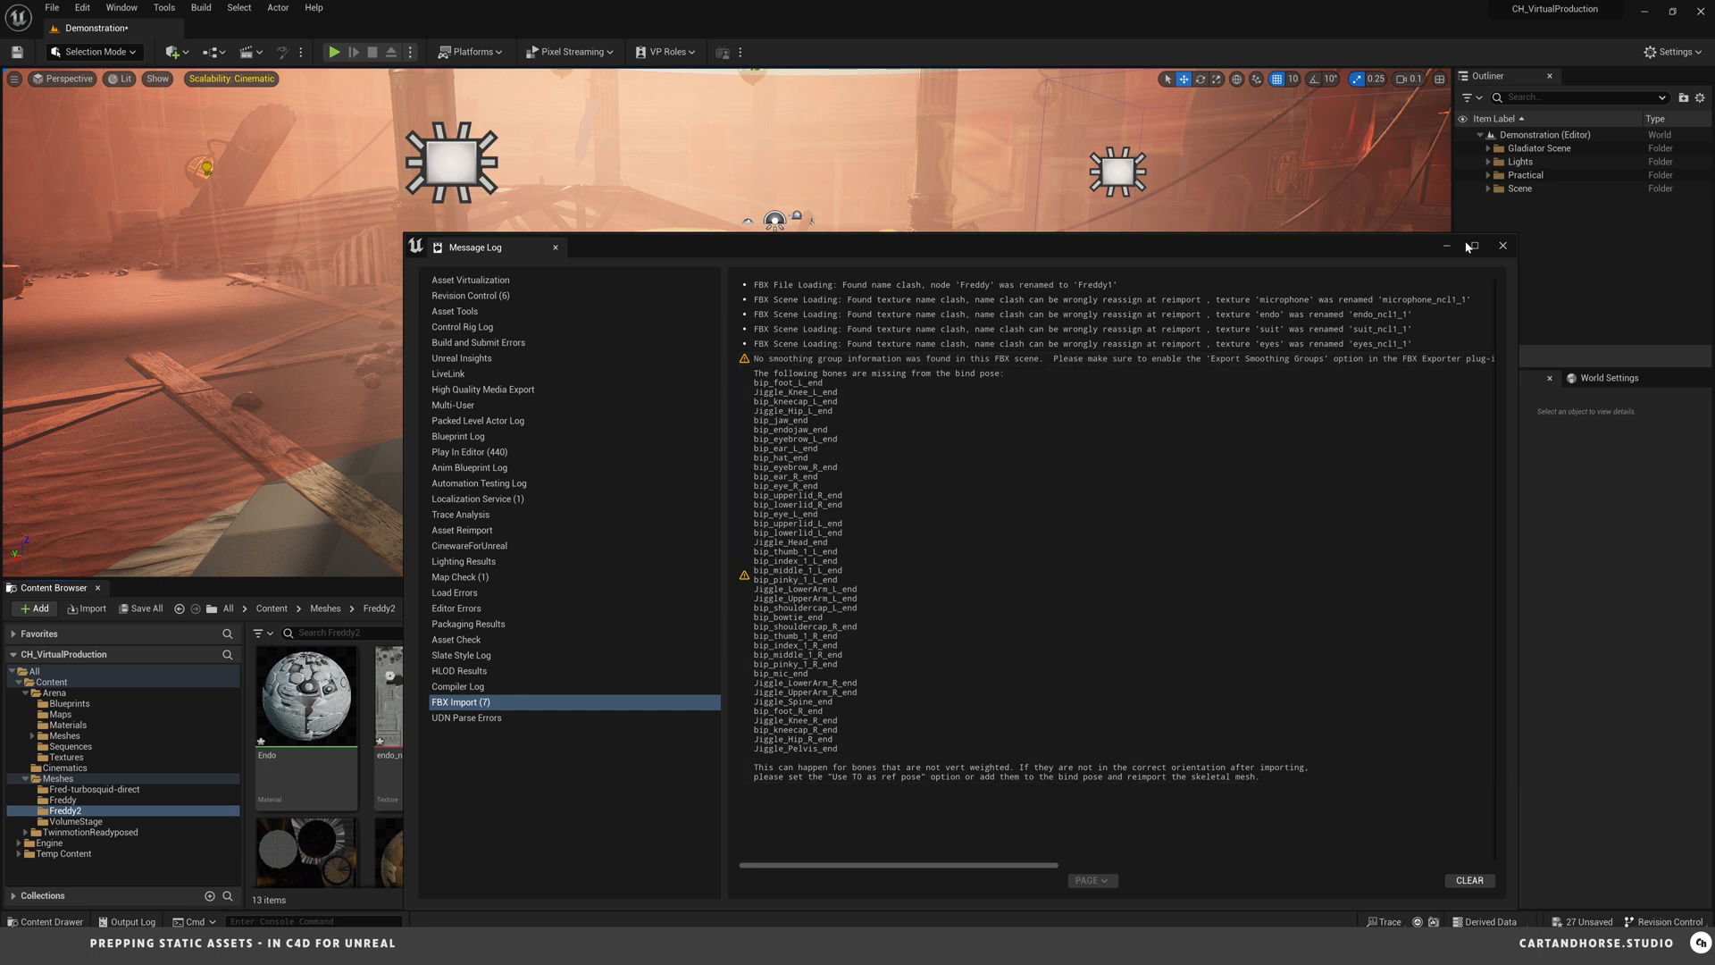
# - Dismiss the FBX import message log so Freddy's skeletal mesh assets show in Freddy2
pyautogui.click(1502, 247)
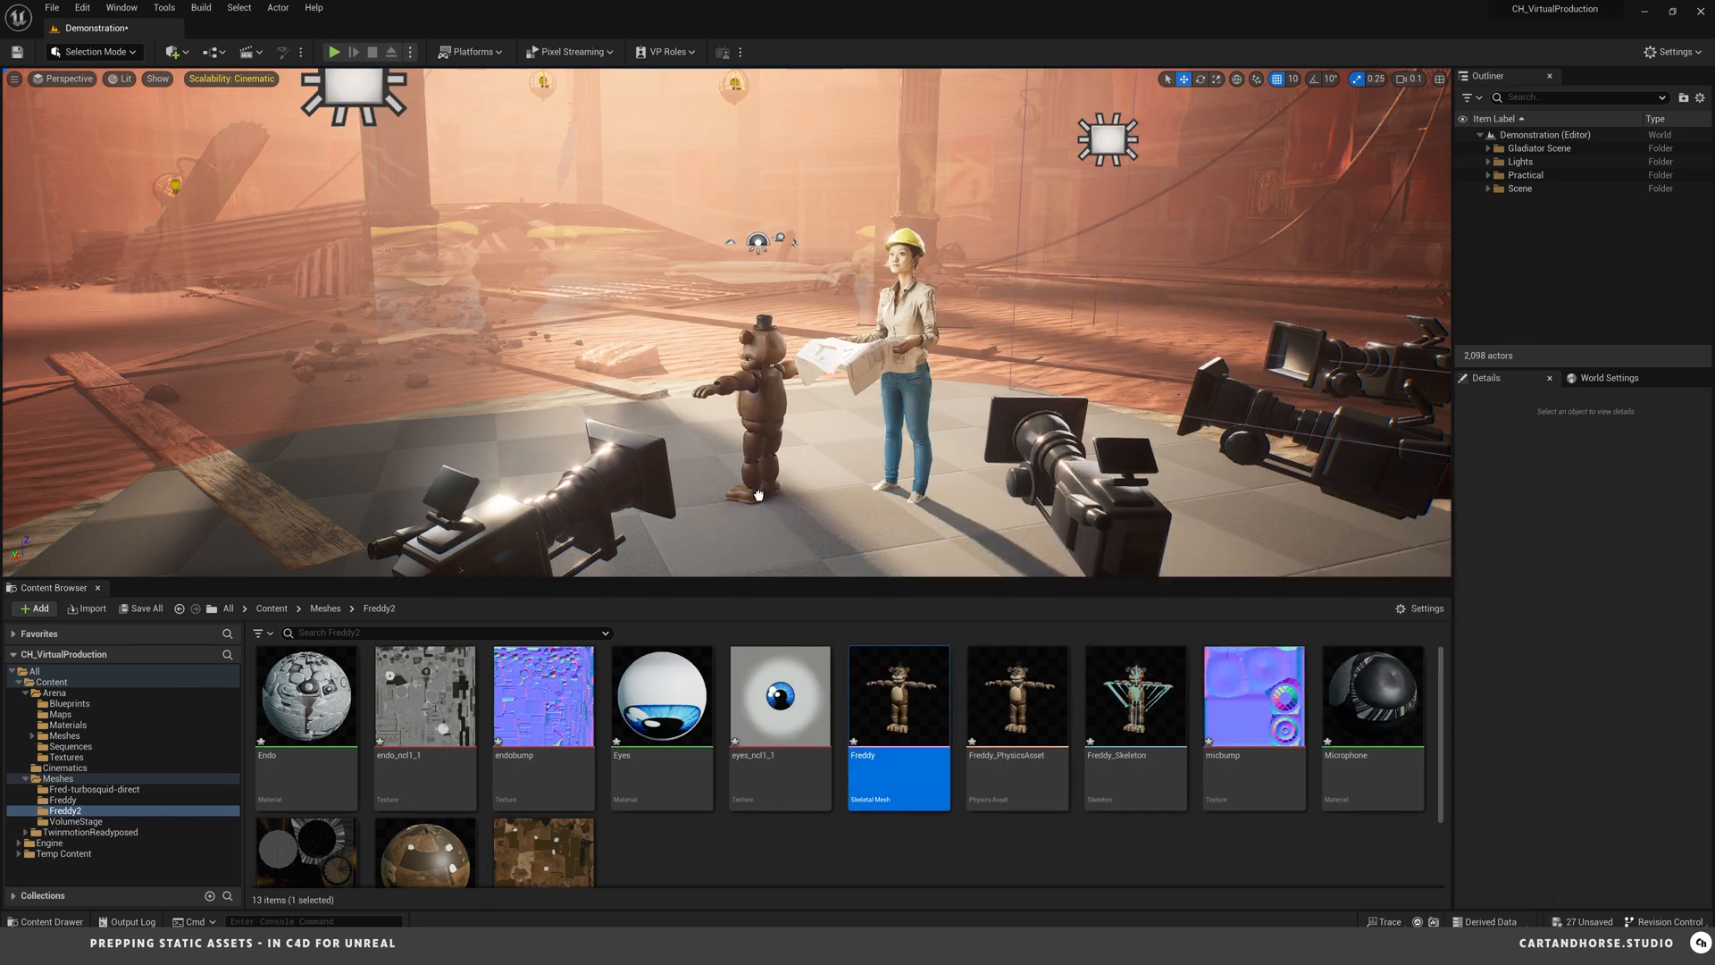